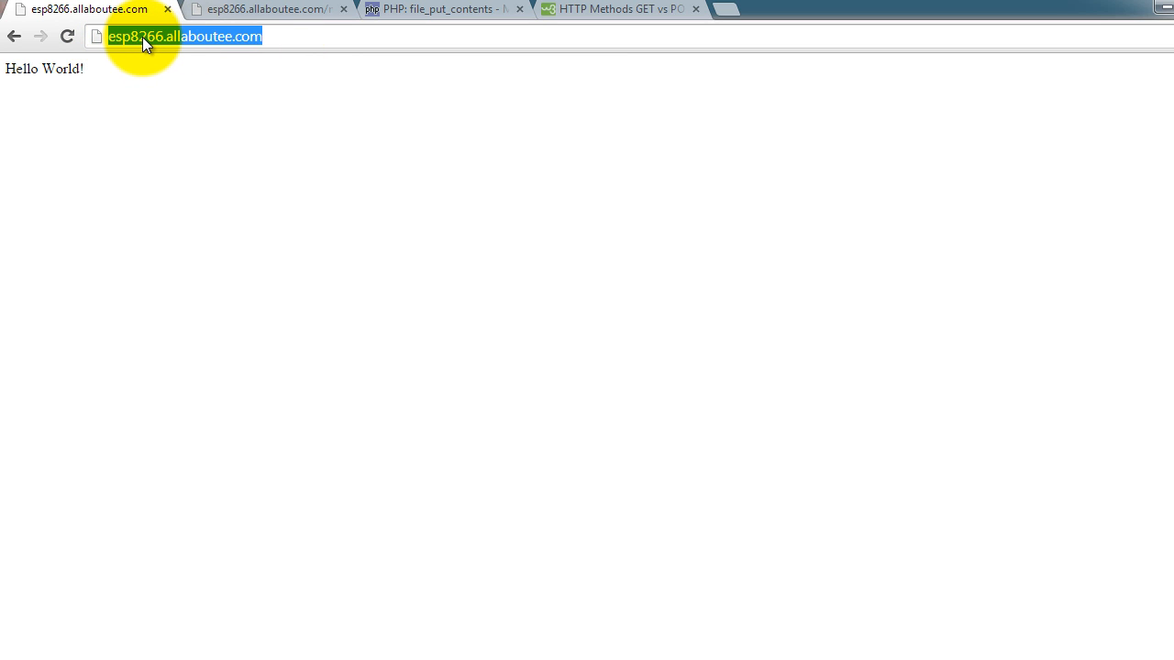
pyautogui.moveTo(297, 41)
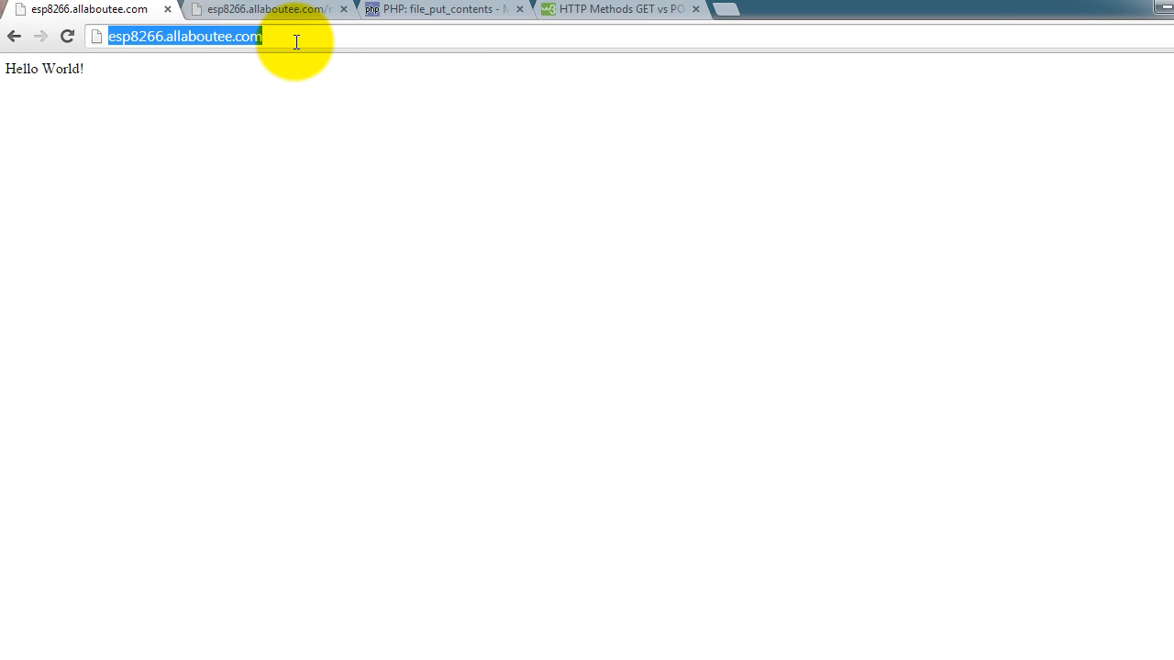
# Step: Load receiver.php?apples=45&oranges=23 from esp8266.allaboutee.com in Chrome's first tab
pyautogui.write('http://esp8266.allaboutee.com/receiver.php?apples=45&oranges=23')
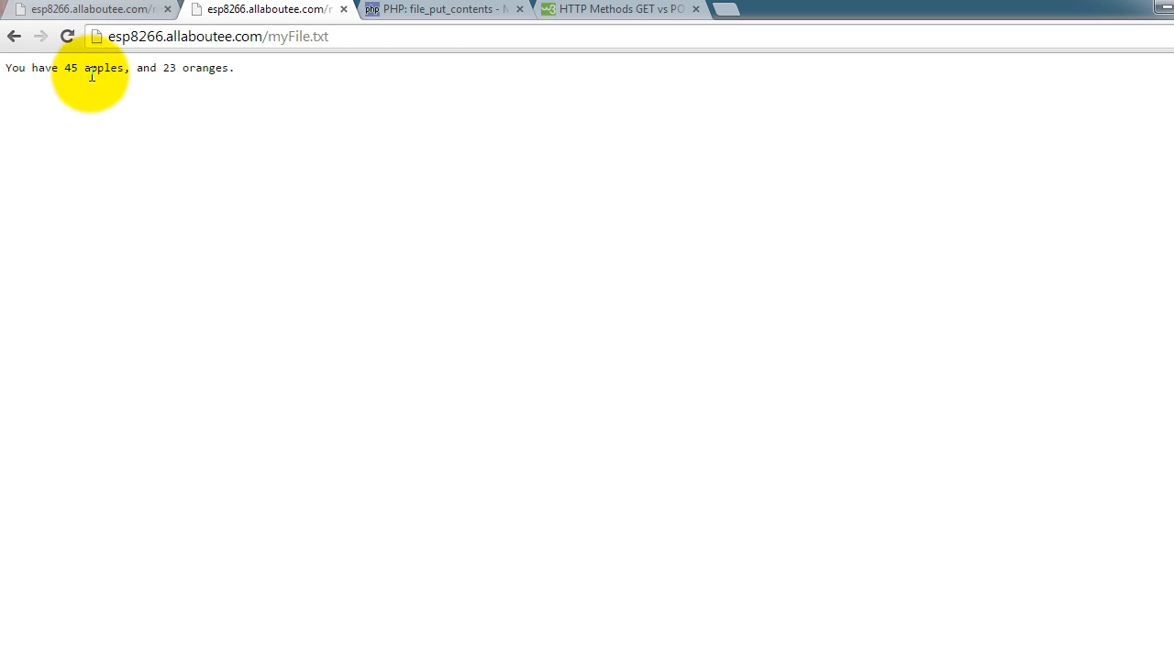
pyautogui.moveTo(275, 48)
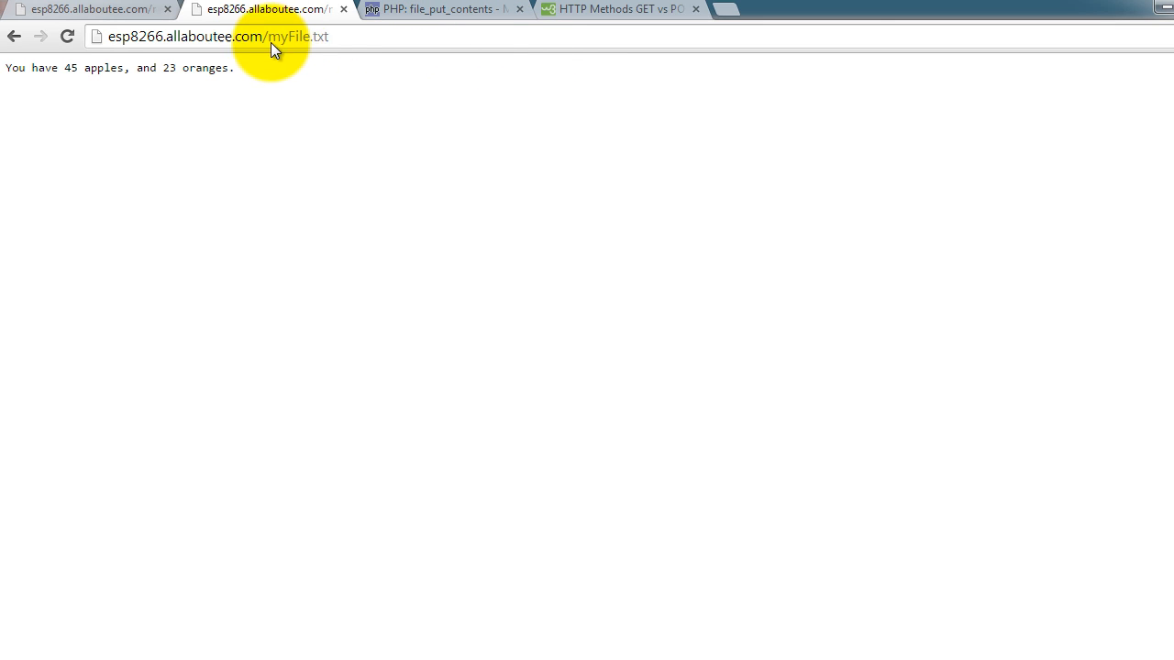
# Step: Start editing the web address of the myFile.txt tab in Chrome
pyautogui.click(67, 35)
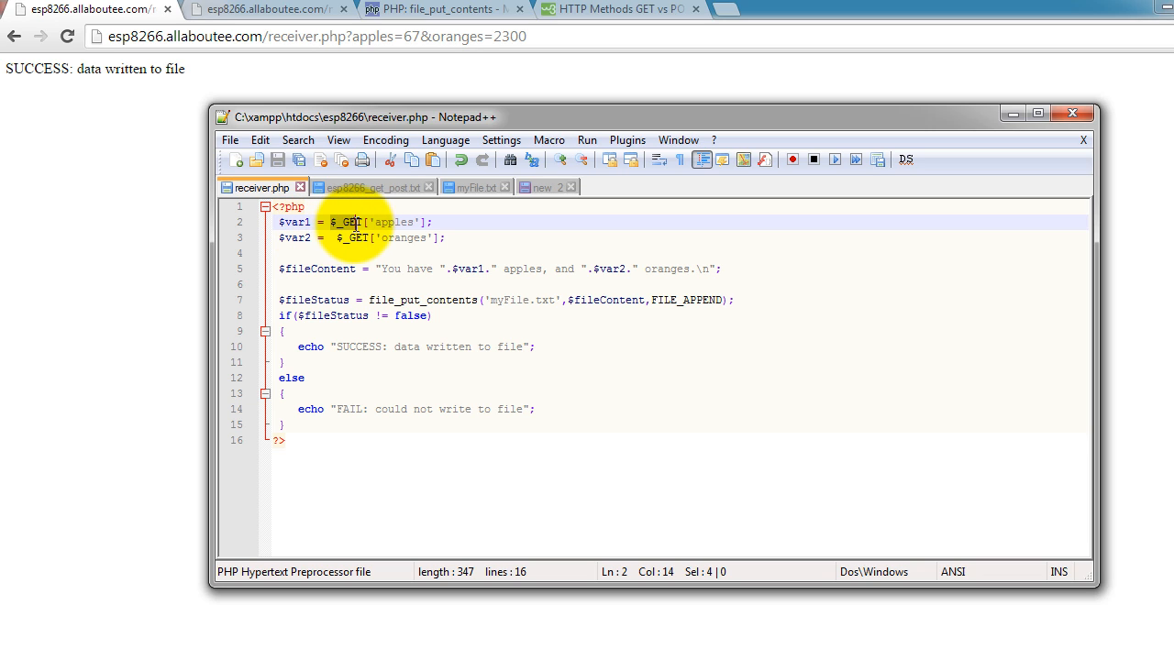
pyautogui.click(398, 222)
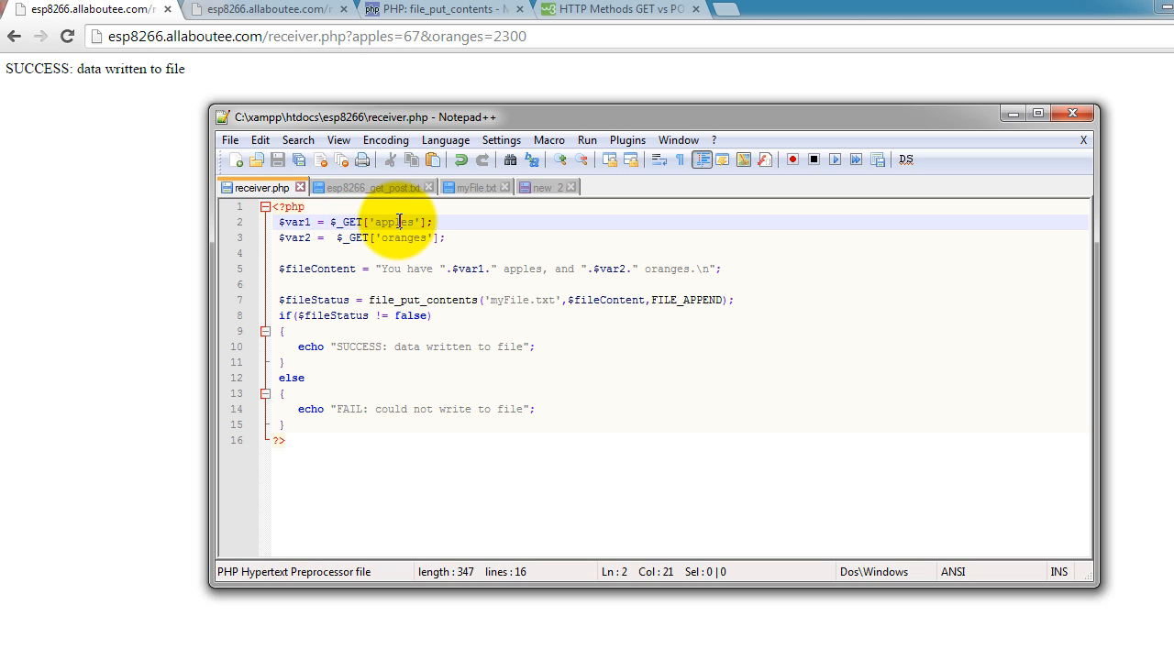
pyautogui.doubleClick(392, 222)
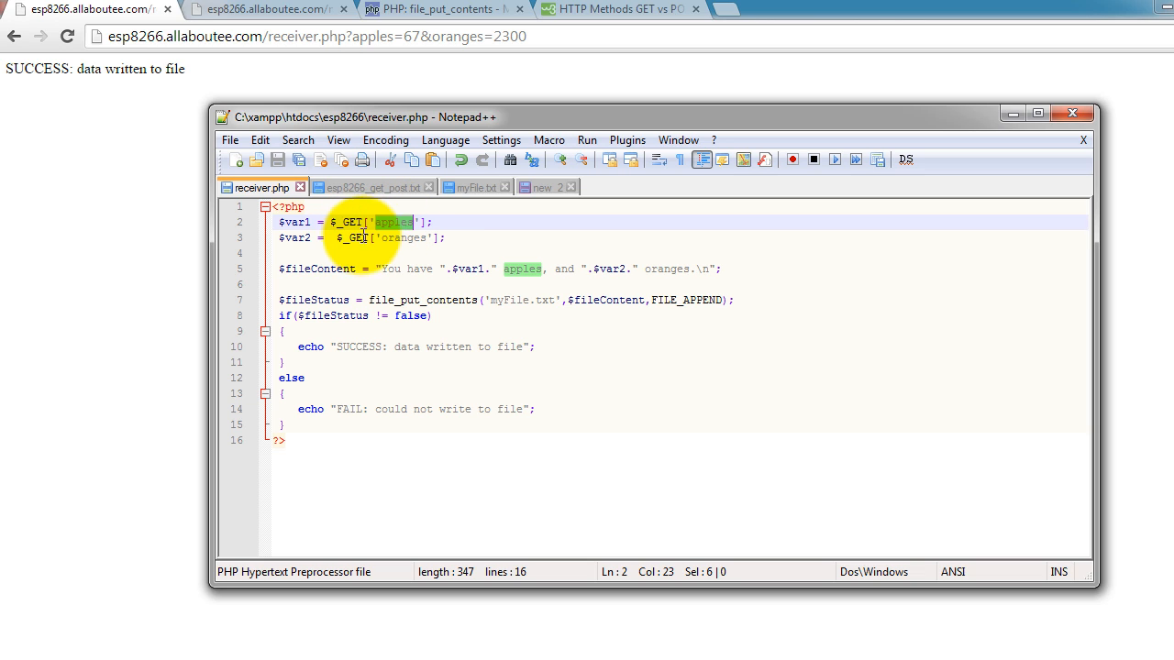
pyautogui.doubleClick(293, 237)
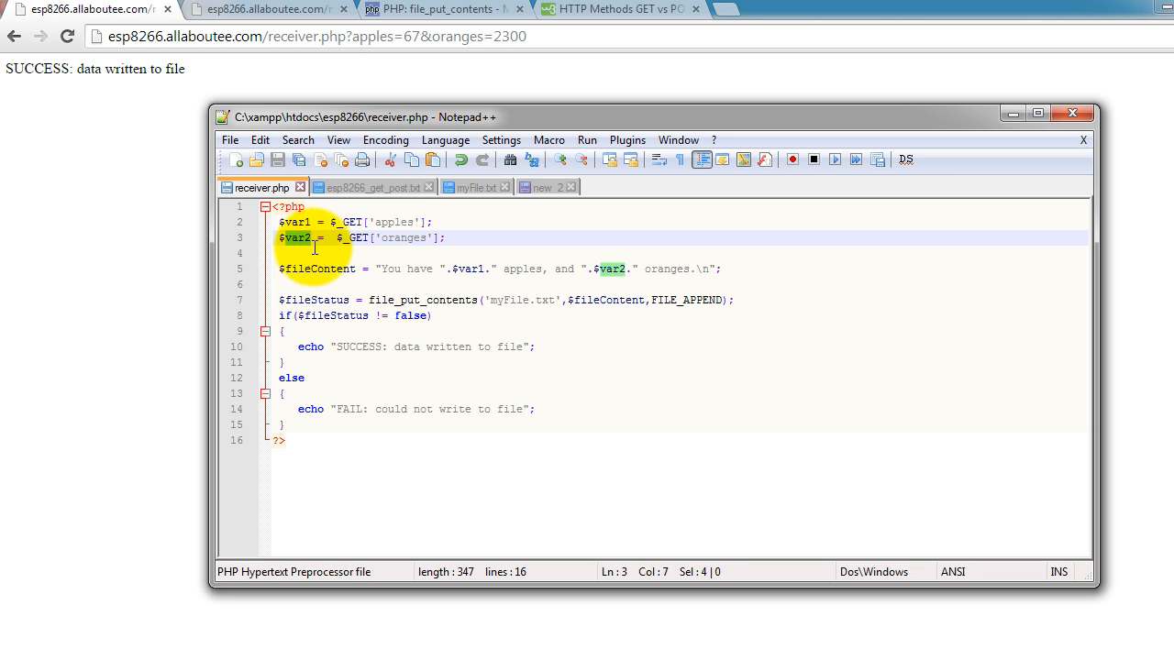
pyautogui.moveTo(413, 237)
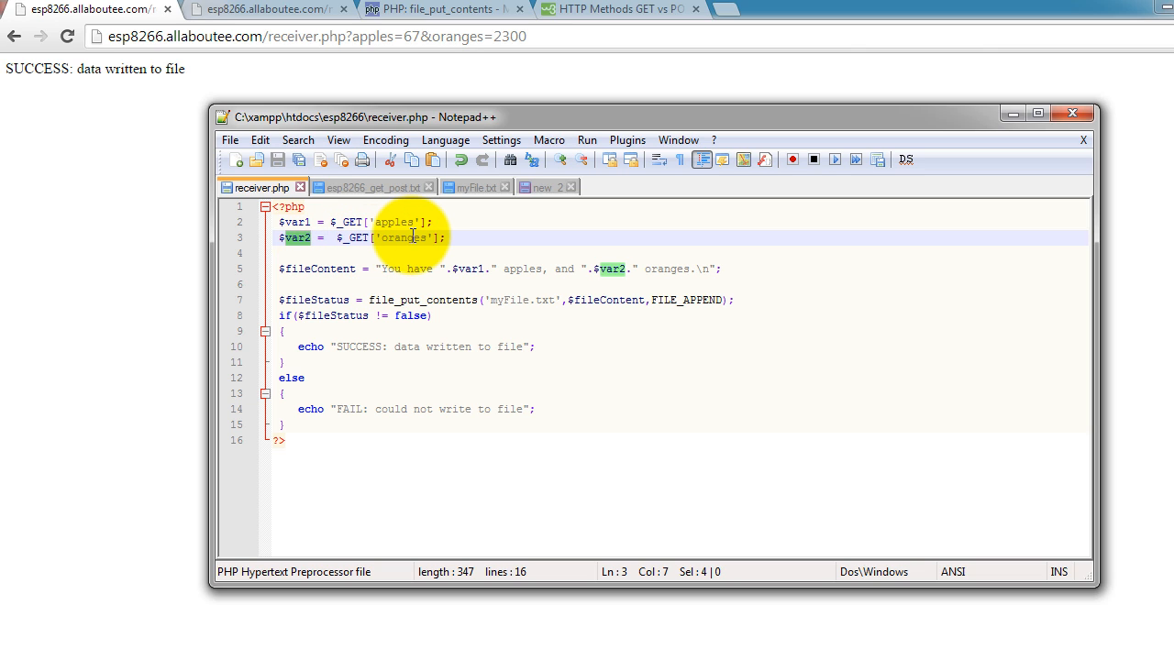
pyautogui.doubleClick(401, 238)
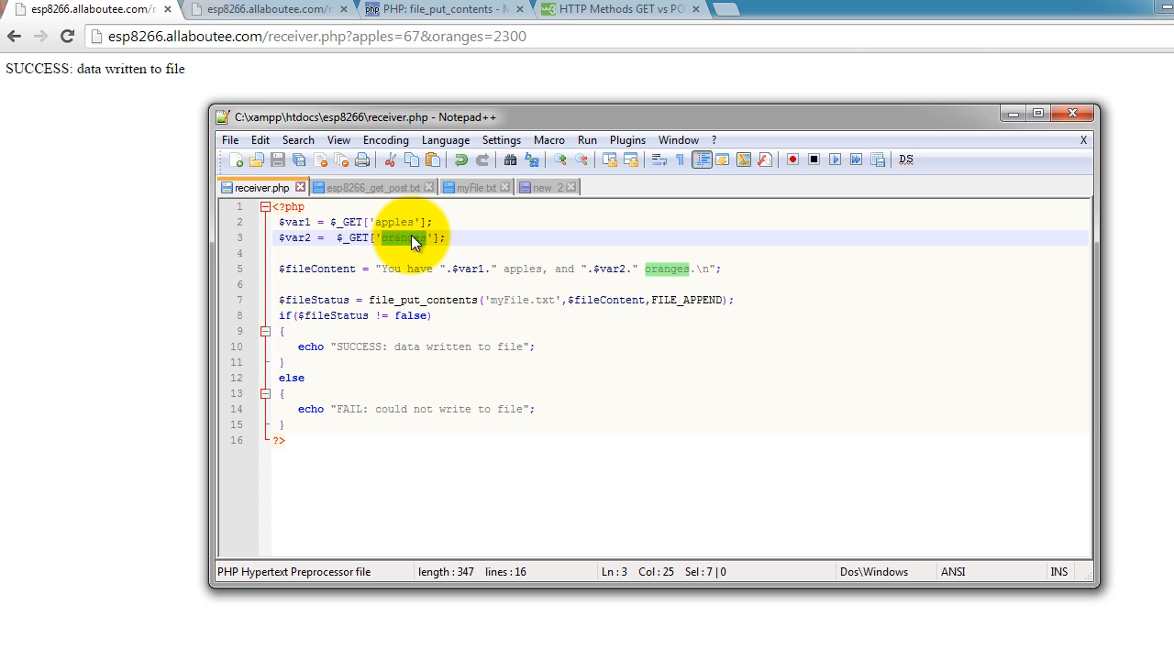
pyautogui.doubleClick(319, 268)
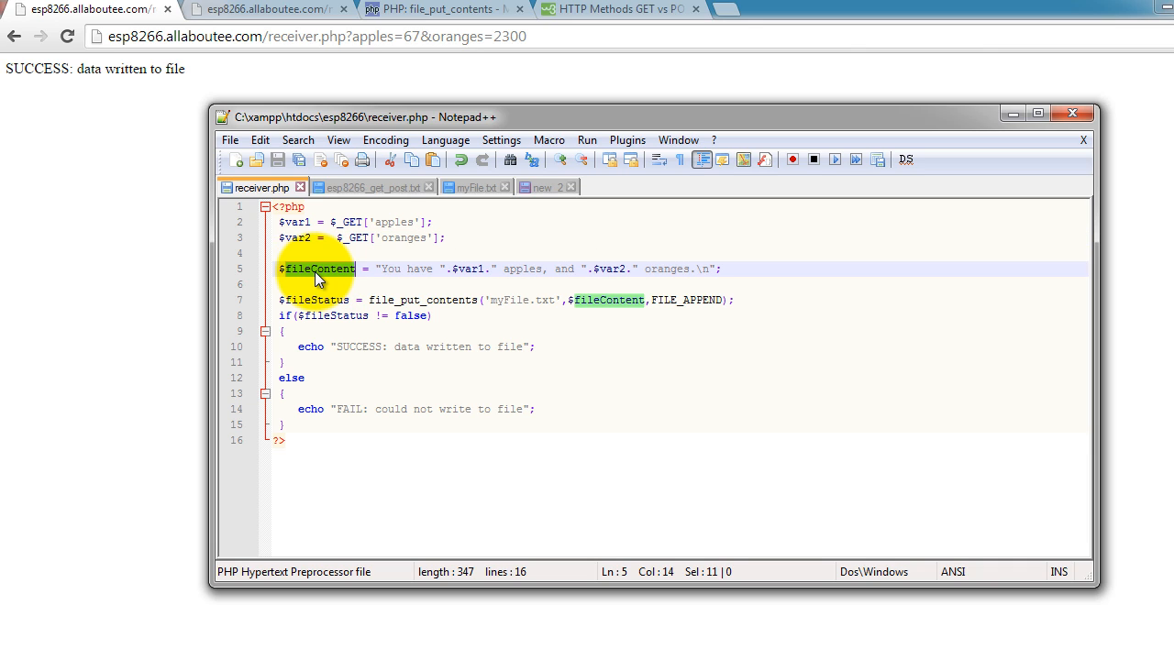
pyautogui.moveTo(385, 269)
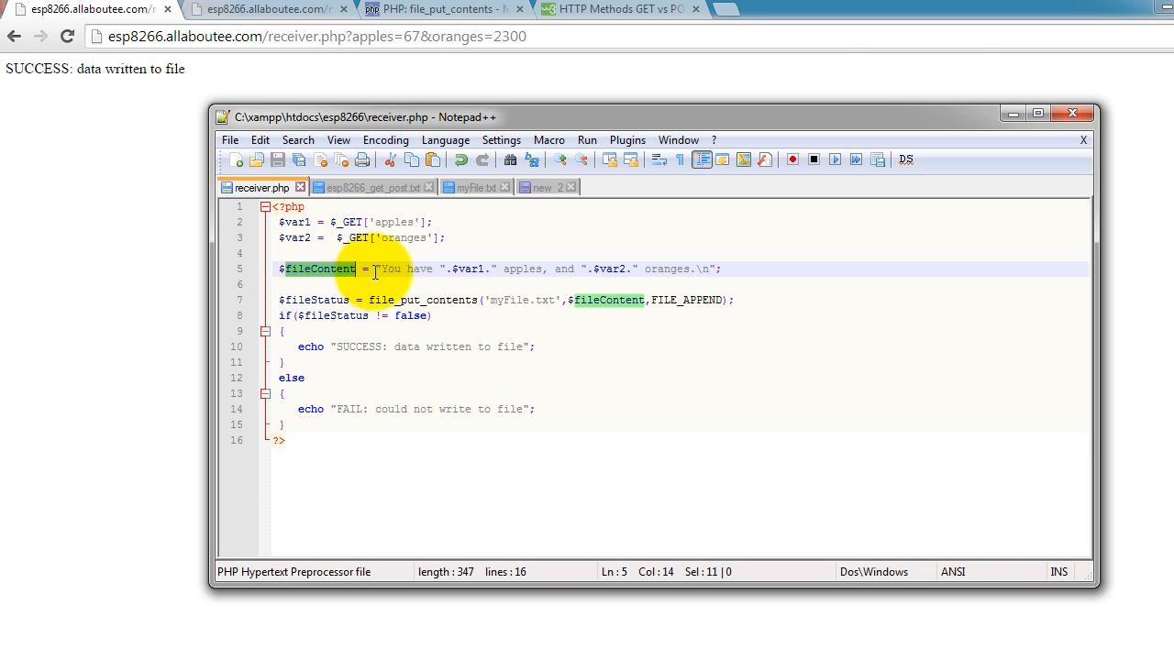
pyautogui.moveTo(374, 269); pyautogui.dragTo(697, 269)
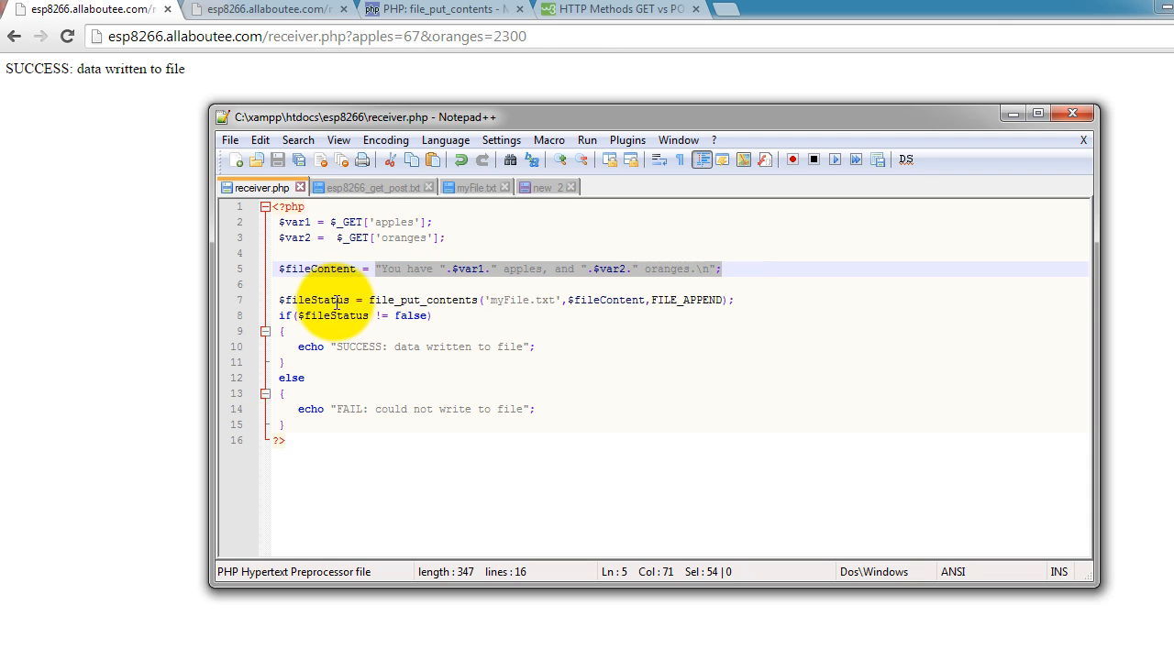
pyautogui.doubleClick(314, 300)
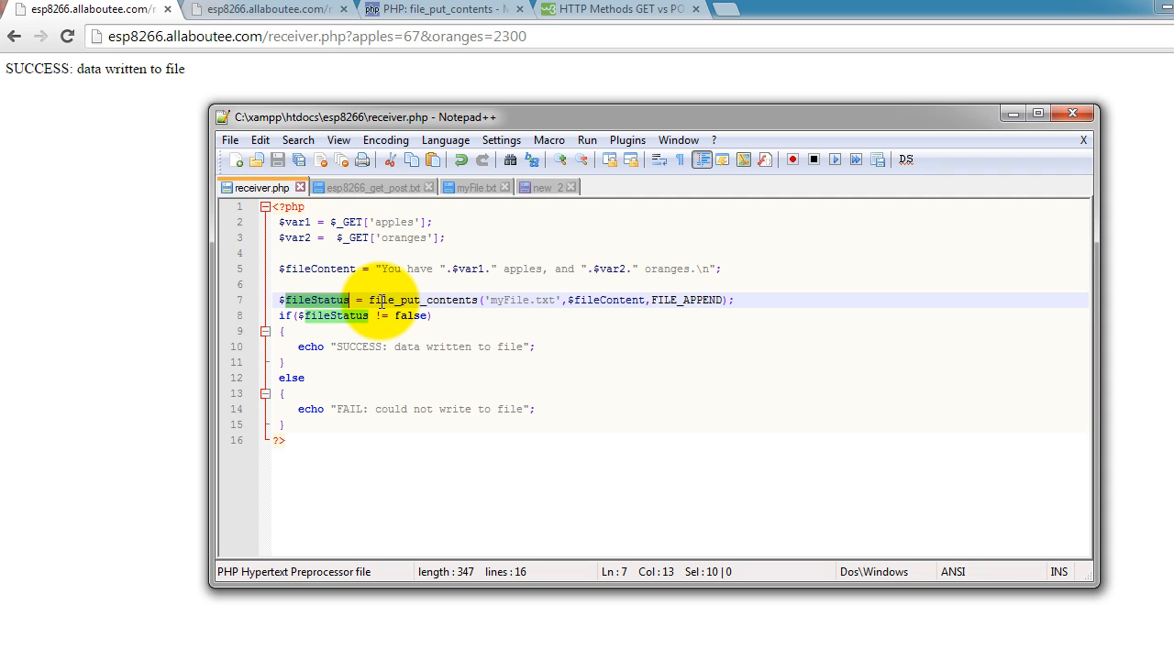
pyautogui.doubleClick(421, 300)
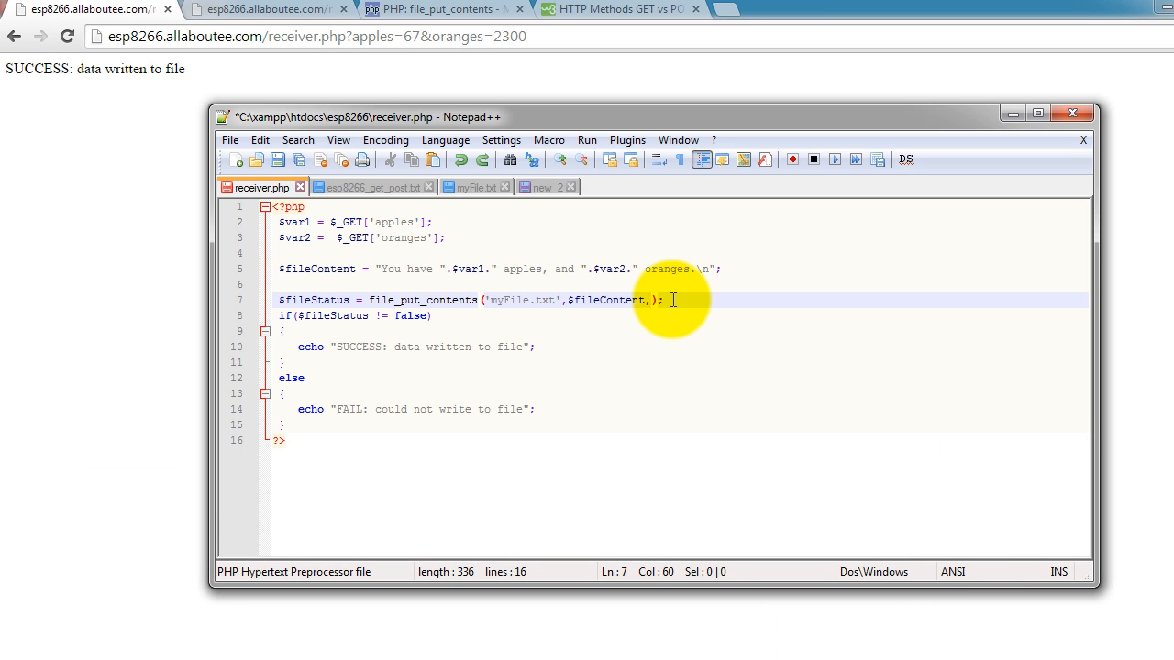
pyautogui.write('FILE_APPEND')
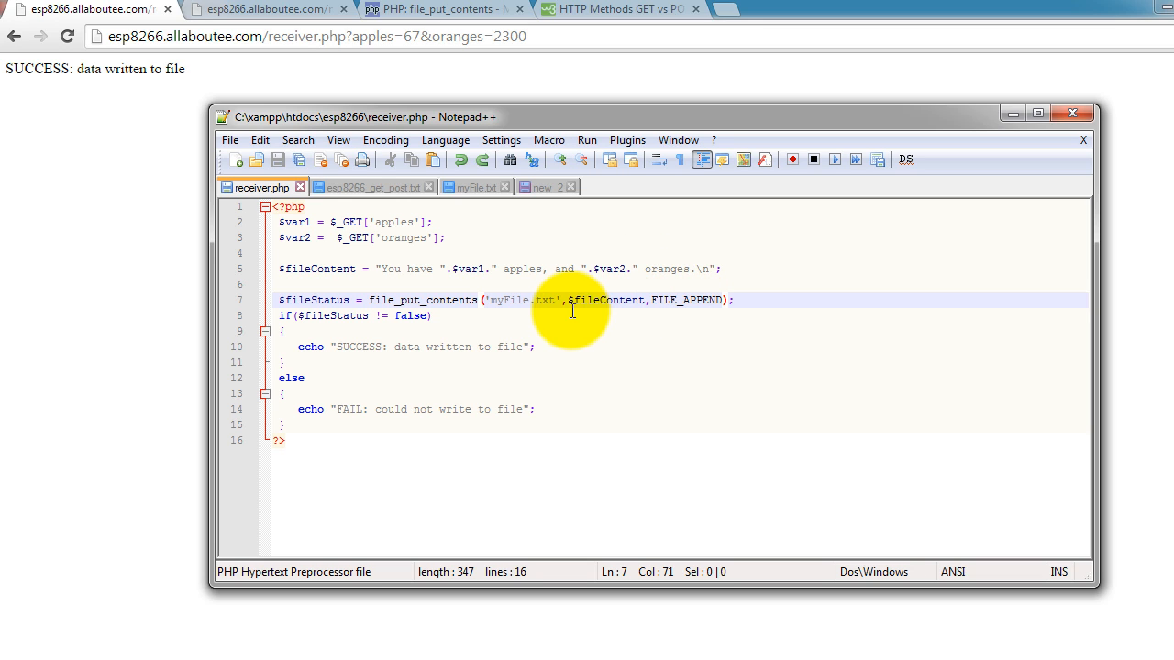
pyautogui.moveTo(296, 320)
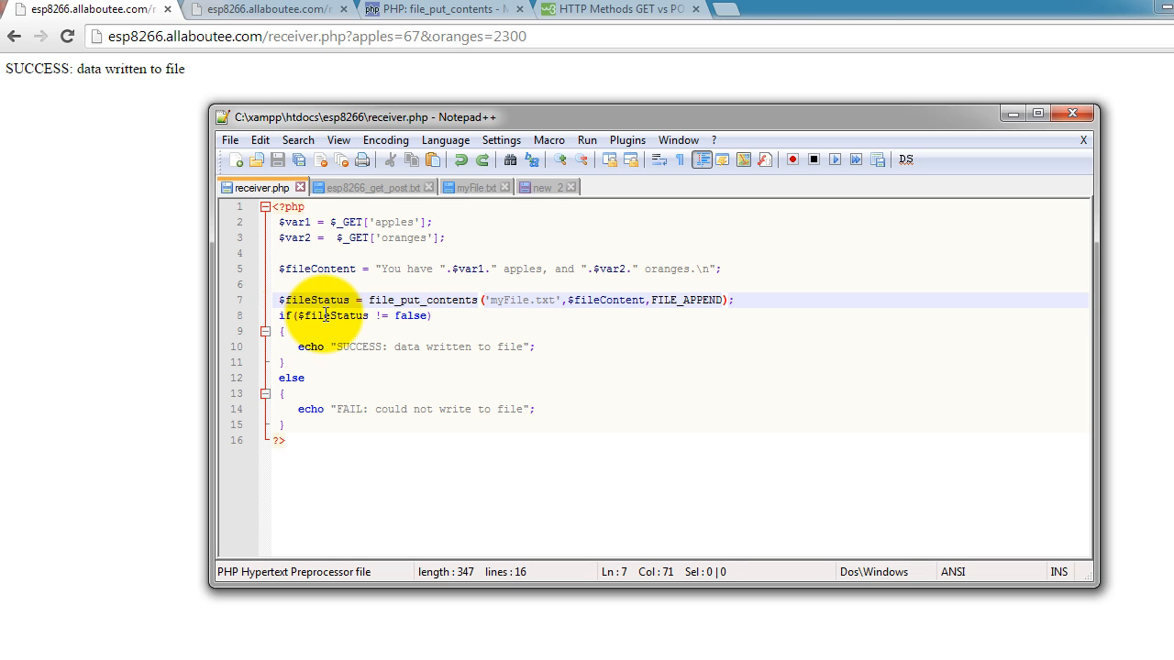
pyautogui.doubleClick(337, 315)
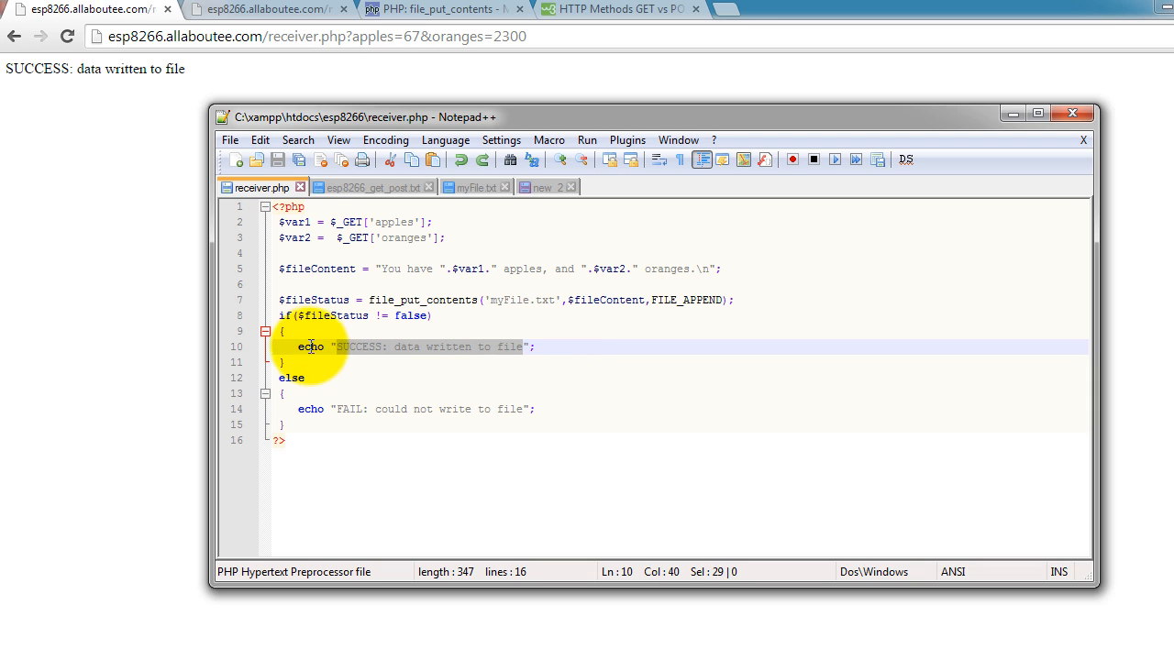
pyautogui.click(310, 347)
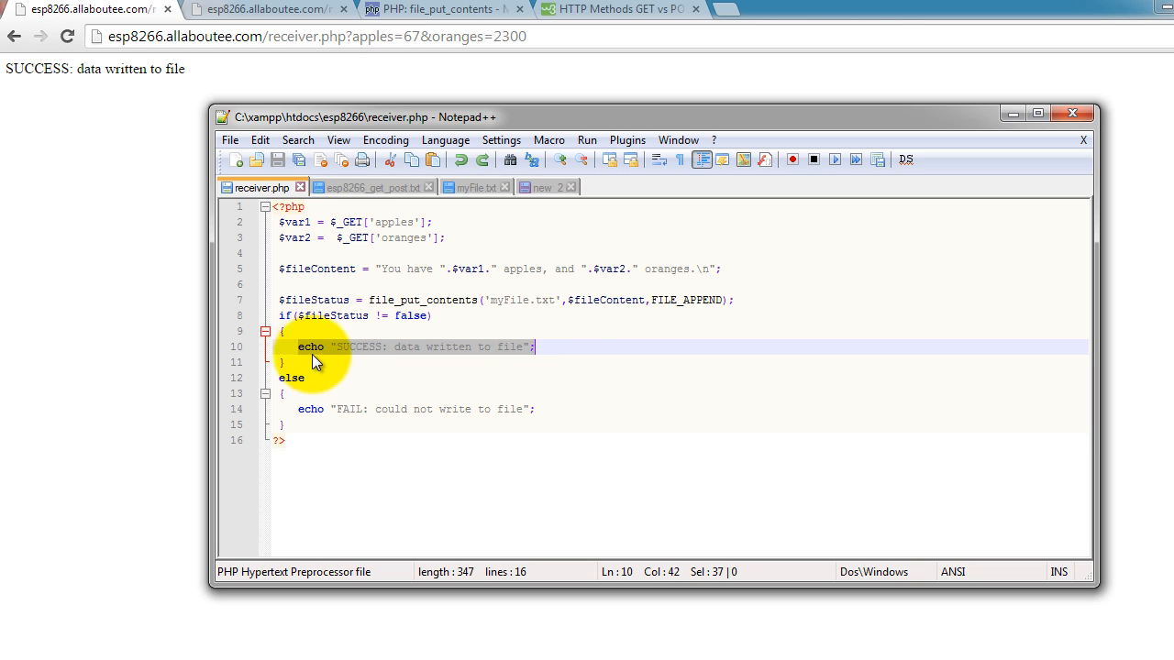
pyautogui.moveTo(334, 356)
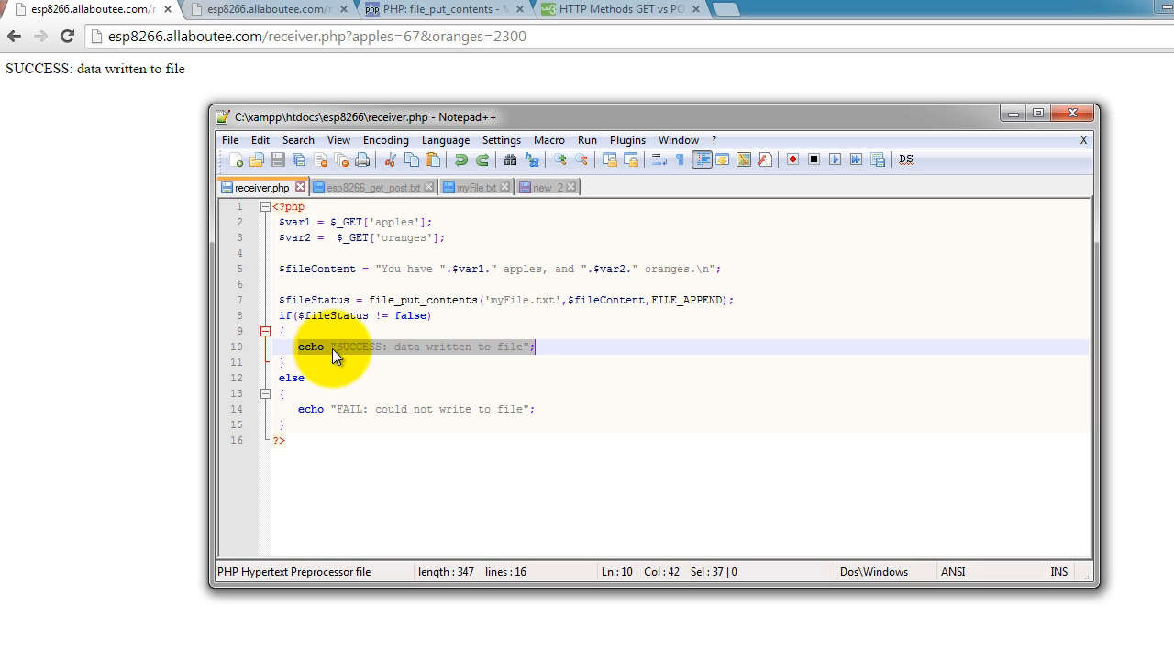
pyautogui.moveTo(154, 71)
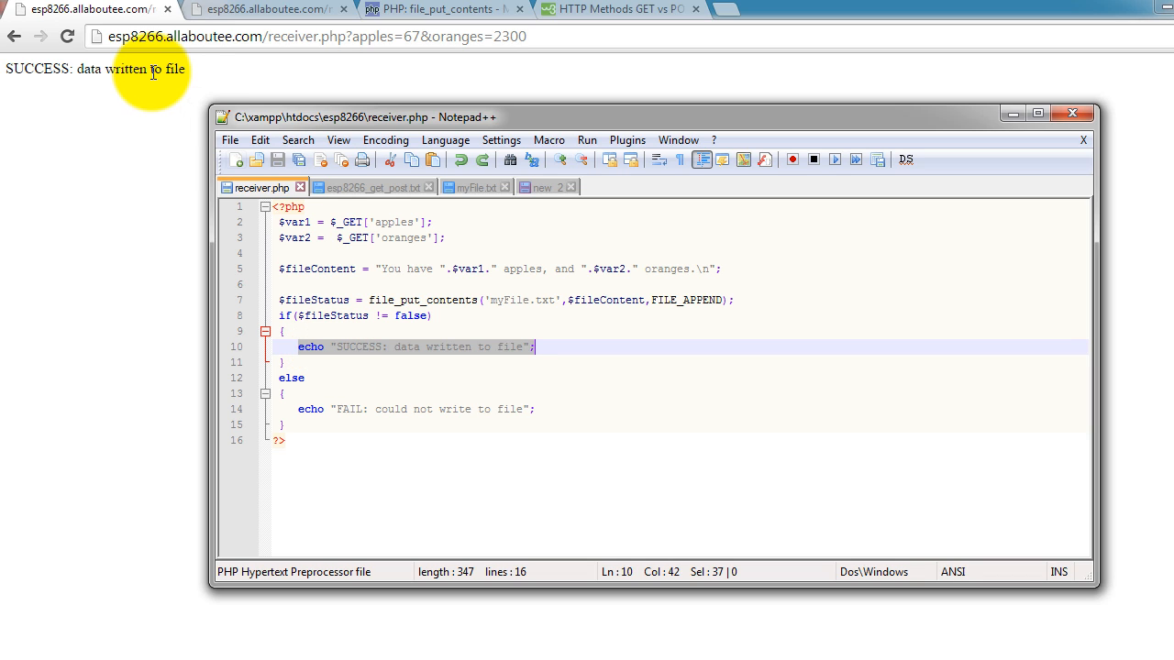
pyautogui.moveTo(330, 357)
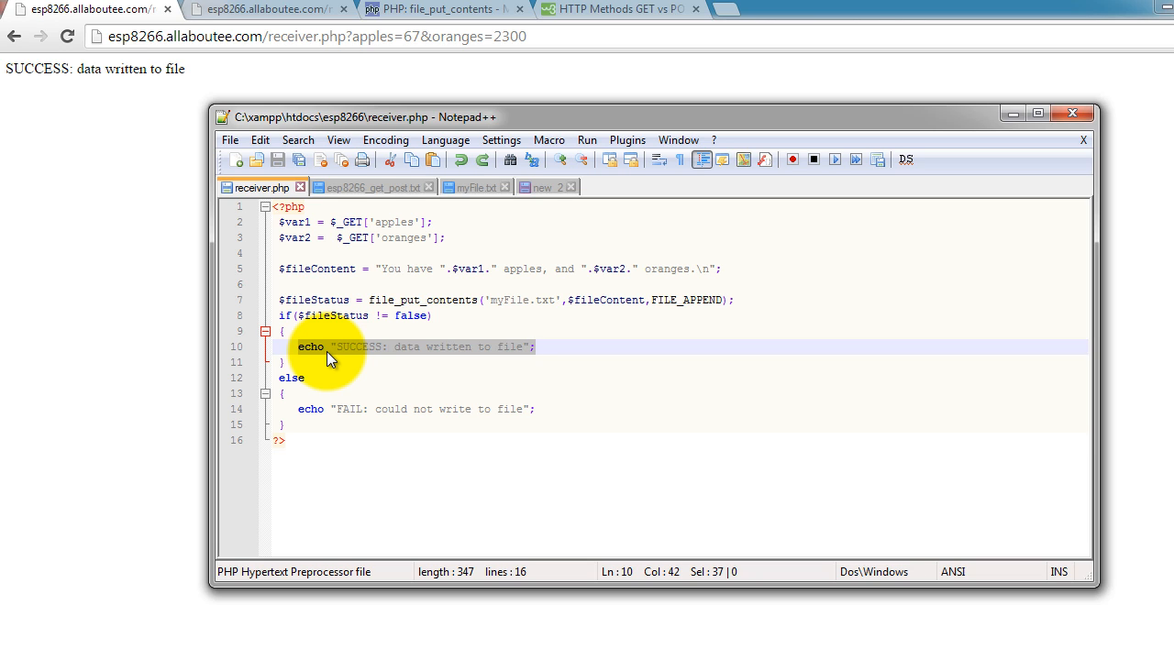
pyautogui.click(332, 346)
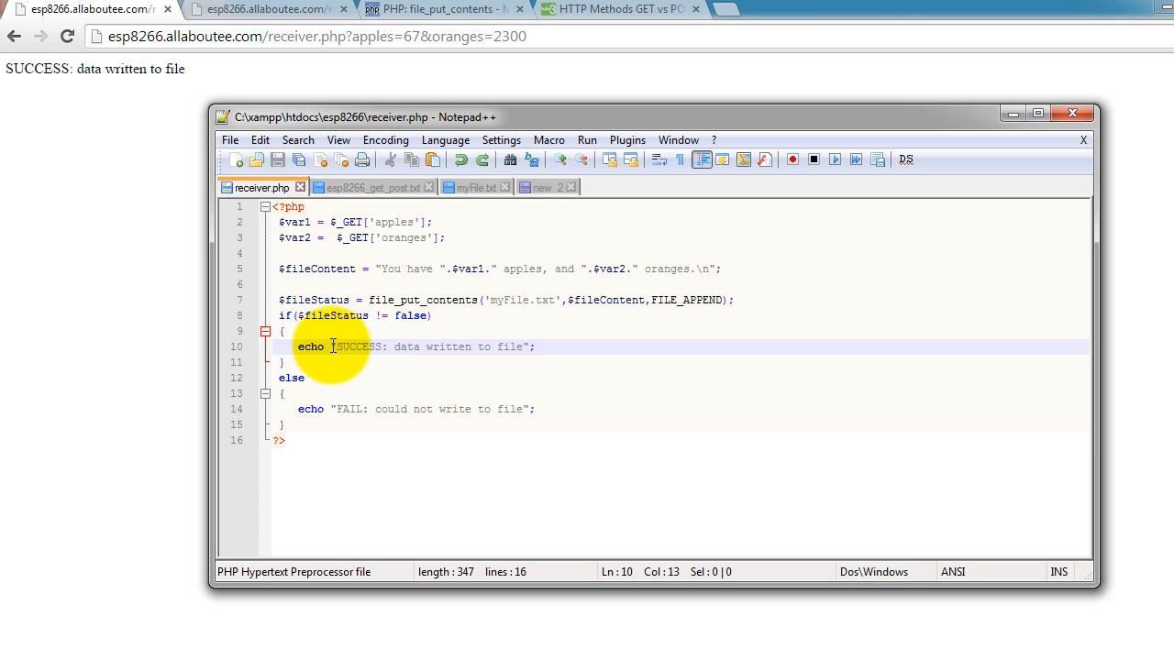
pyautogui.moveTo(332, 346); pyautogui.dragTo(535, 347)
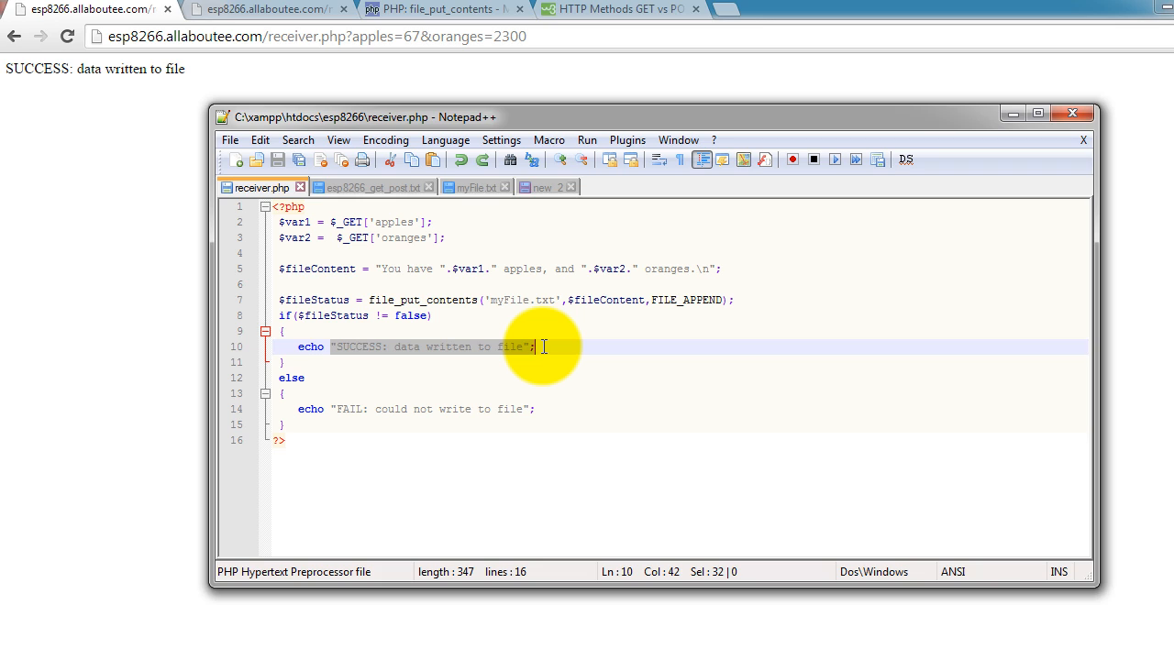
pyautogui.moveTo(539, 366)
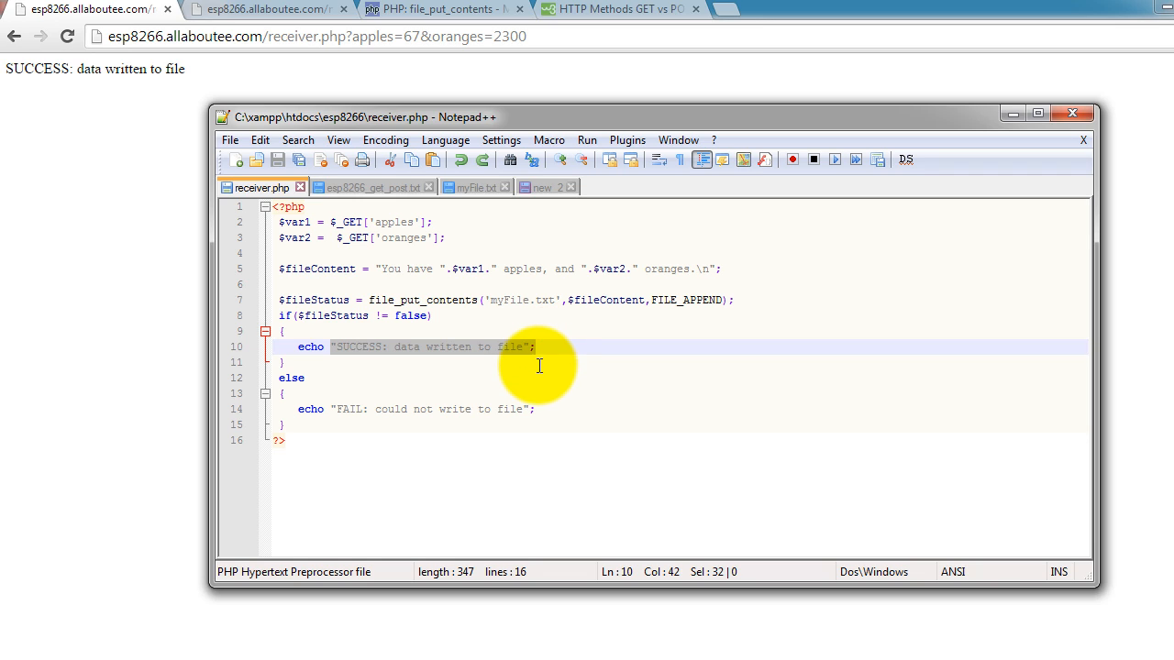
pyautogui.moveTo(532, 360)
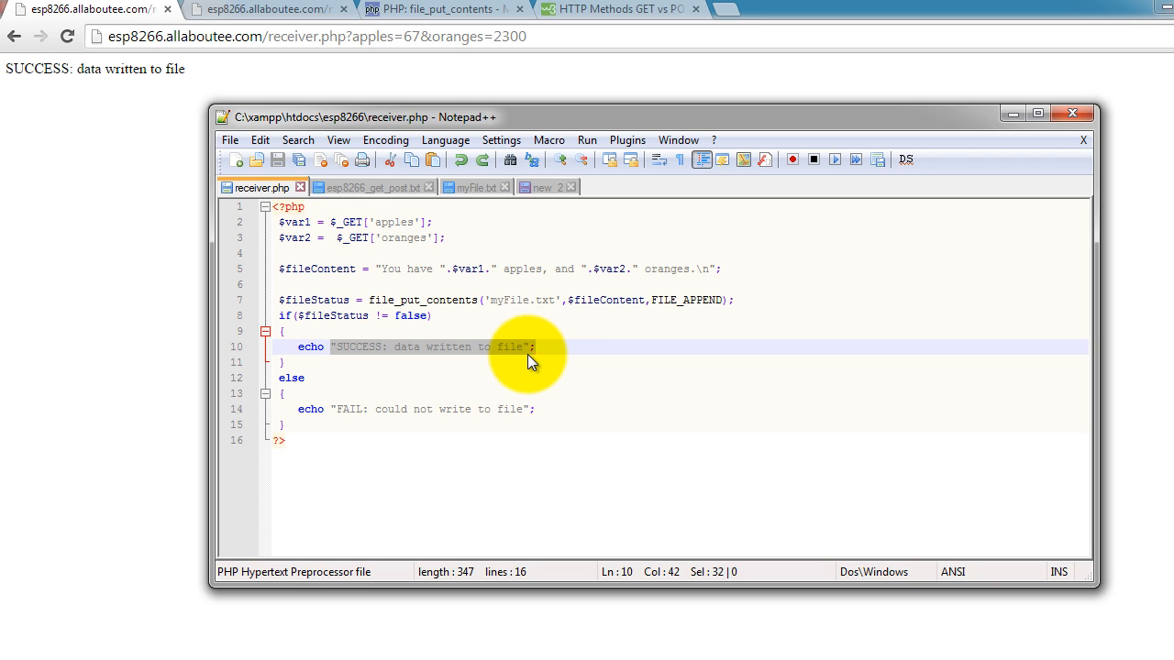
pyautogui.moveTo(420, 120)
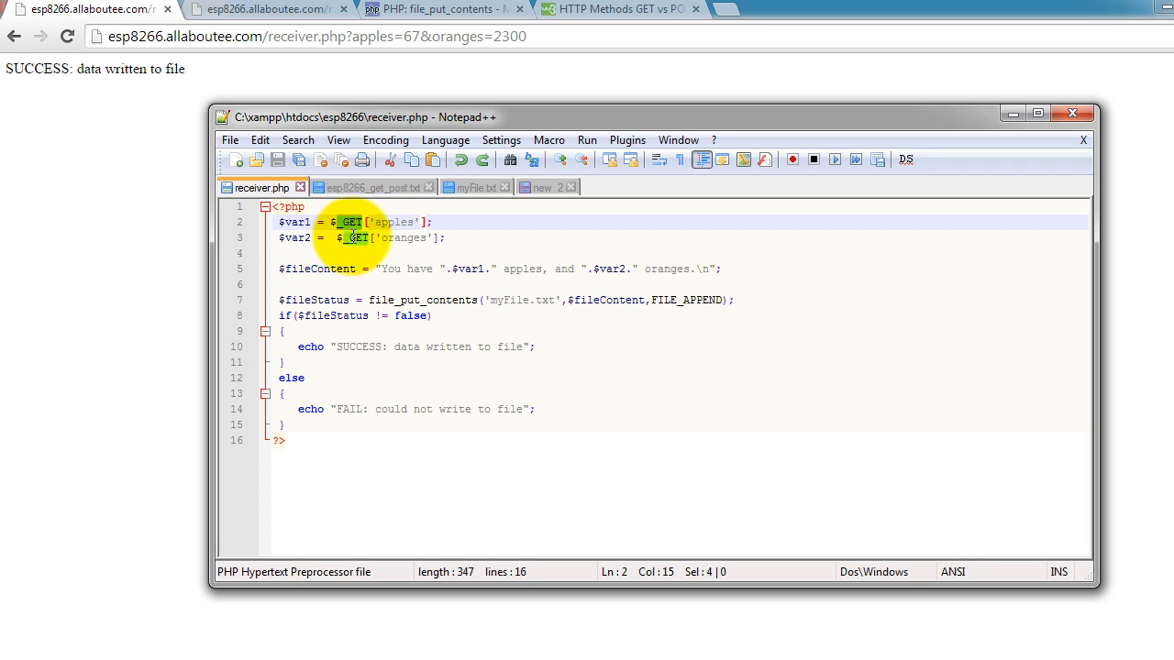
pyautogui.moveTo(353, 226)
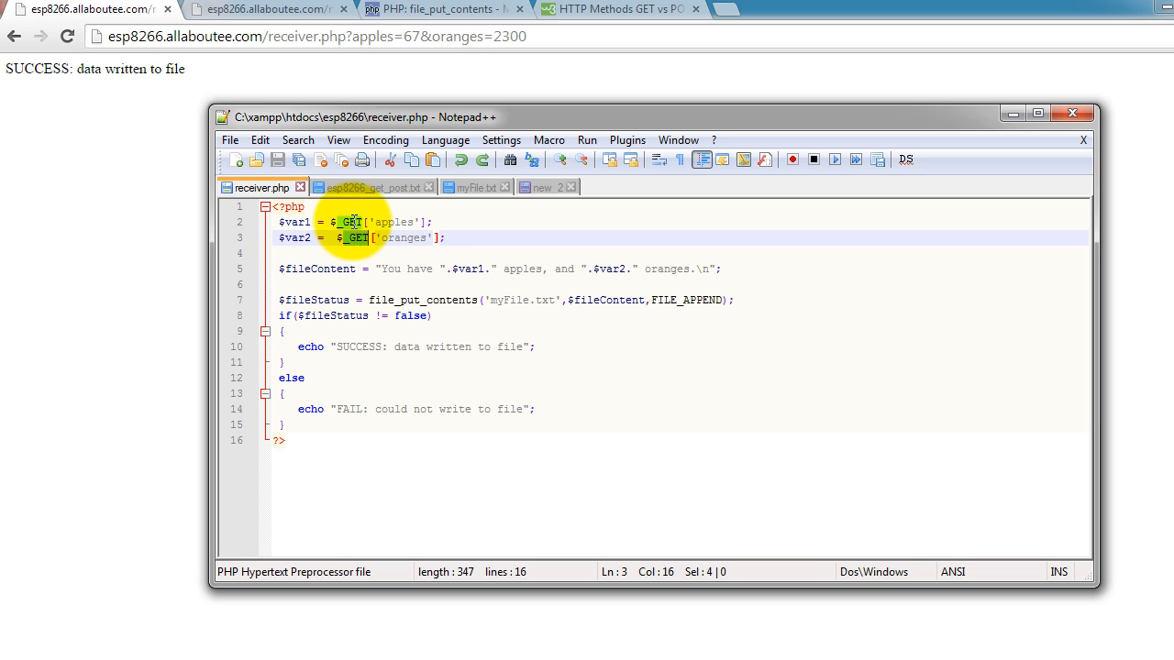
pyautogui.click(352, 221)
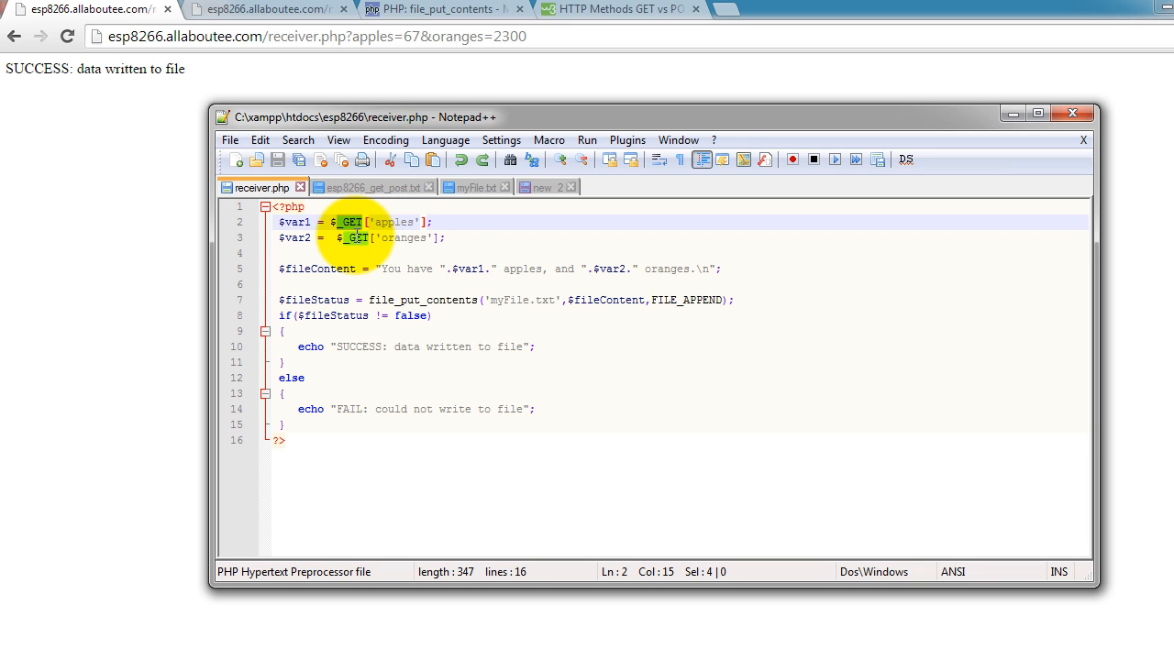
pyautogui.click(358, 237)
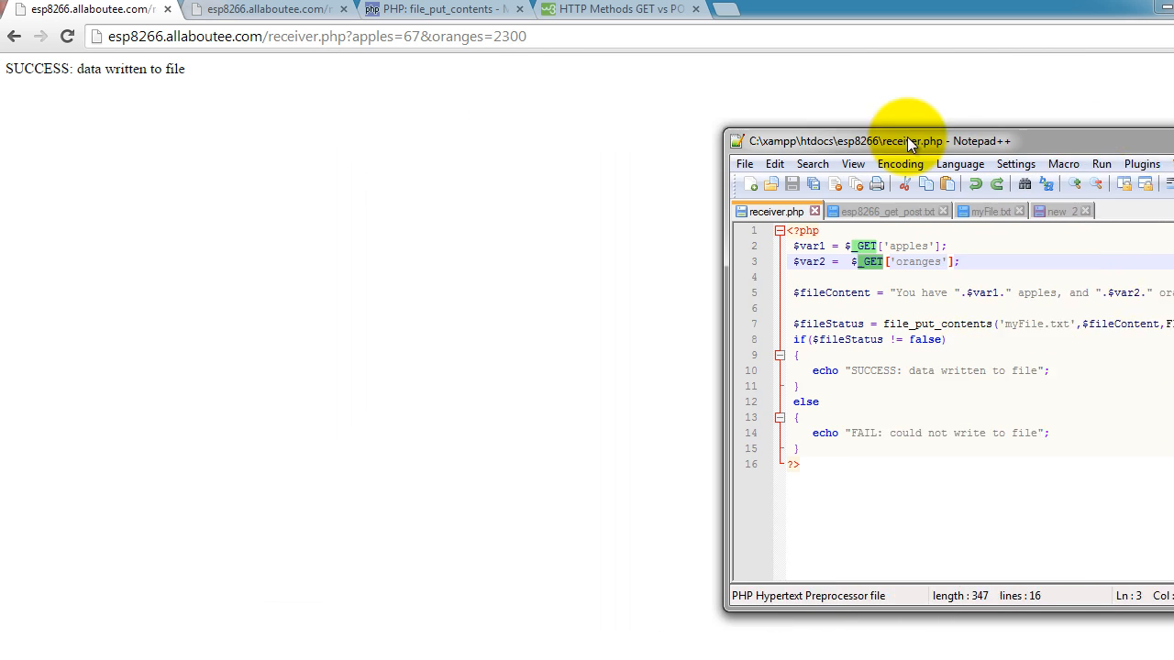
# Step: Bring up esp8266_get_post.txt and highlight the GET request's method, receiver.php path and apples parameter
pyautogui.moveTo(908, 140); pyautogui.dragTo(511, 129)
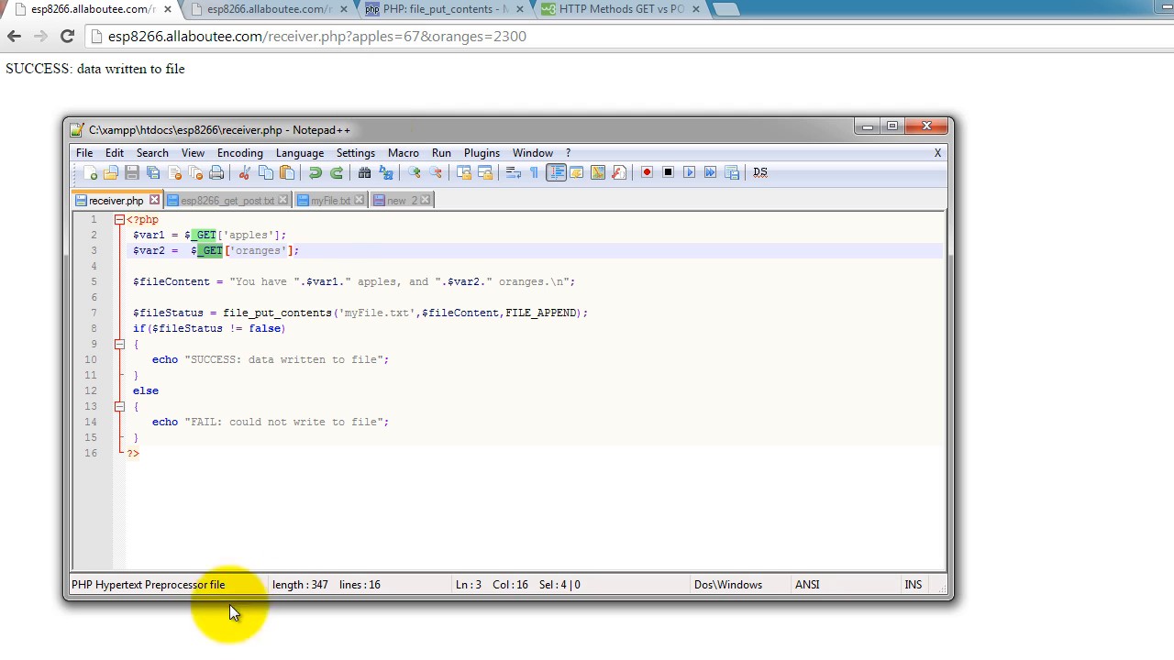
pyautogui.moveTo(238, 211)
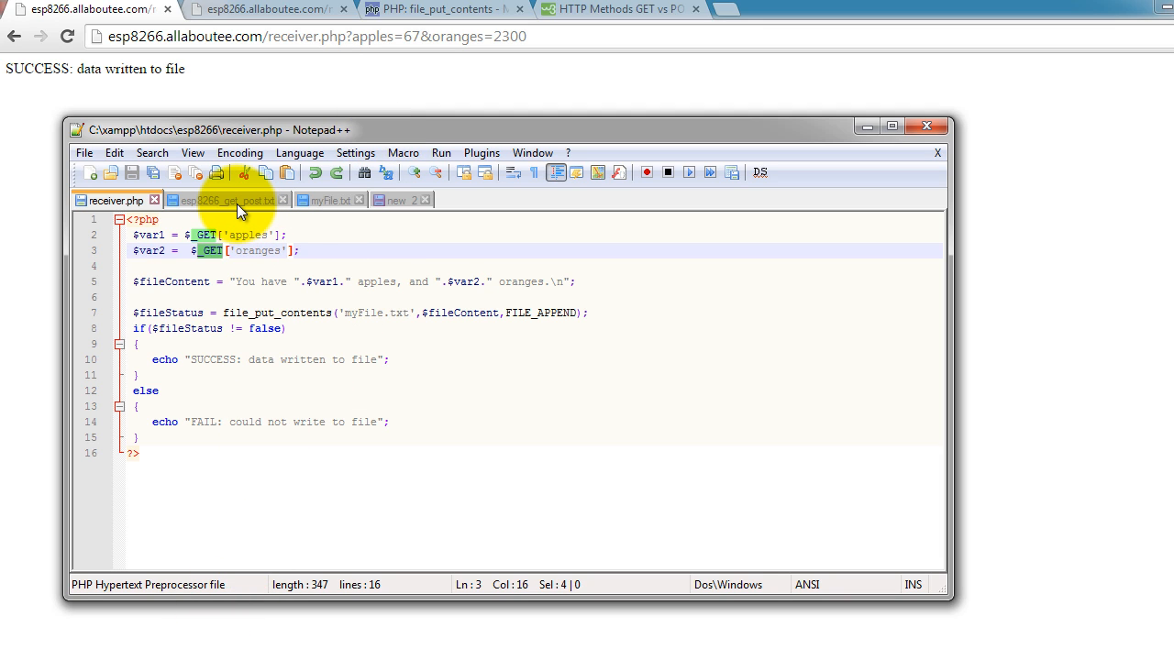
pyautogui.moveTo(228, 200)
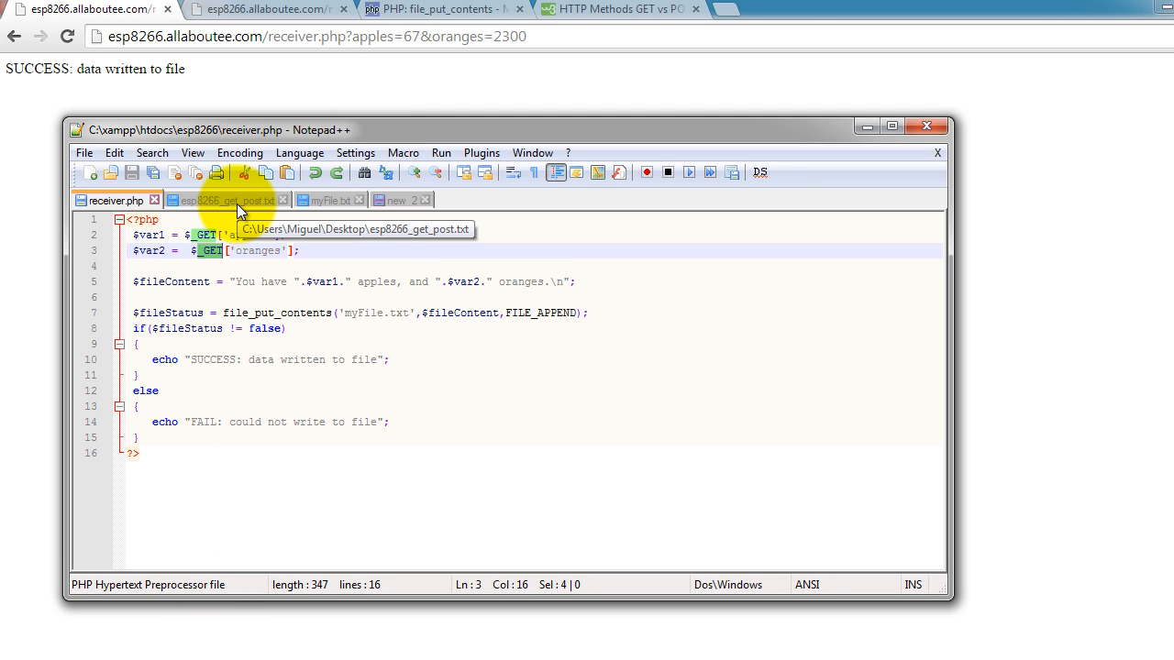
pyautogui.click(225, 200)
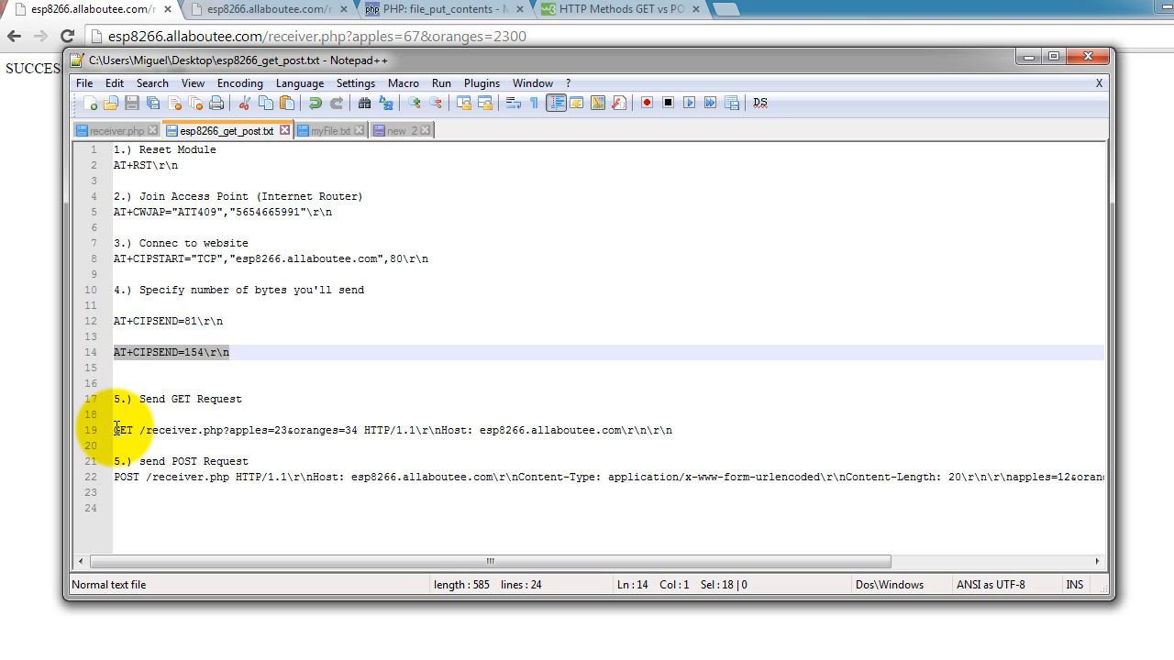
pyautogui.doubleClick(123, 430)
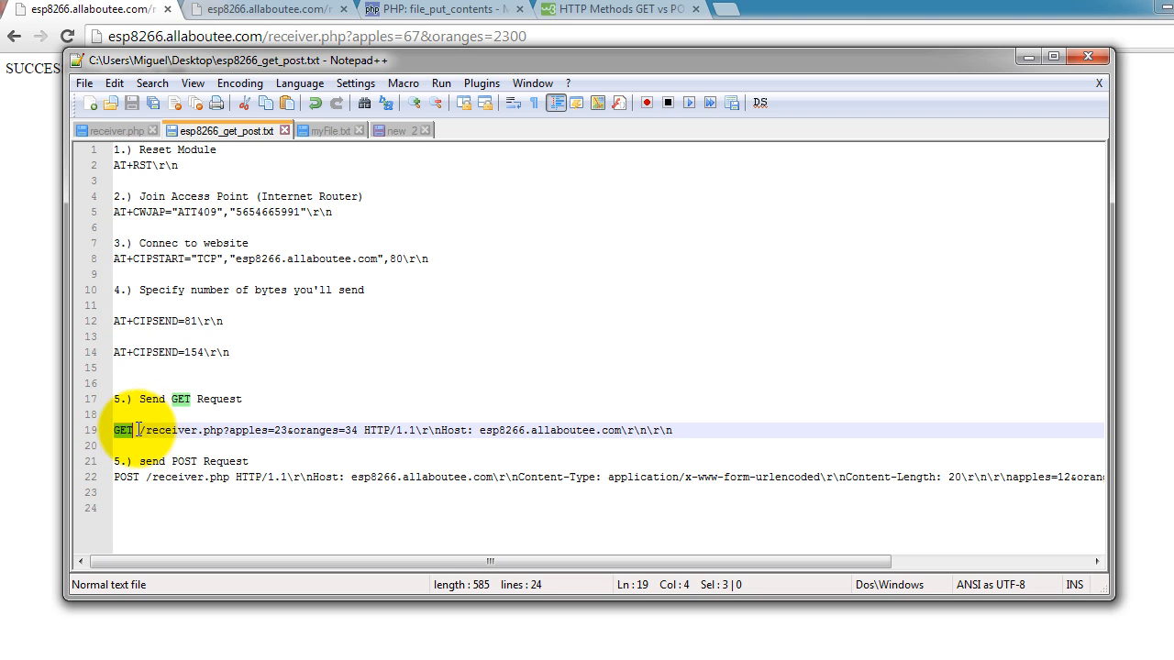
pyautogui.click(226, 430)
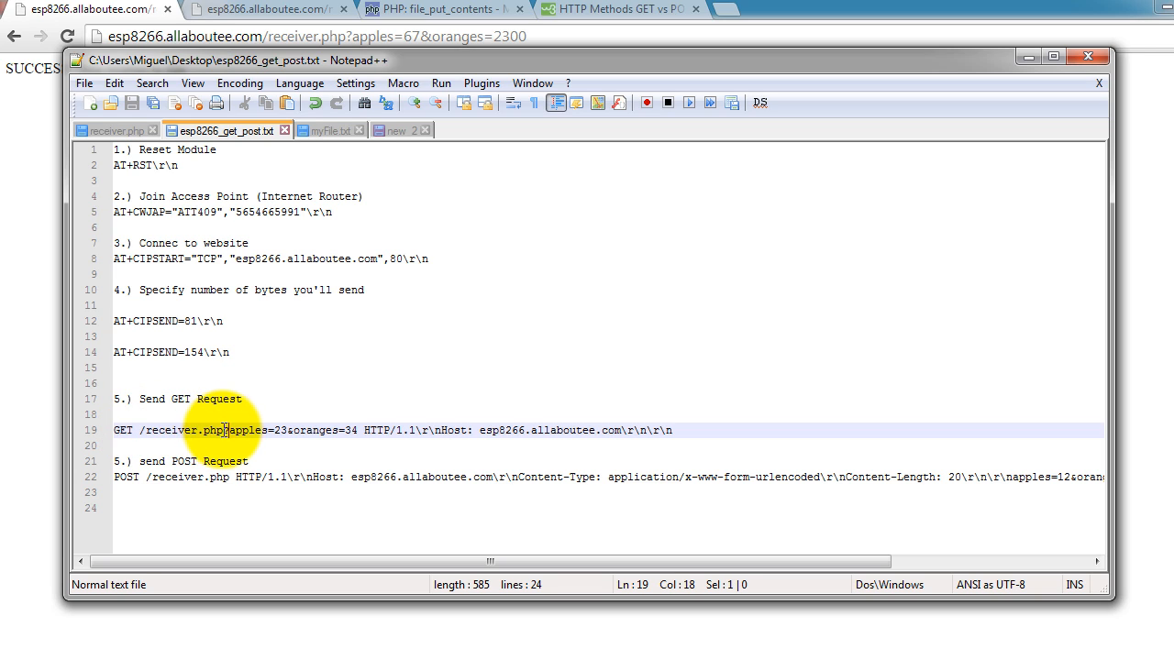
pyautogui.doubleClick(248, 430)
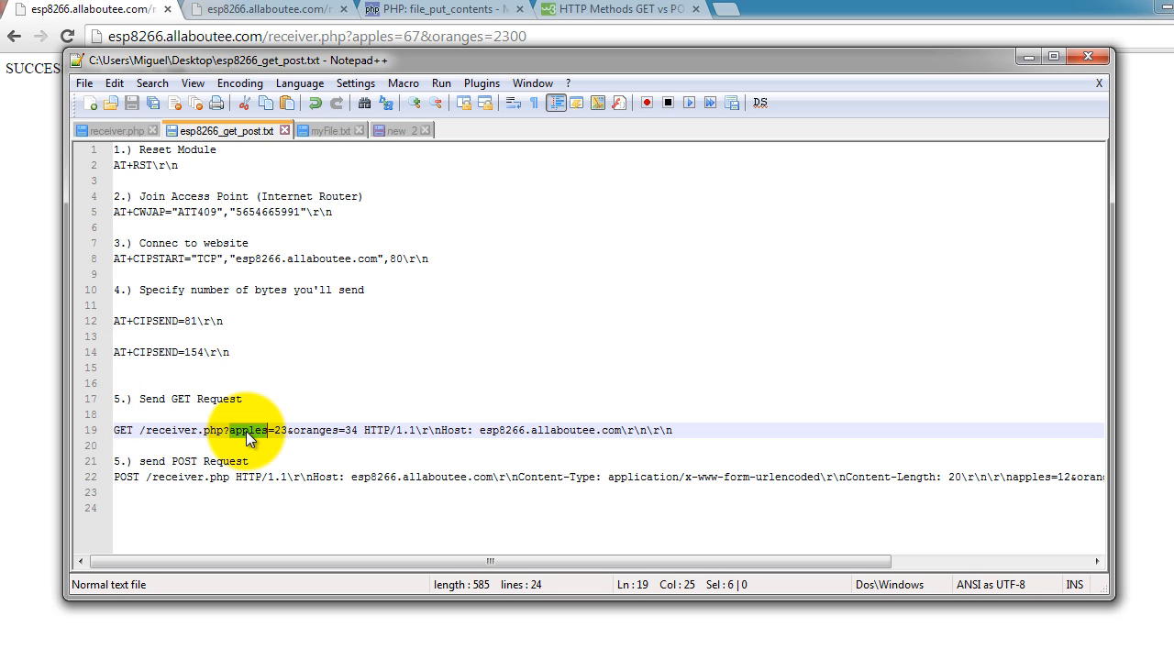
# Step: Change the GET request to apples=56&oranges=23, reviewing the Host header and line-break codes
pyautogui.click(271, 430)
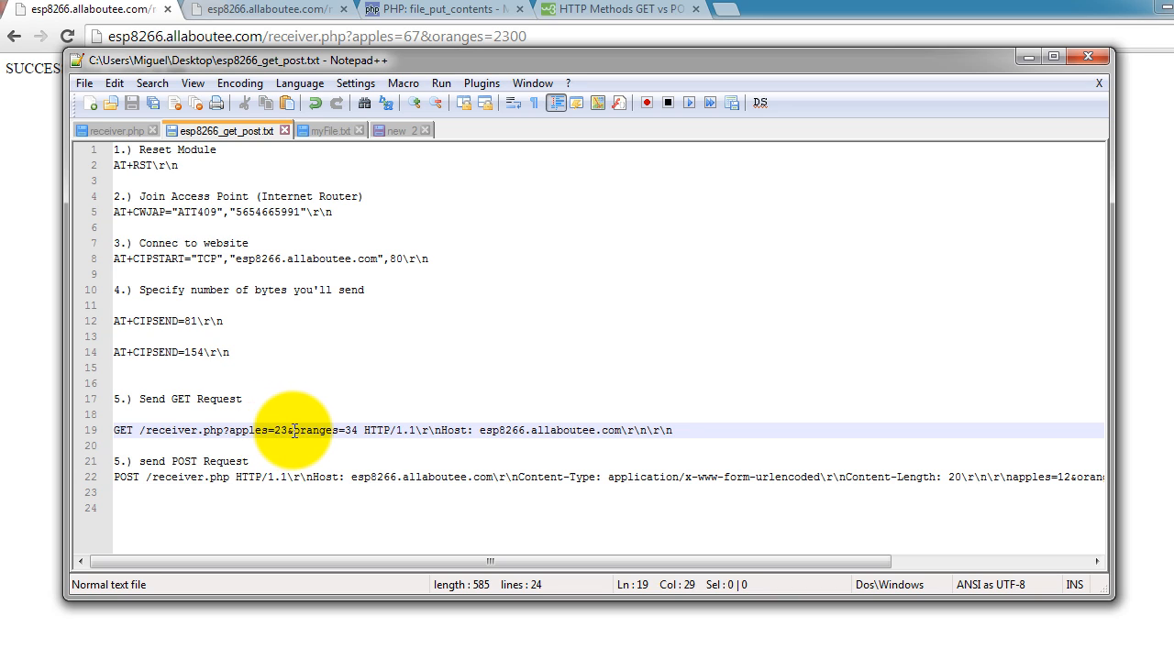
pyautogui.doubleClick(316, 430)
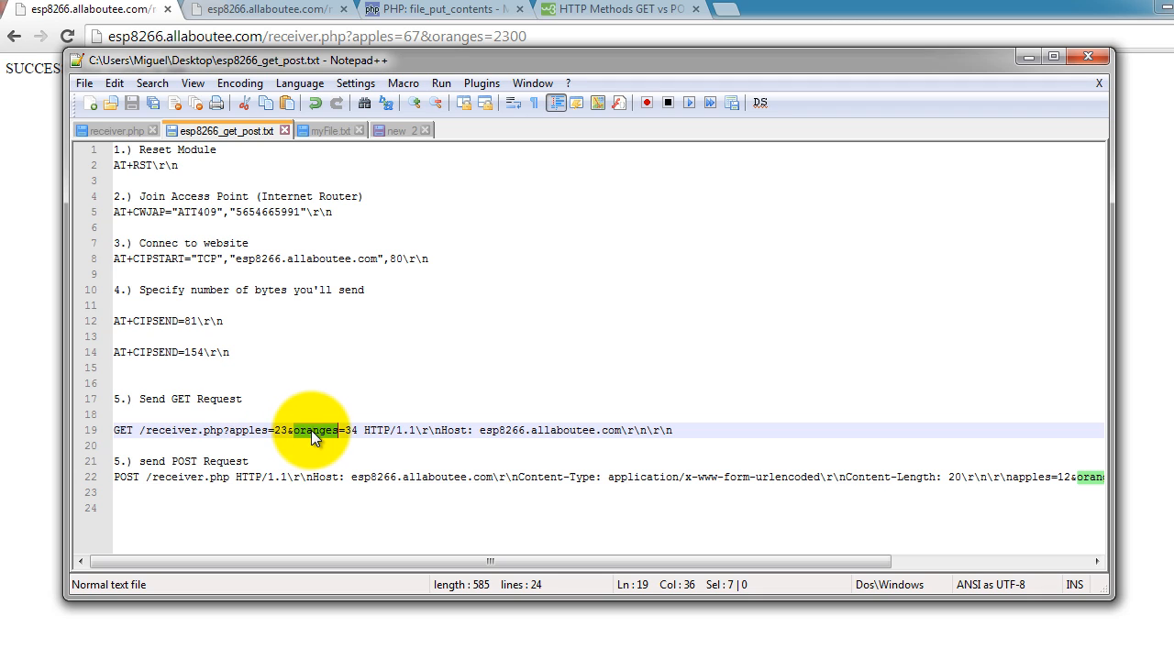
pyautogui.moveTo(342, 429)
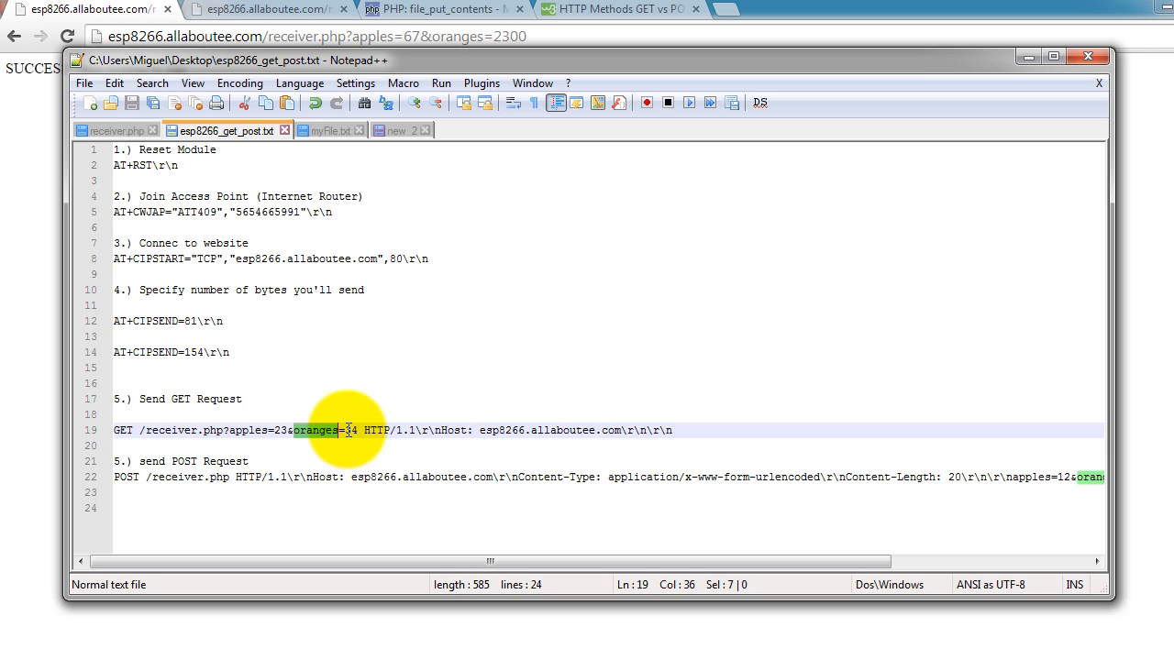
pyautogui.click(392, 430)
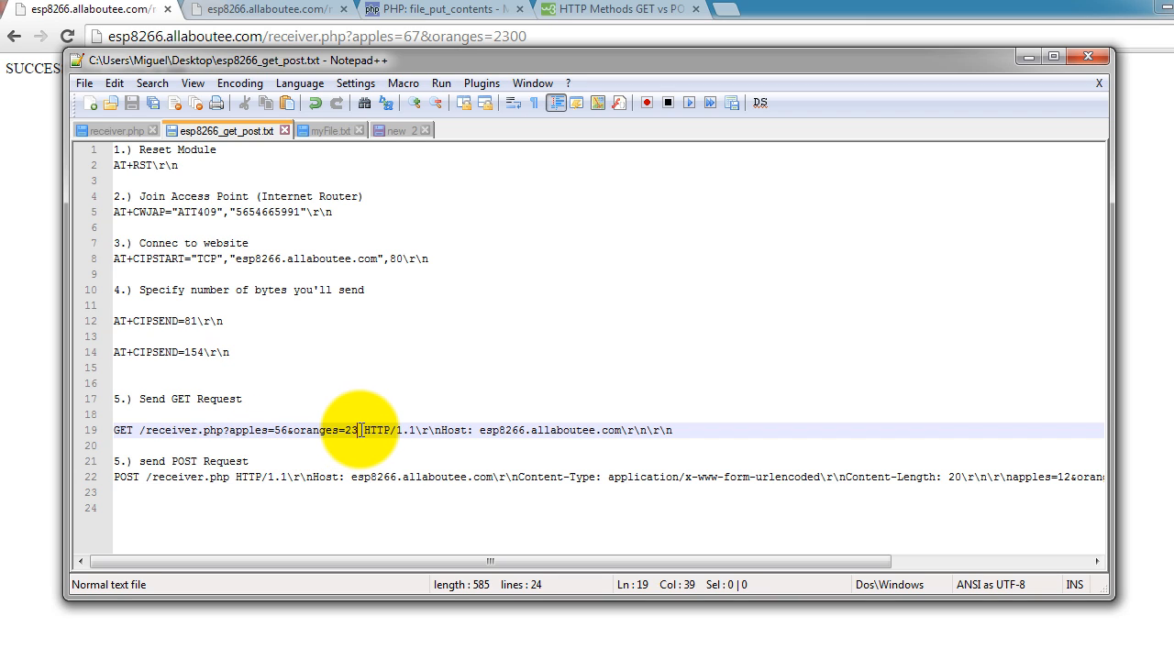
pyautogui.moveTo(419, 431)
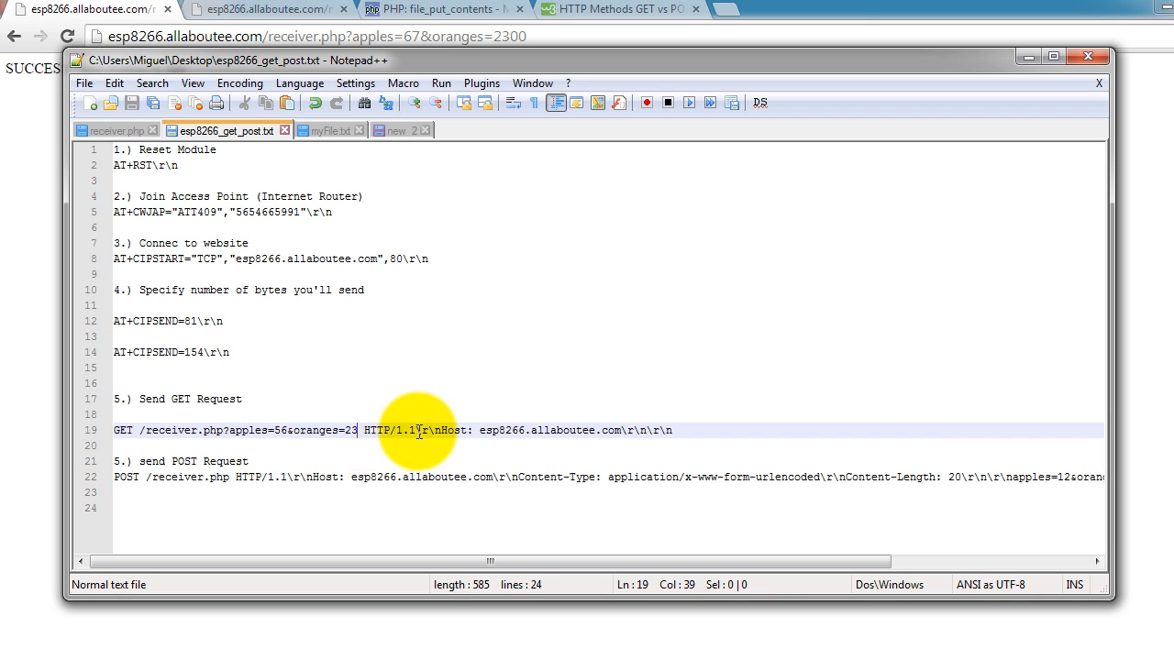
pyautogui.moveTo(410, 439)
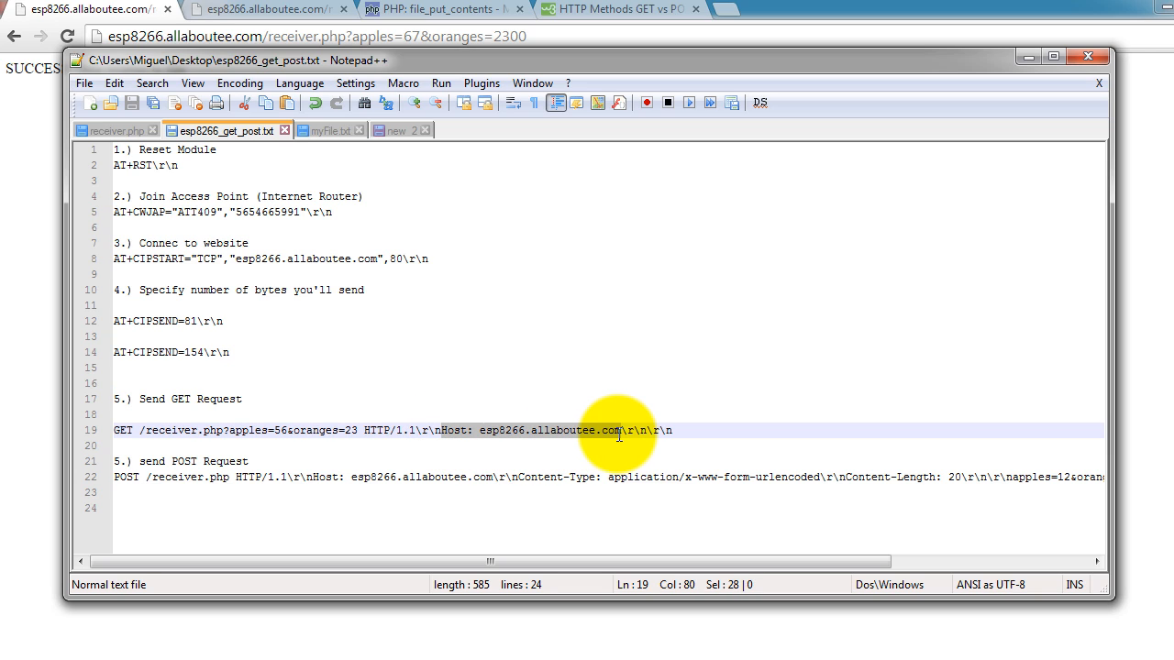
pyautogui.click(624, 430)
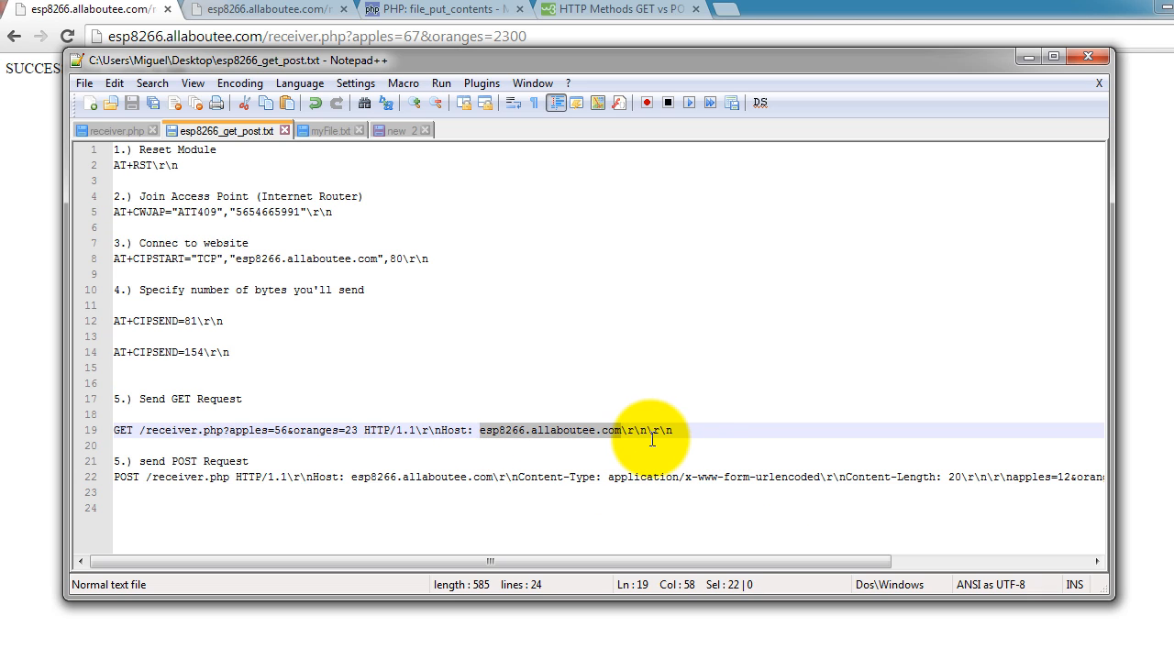
pyautogui.click(623, 430)
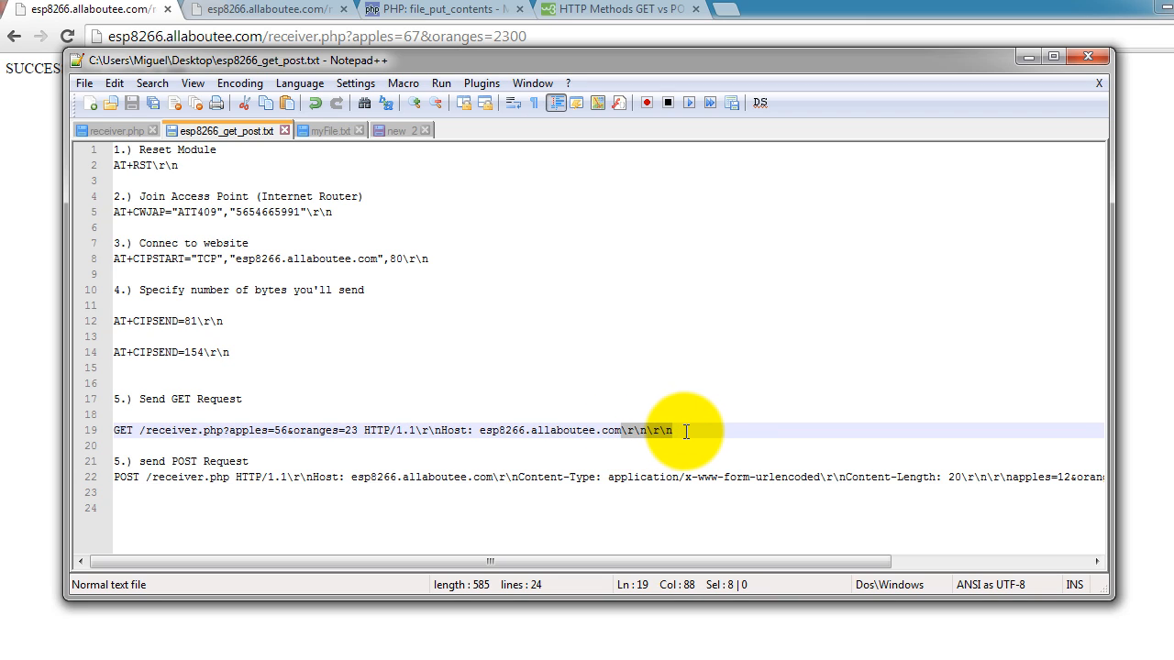
pyautogui.moveTo(651, 443)
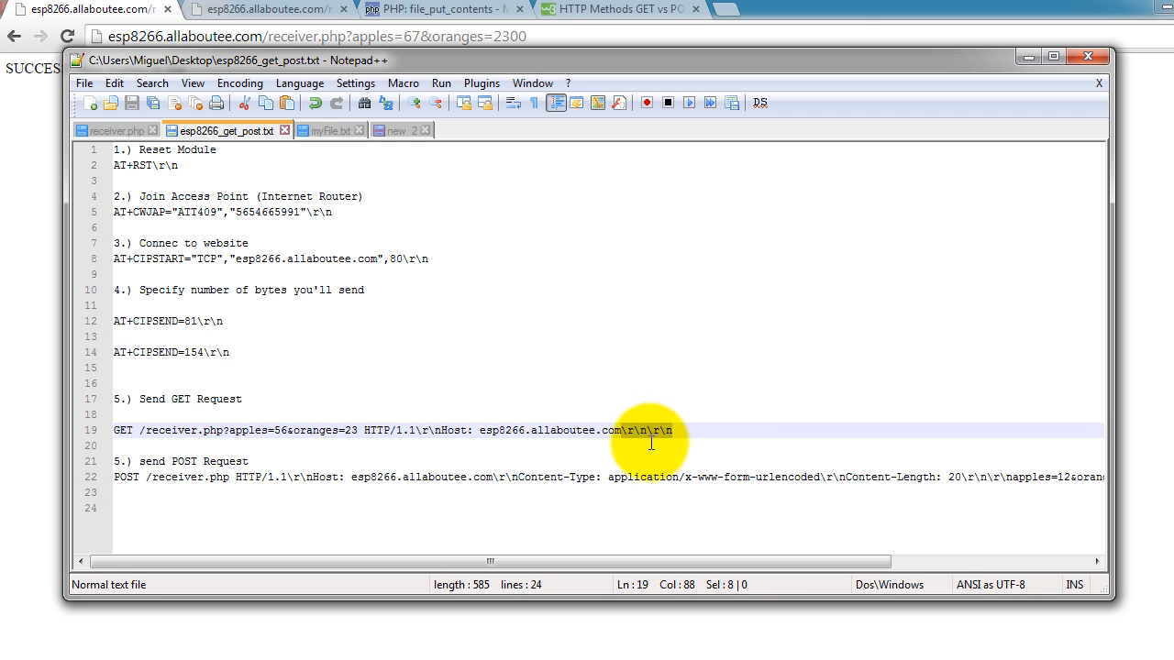
pyautogui.moveTo(491, 561)
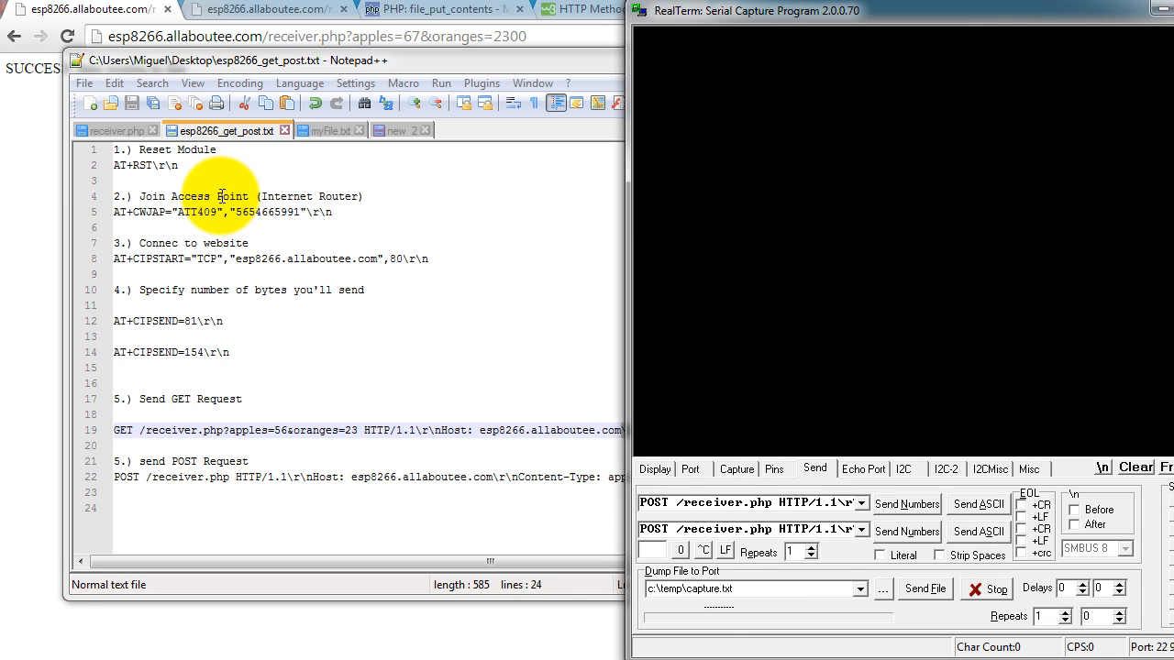
pyautogui.moveTo(312, 642)
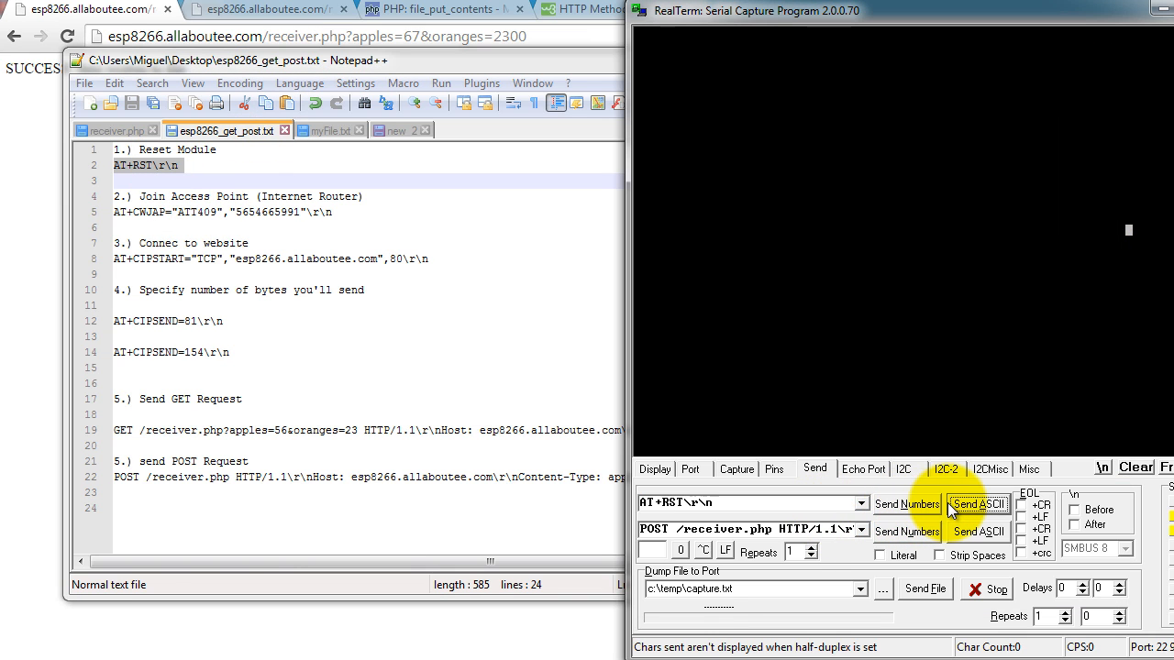
pyautogui.moveTo(965, 514)
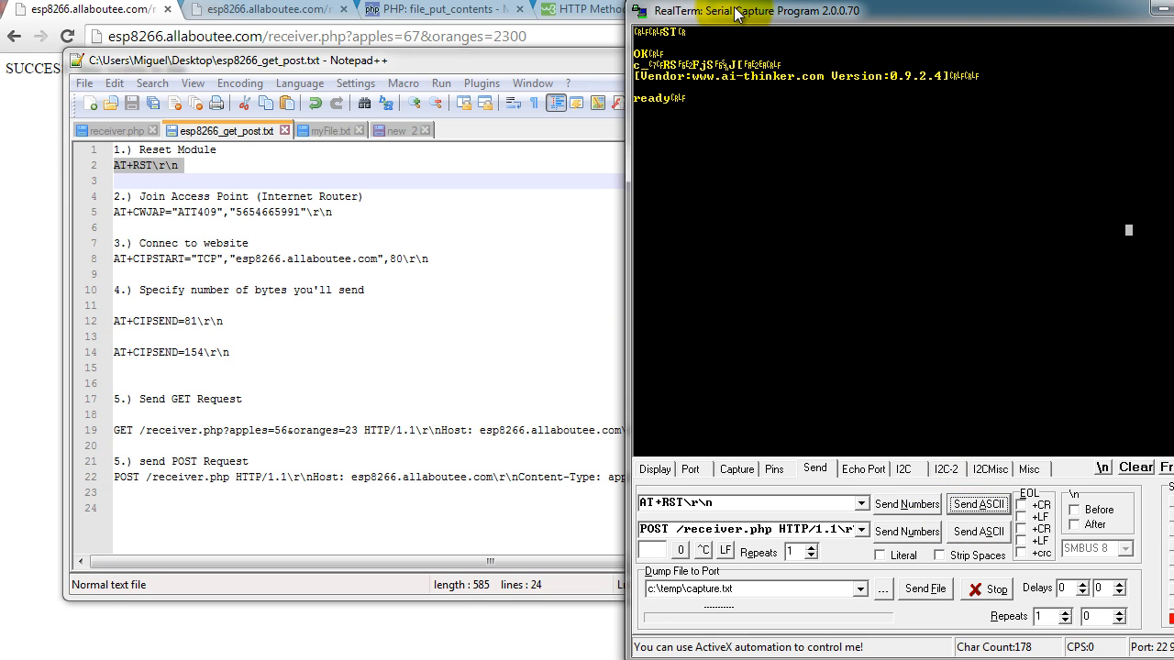
# Step: Send the apples=56&oranges=23 GET request from RealTerm and receive 'SUCCESS: data written to file'
pyautogui.doubleClick(192, 211)
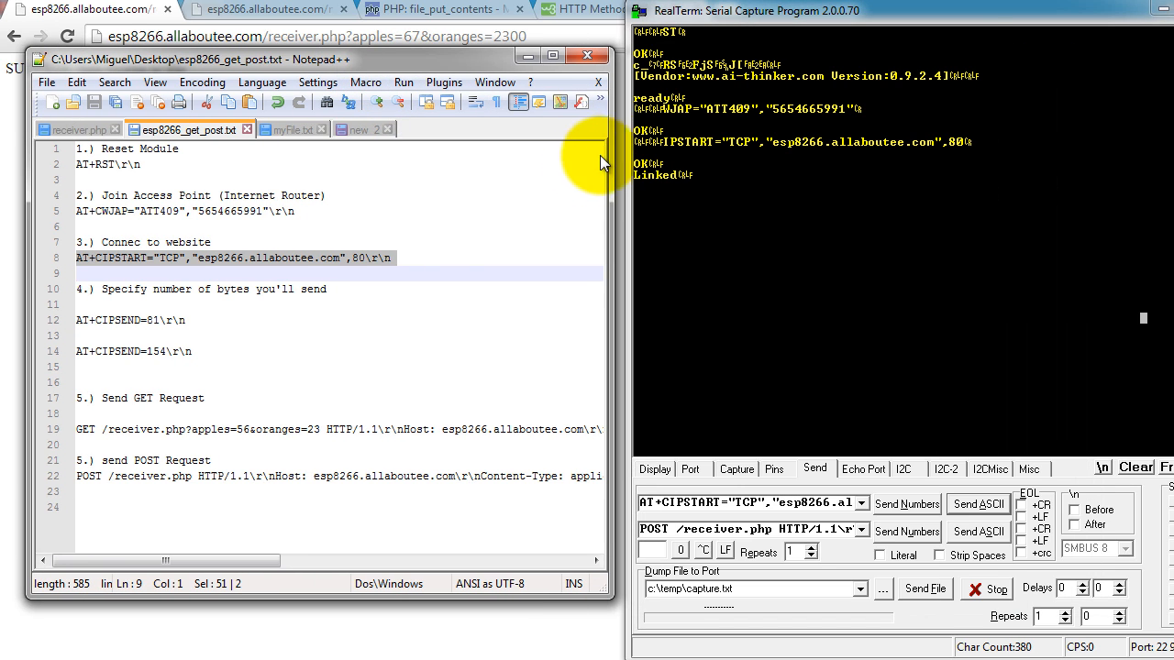
pyautogui.click(163, 320)
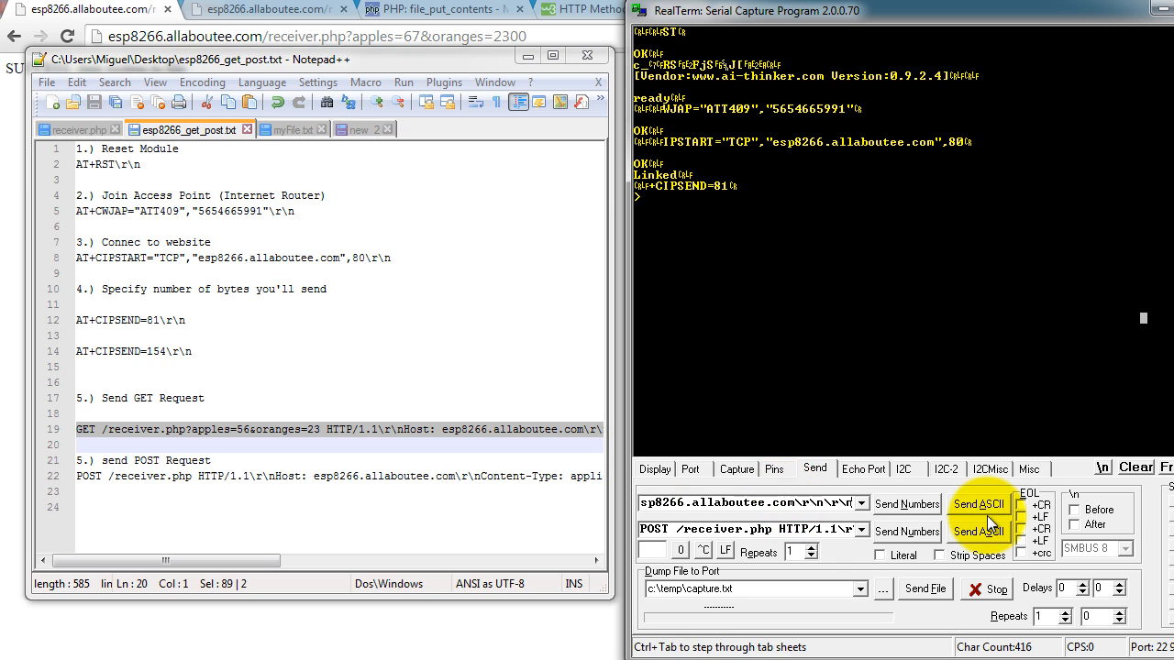
pyautogui.click(980, 504)
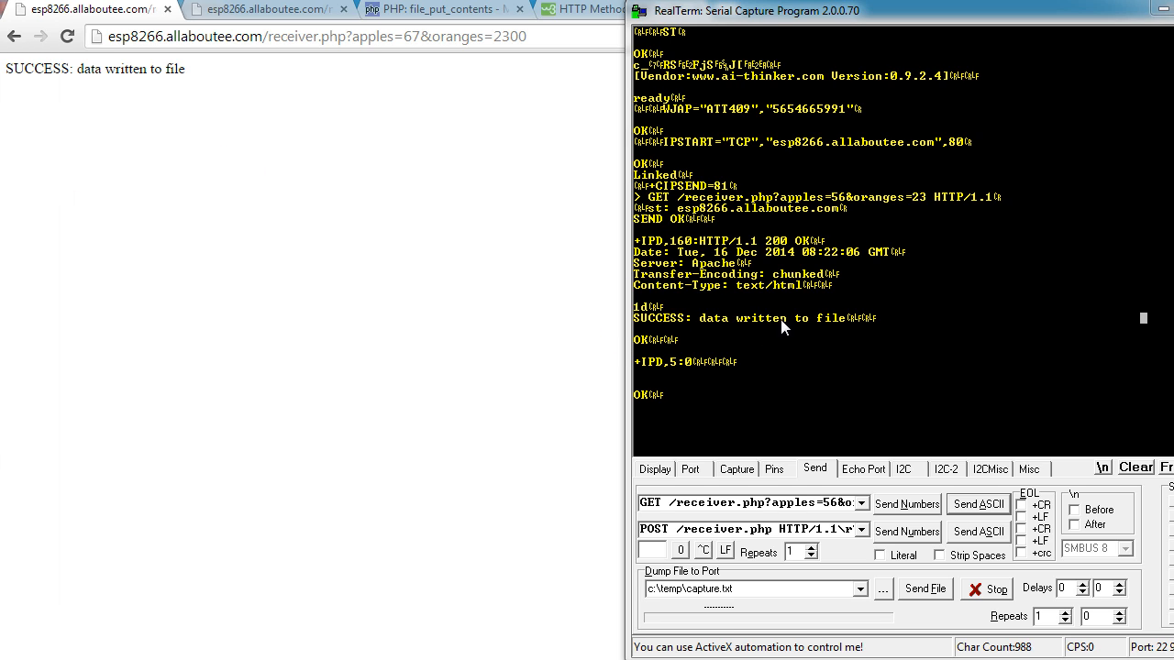
# Step: Point out receiver.php's success echo, then reload myFile.txt to show the 56 apples, 23 oranges line
pyautogui.click(978, 503)
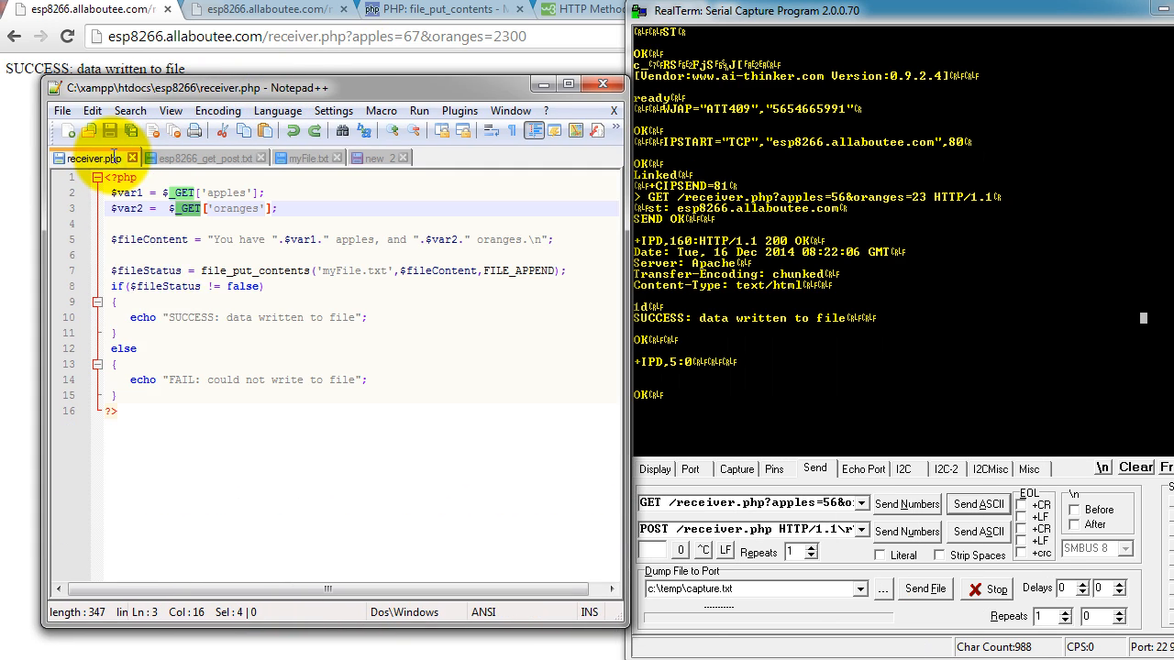
pyautogui.click(379, 317)
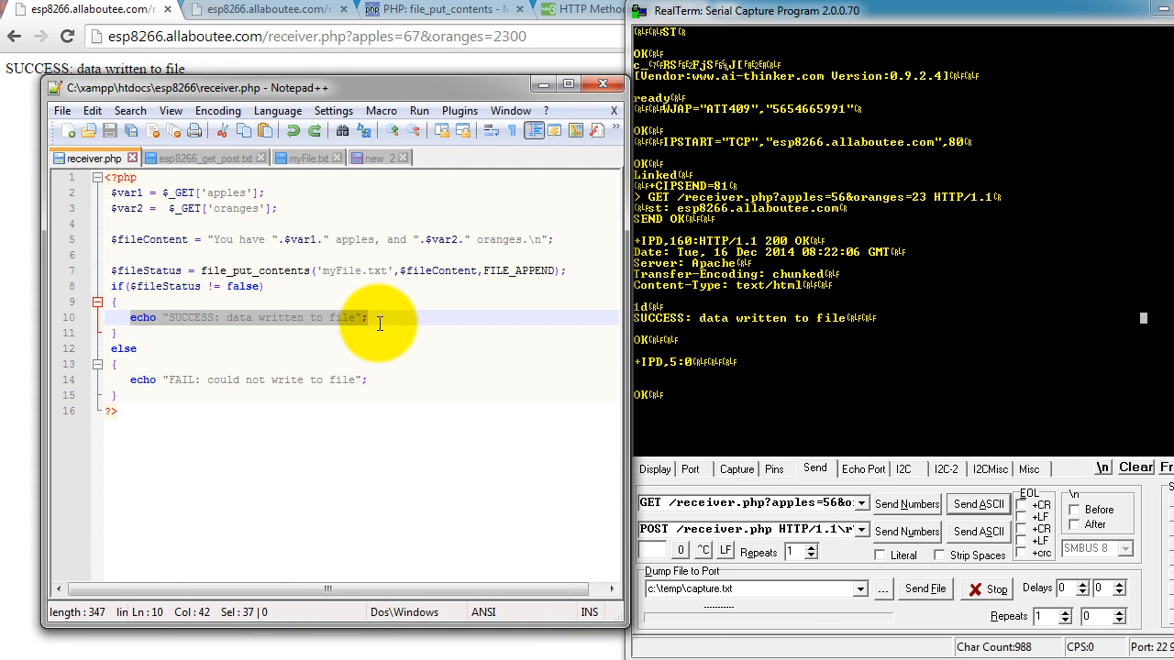
pyautogui.moveTo(376, 129)
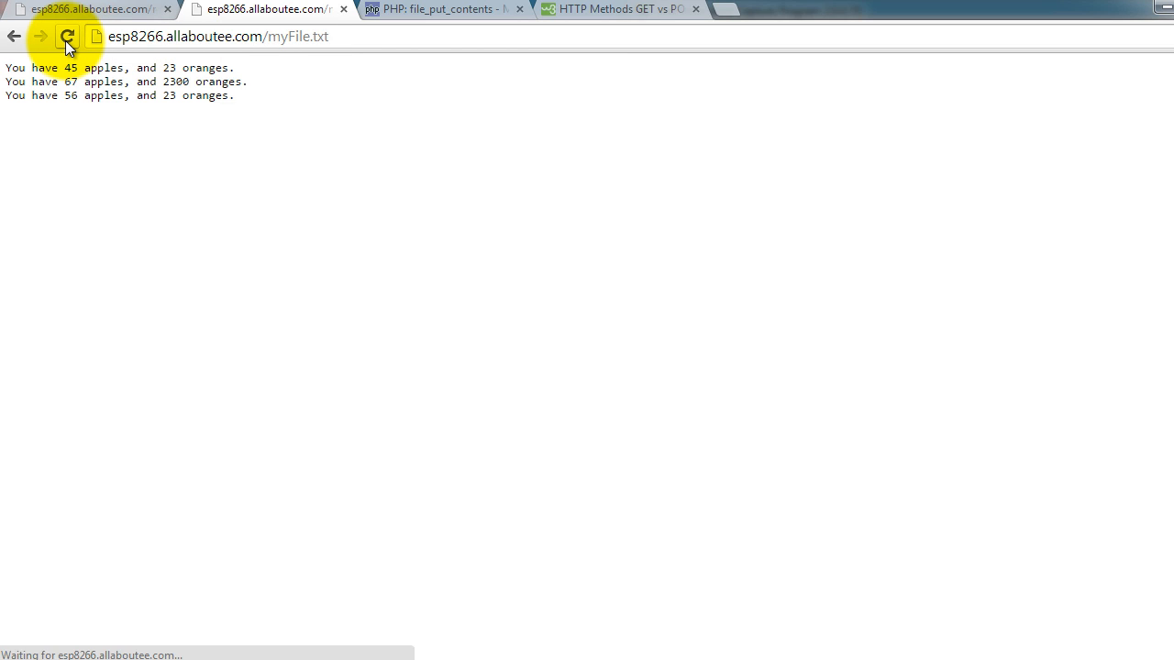
pyautogui.click(68, 36)
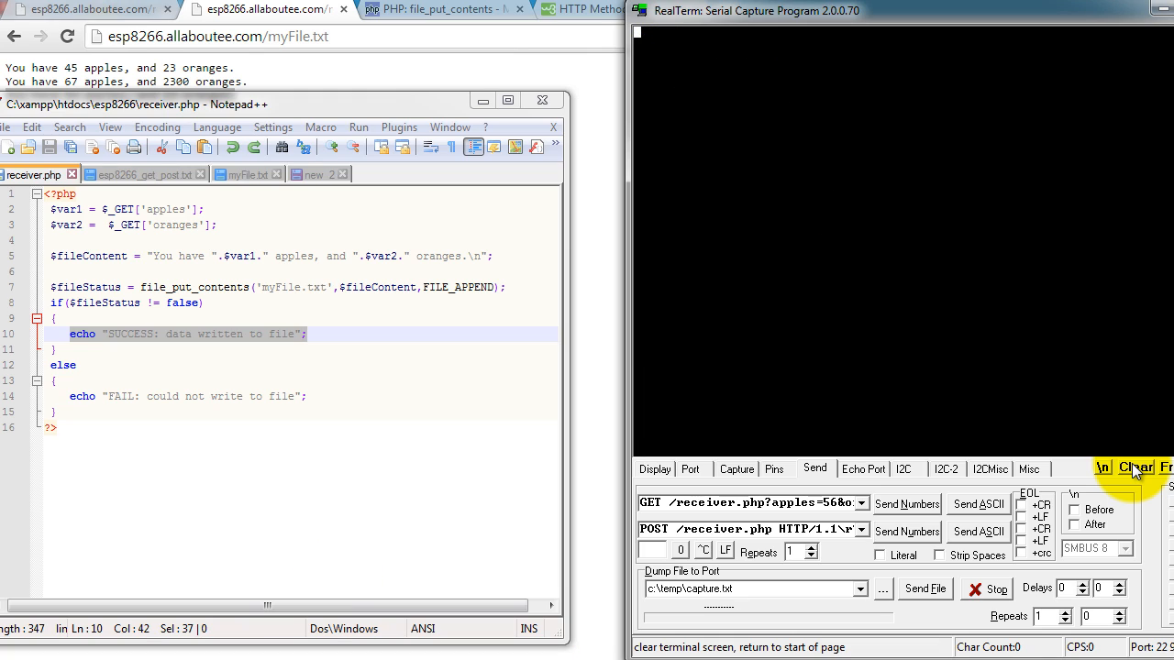
pyautogui.moveTo(133, 209)
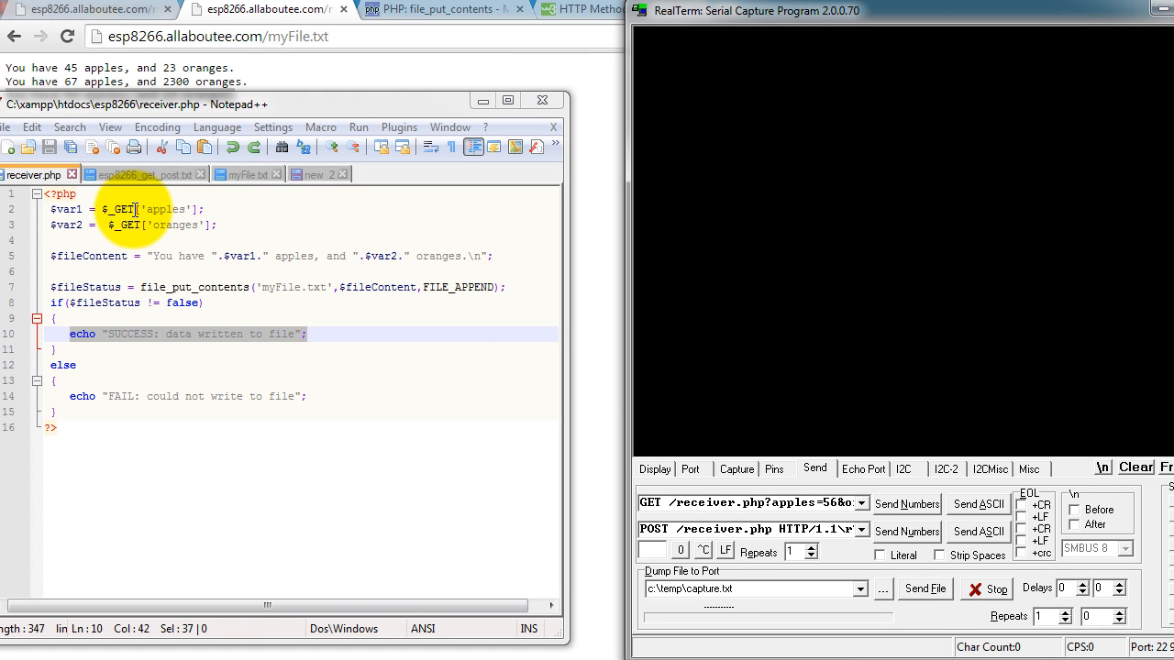
# Step: Switch receiver.php's apples and oranges lookups from $_GET to $_POST, then return to the ESP8266 notes
pyautogui.click(136, 209)
pyautogui.write('POS')
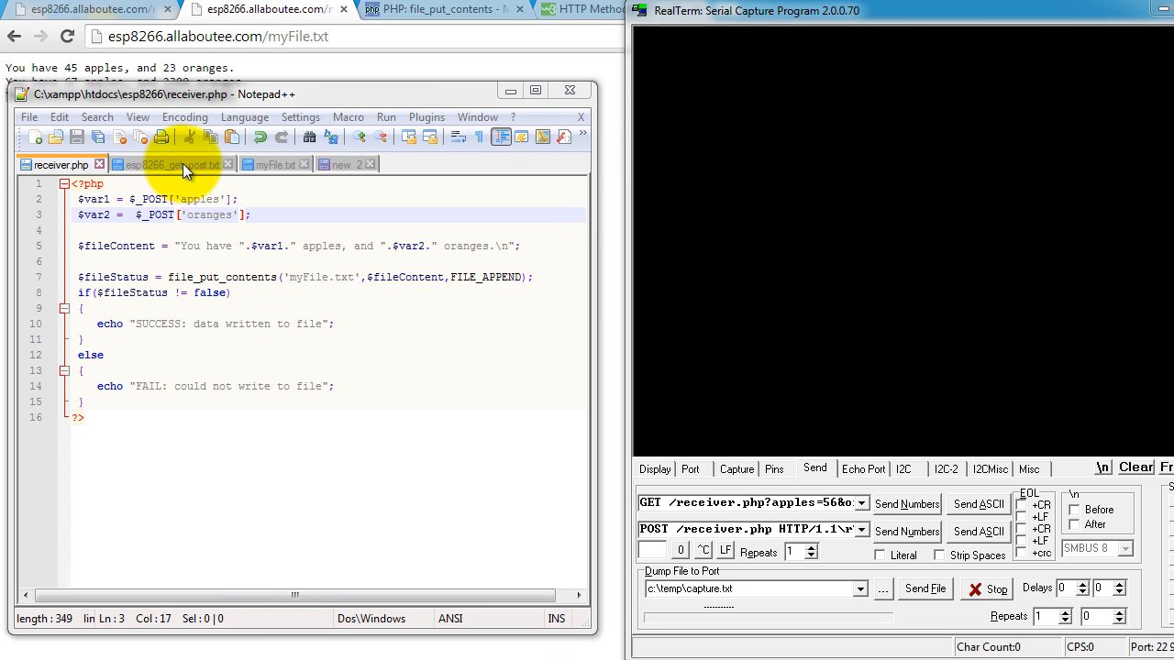
pyautogui.click(169, 164)
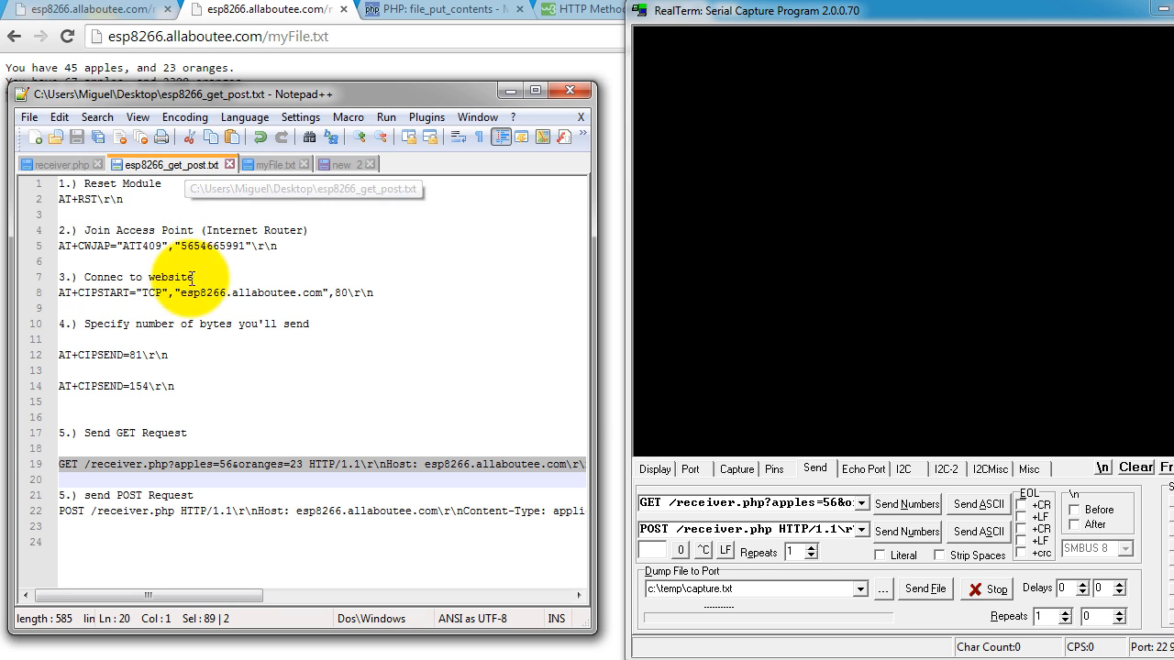
pyautogui.moveTo(592, 391)
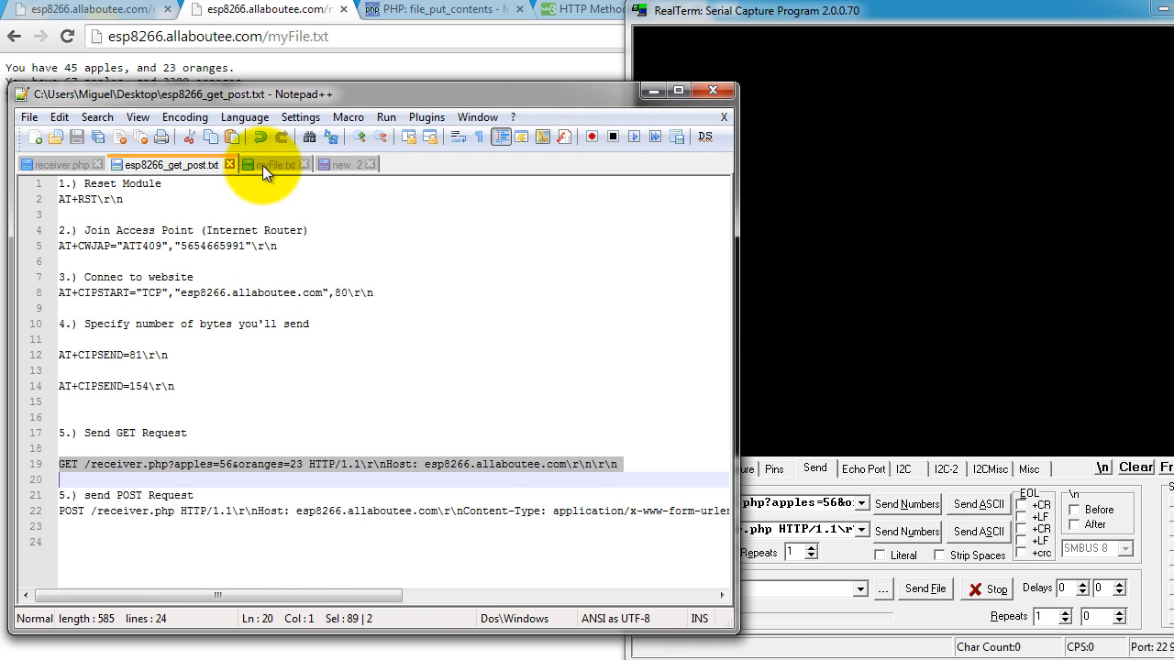
# Step: Bring up the sample POST request and highlight its Content-Type header and parameter body line
pyautogui.click(340, 164)
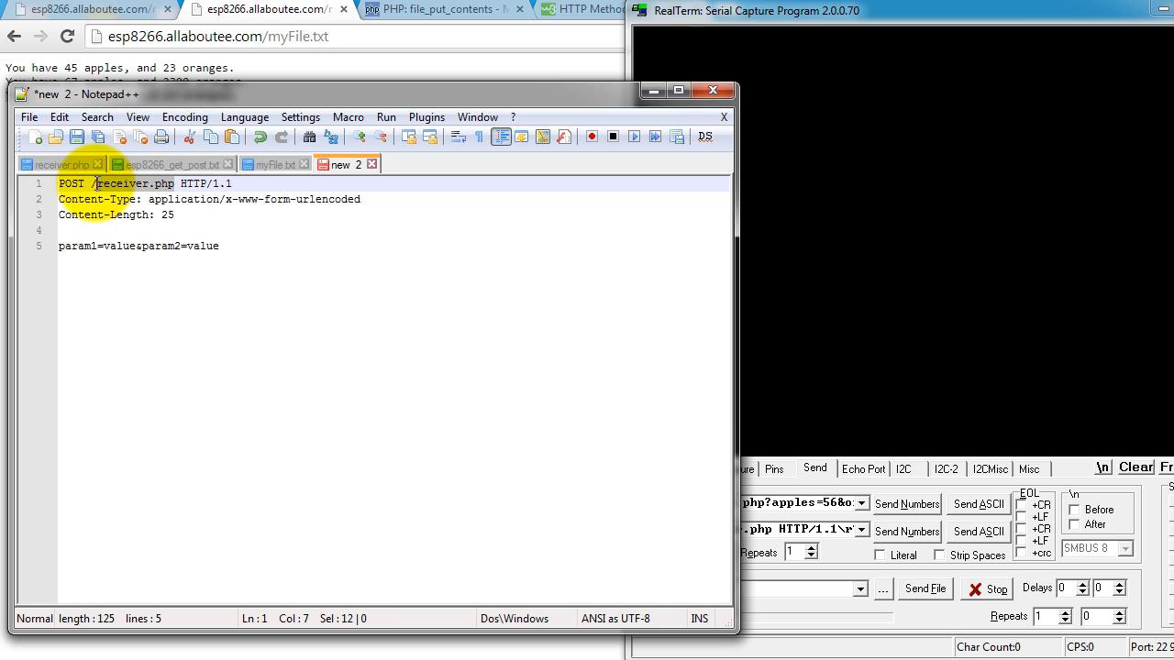
pyautogui.click(83, 199)
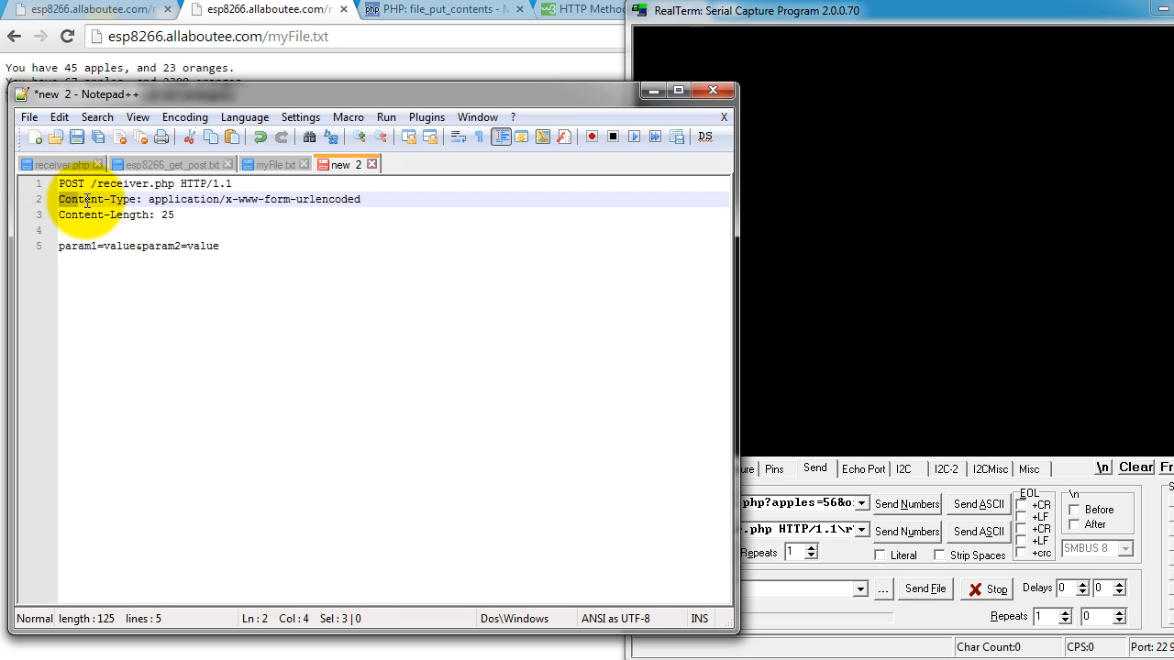
pyautogui.click(131, 215)
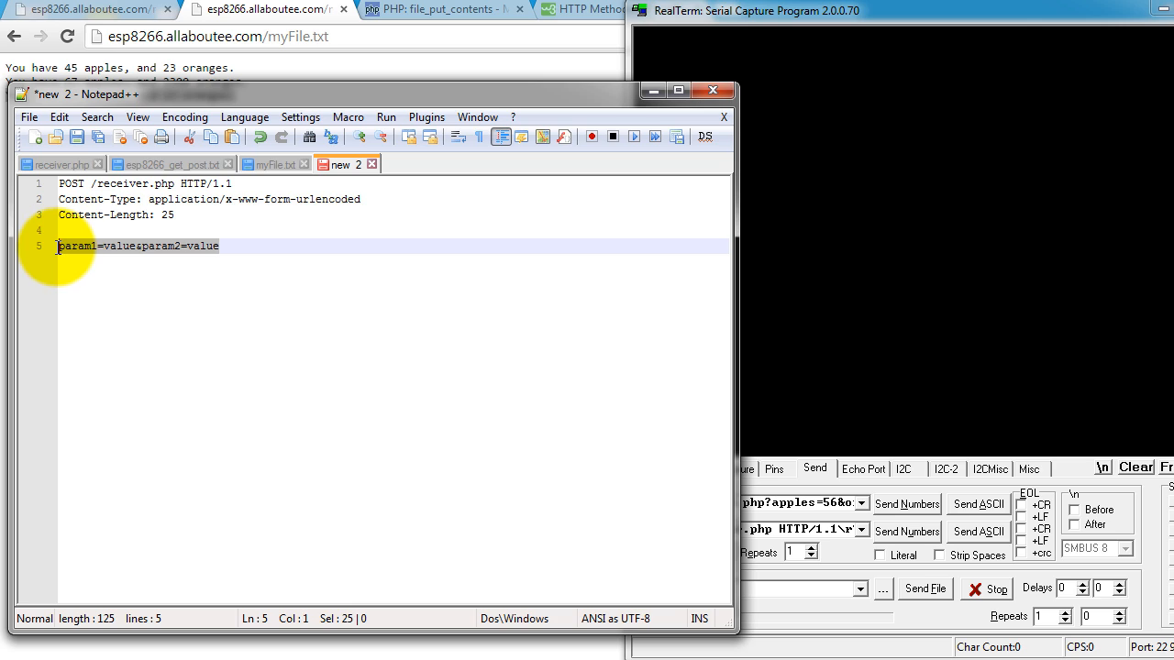
pyautogui.click(220, 245)
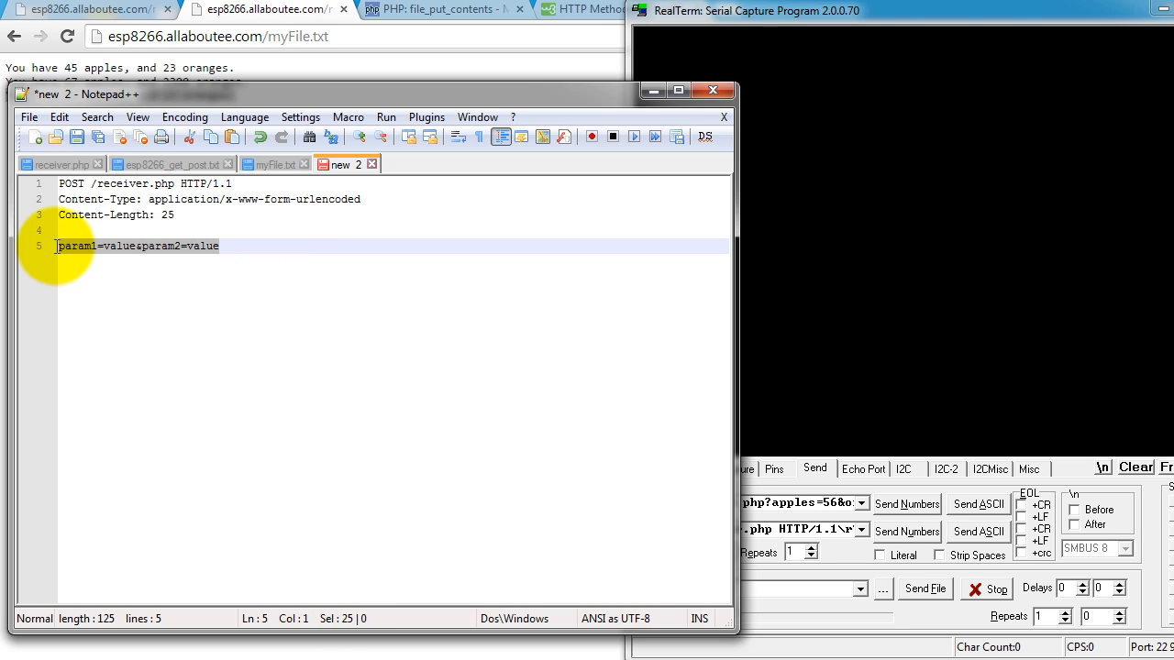
pyautogui.moveTo(168, 214)
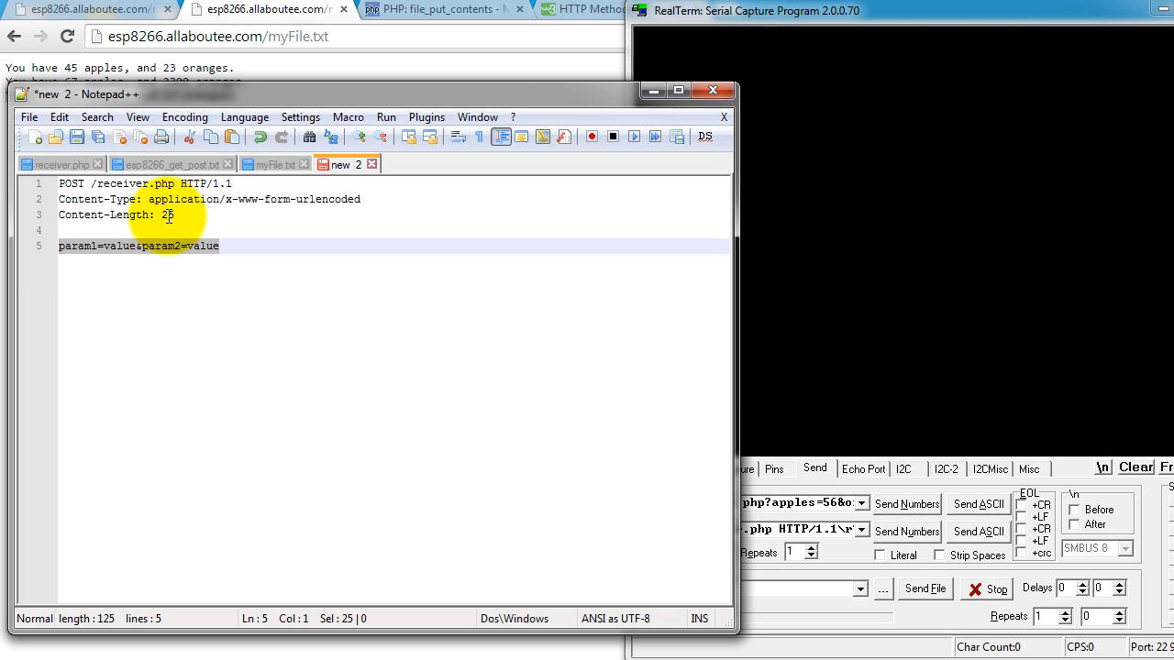
pyautogui.click(126, 229)
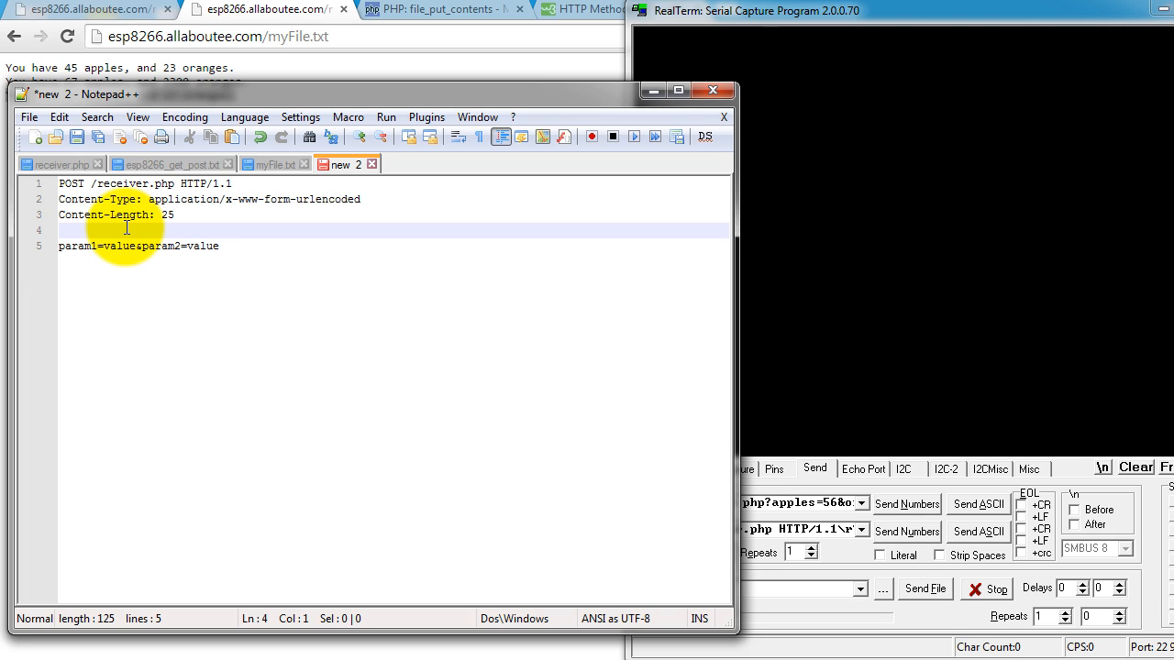
pyautogui.moveTo(237, 248)
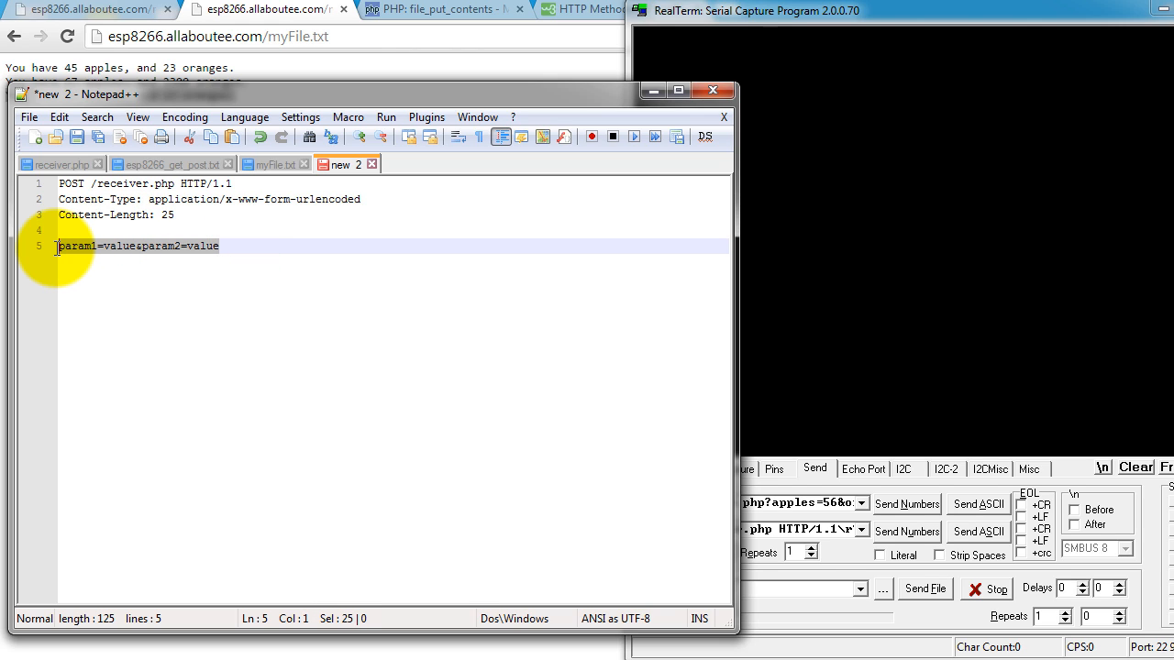
# Step: Highlight param1 and param2, comparing the sample request against receiver.php
pyautogui.doubleClick(76, 245)
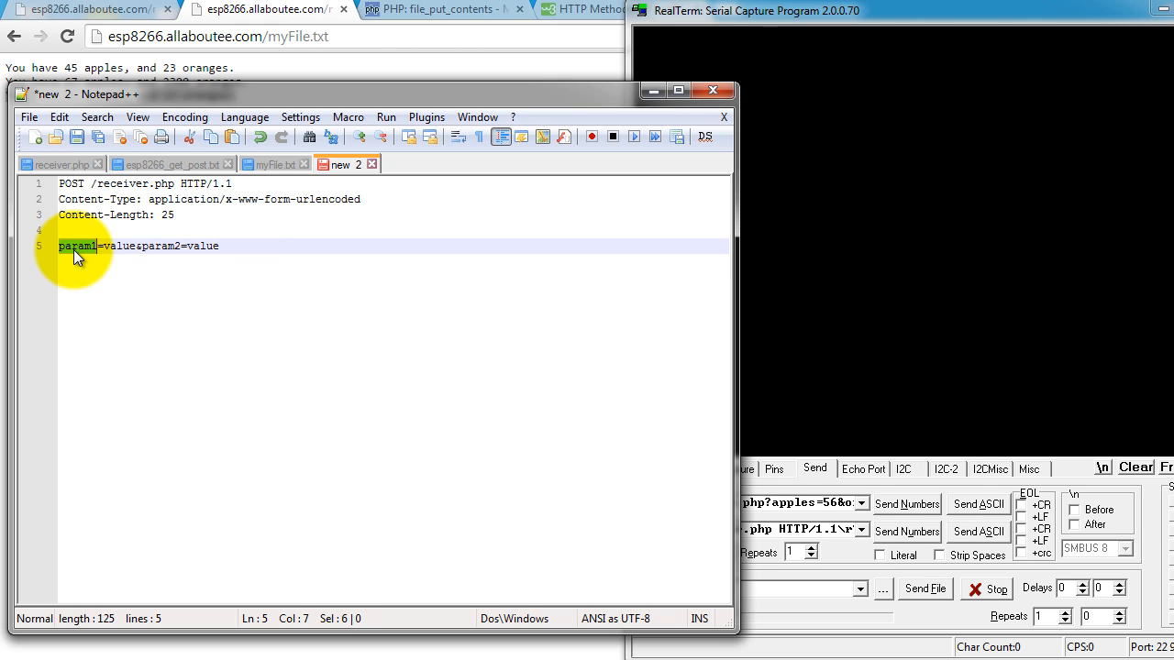
pyautogui.doubleClick(160, 246)
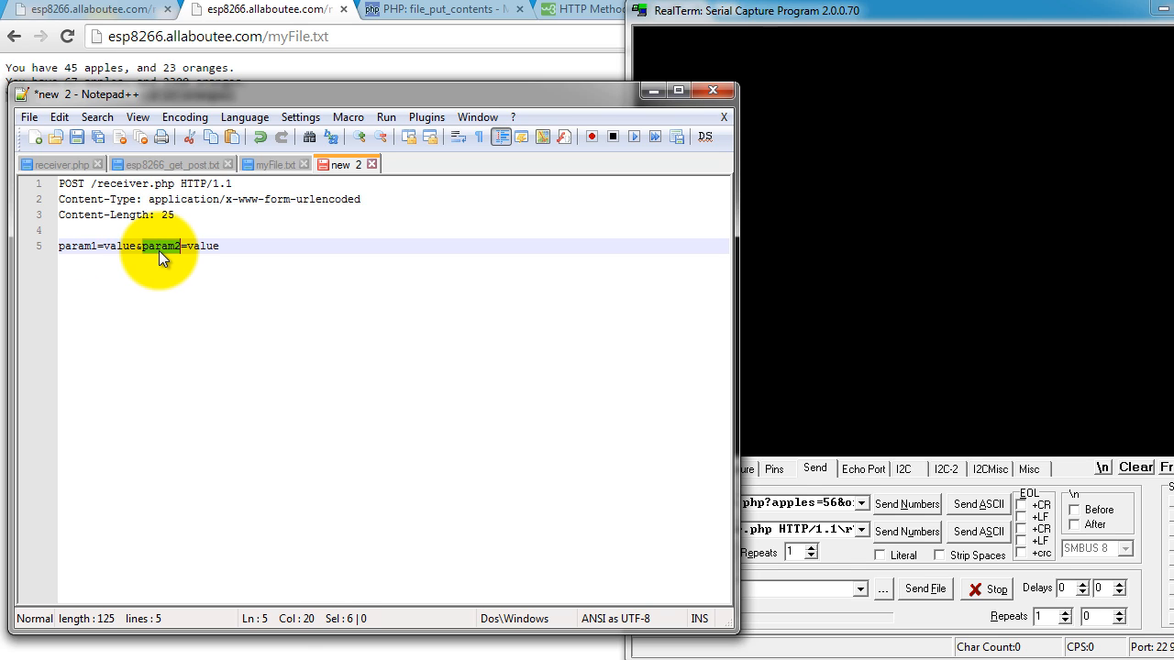
pyautogui.moveTo(220, 106)
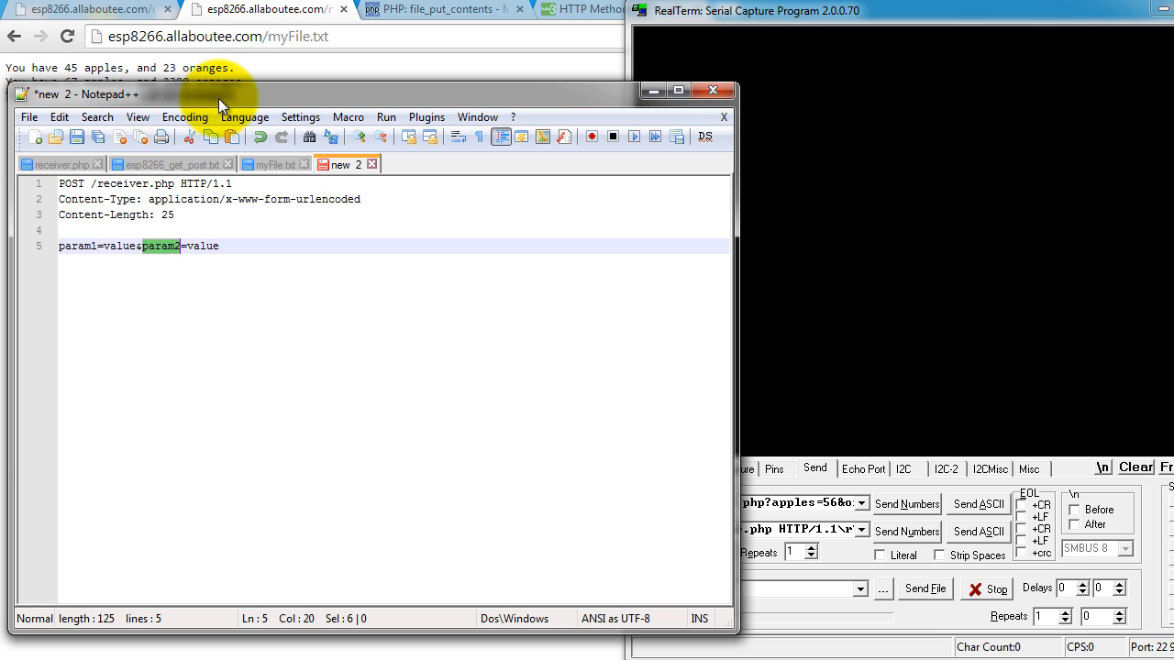
pyautogui.click(55, 164)
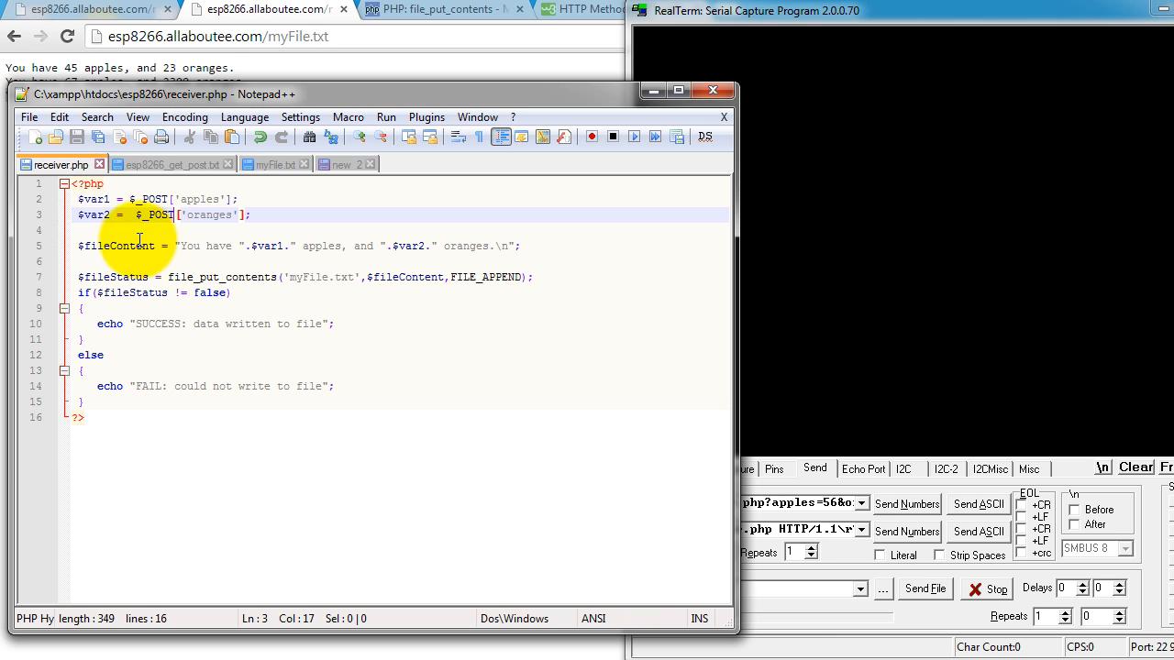
pyautogui.click(339, 164)
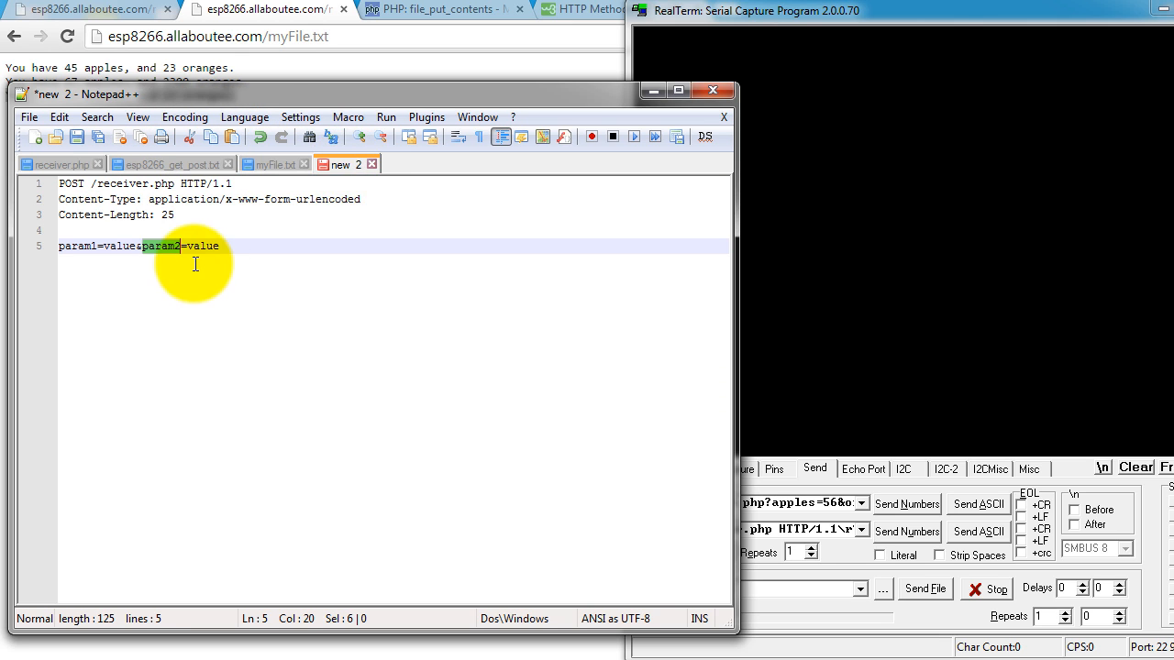
pyautogui.moveTo(92, 252)
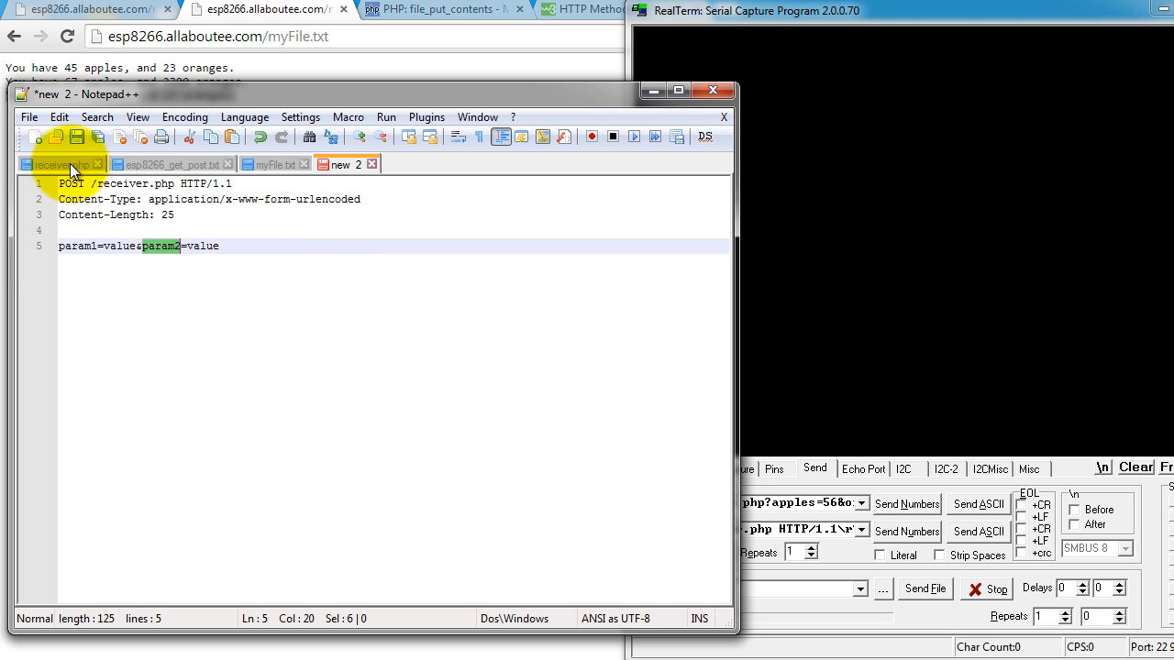
pyautogui.click(57, 164)
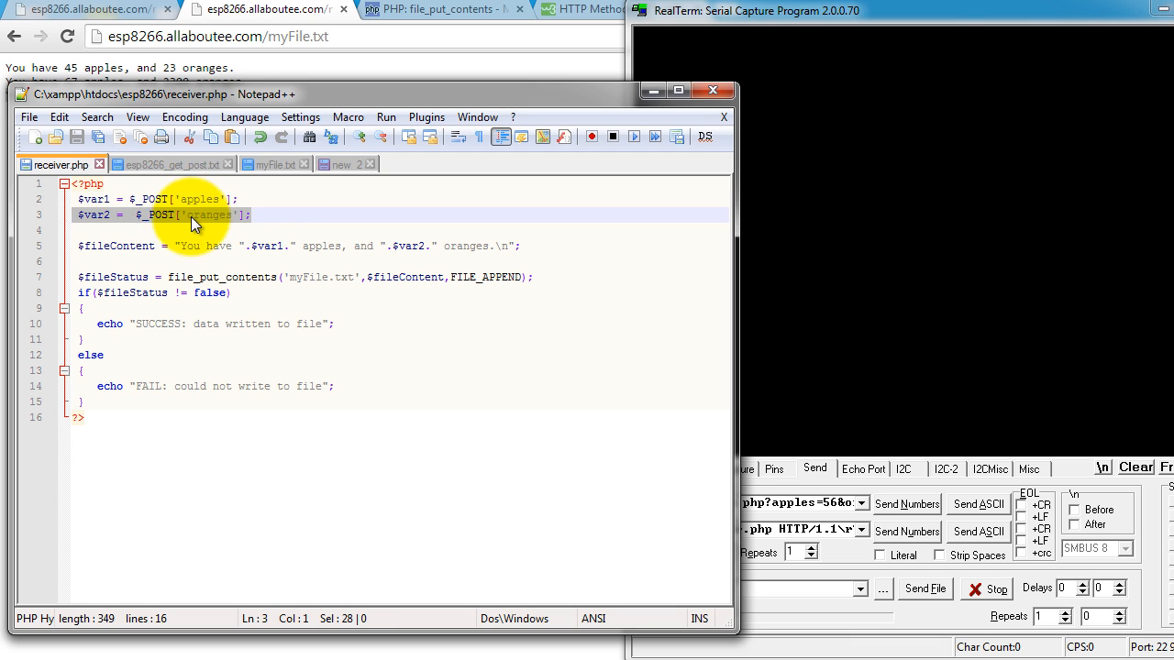
pyautogui.click(341, 164)
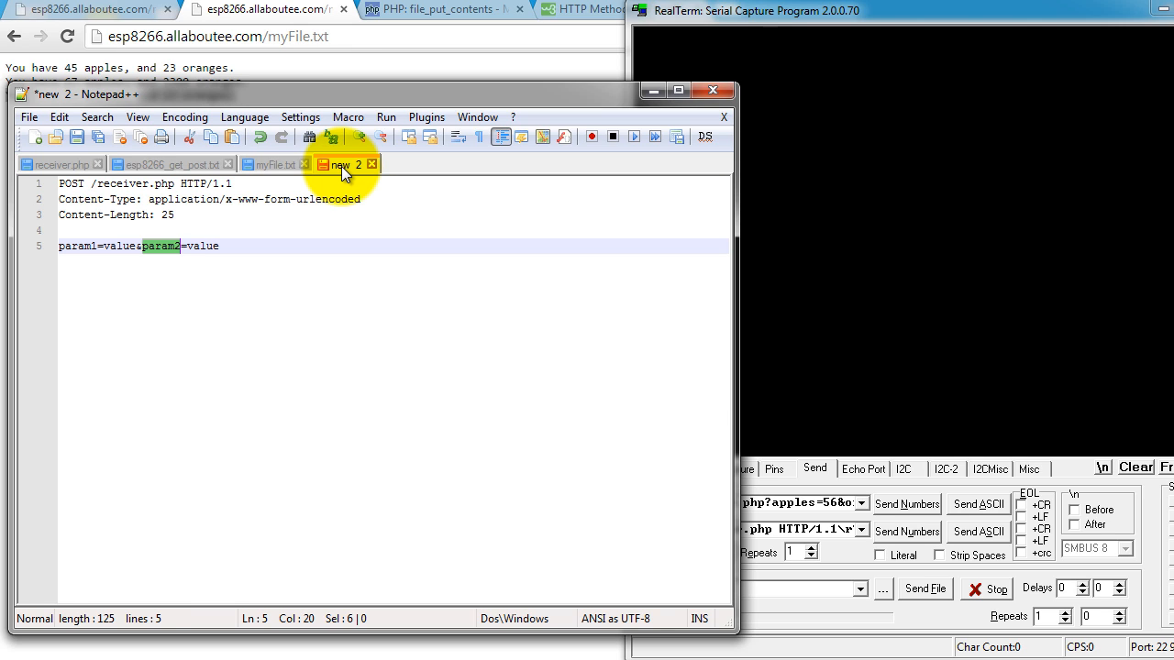
pyautogui.moveTo(266, 100)
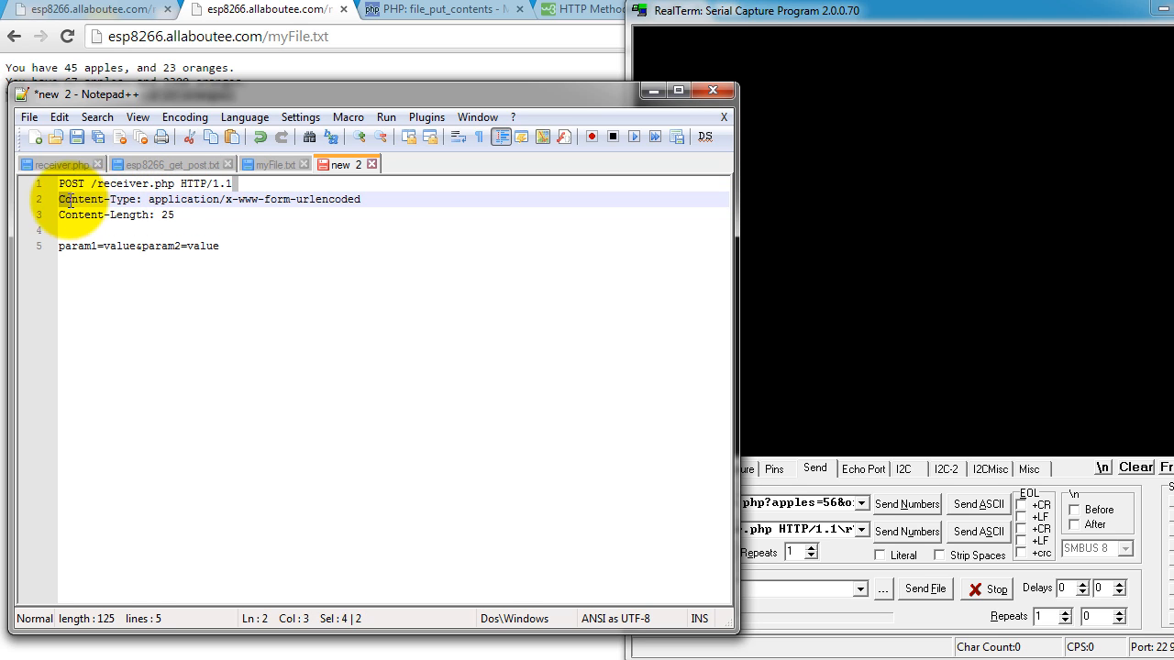
# Step: Explain the sample's POST line, Content-Type, Content-Length and param1/param2 body, then return to the notes
pyautogui.click(60, 199)
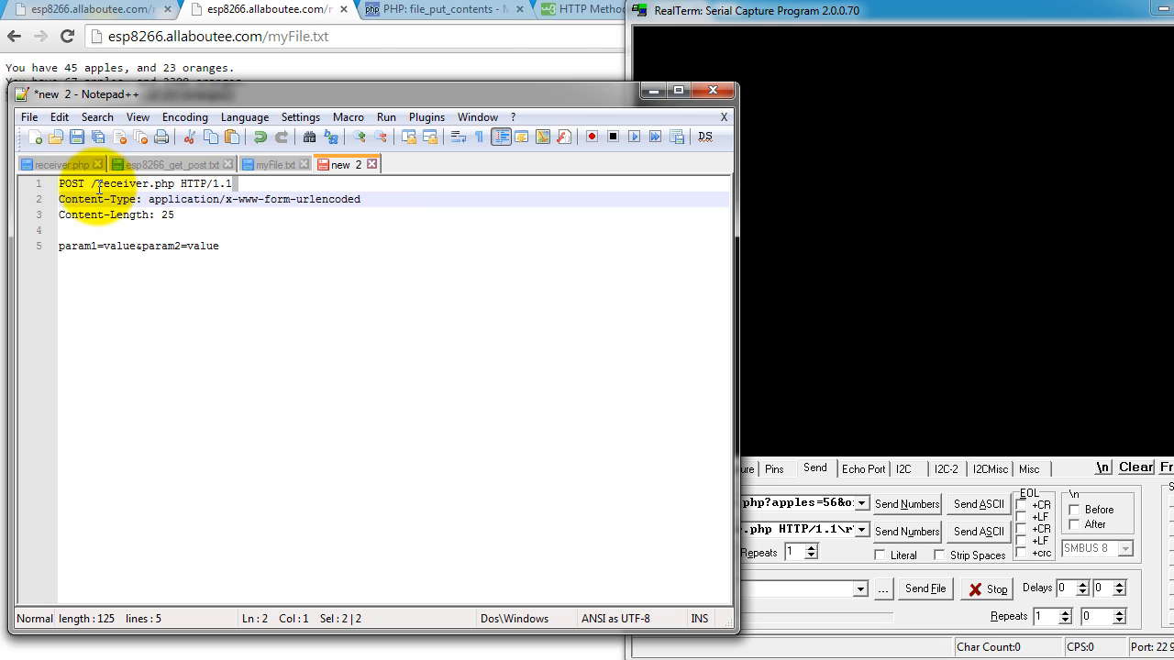
pyautogui.click(234, 183)
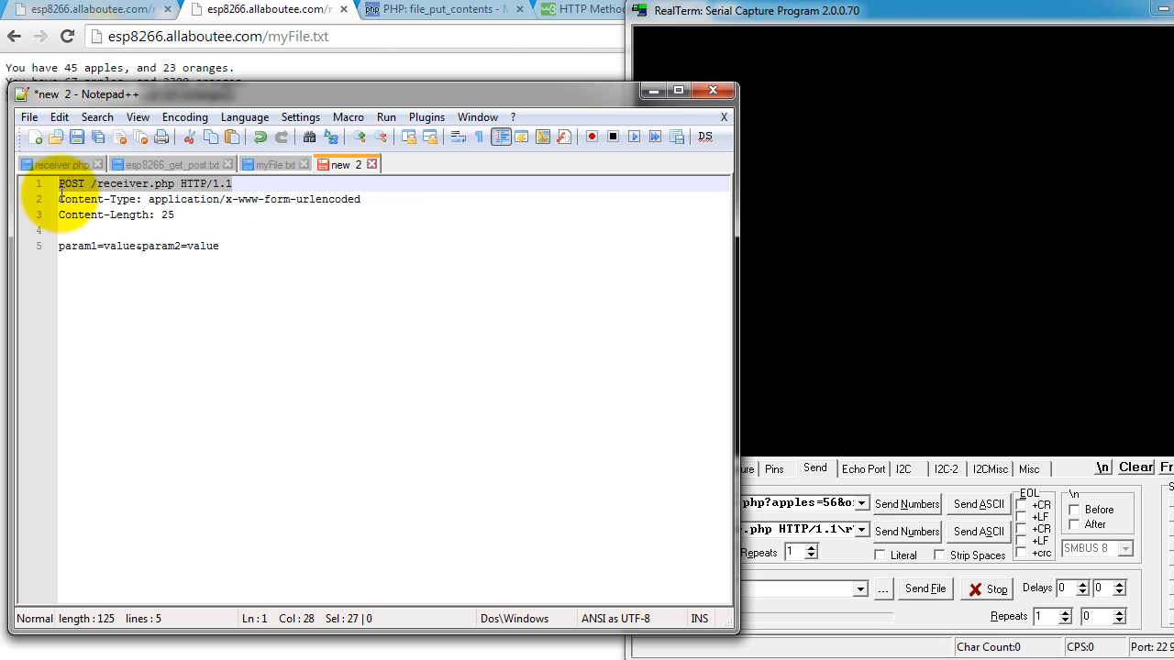
pyautogui.click(376, 199)
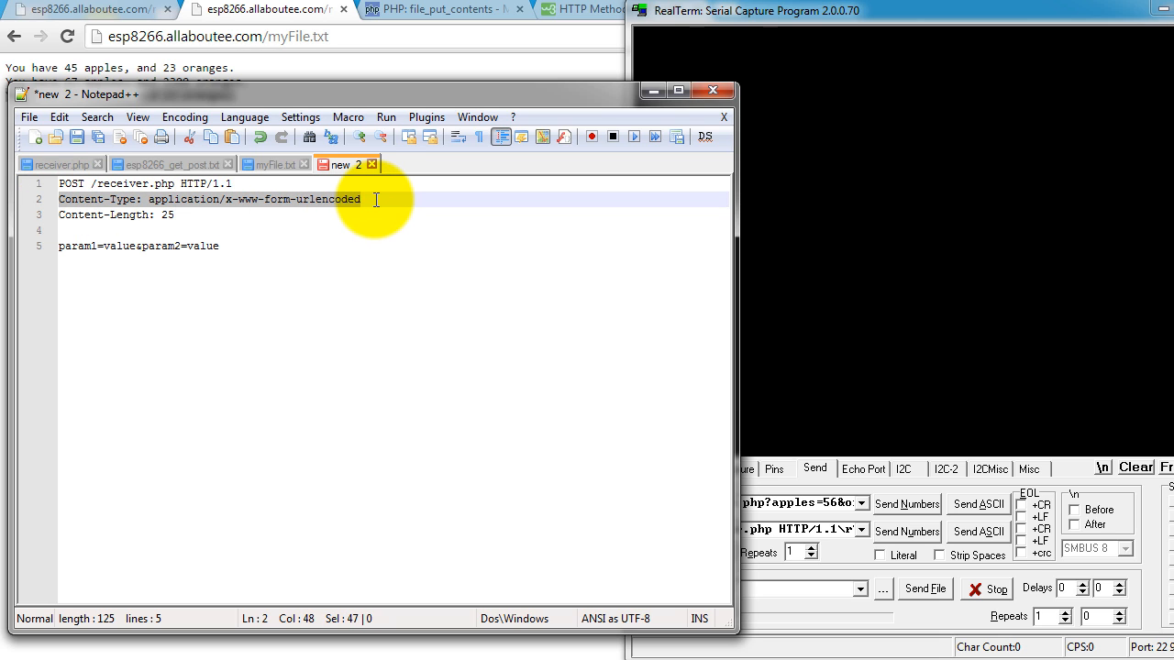
pyautogui.click(191, 215)
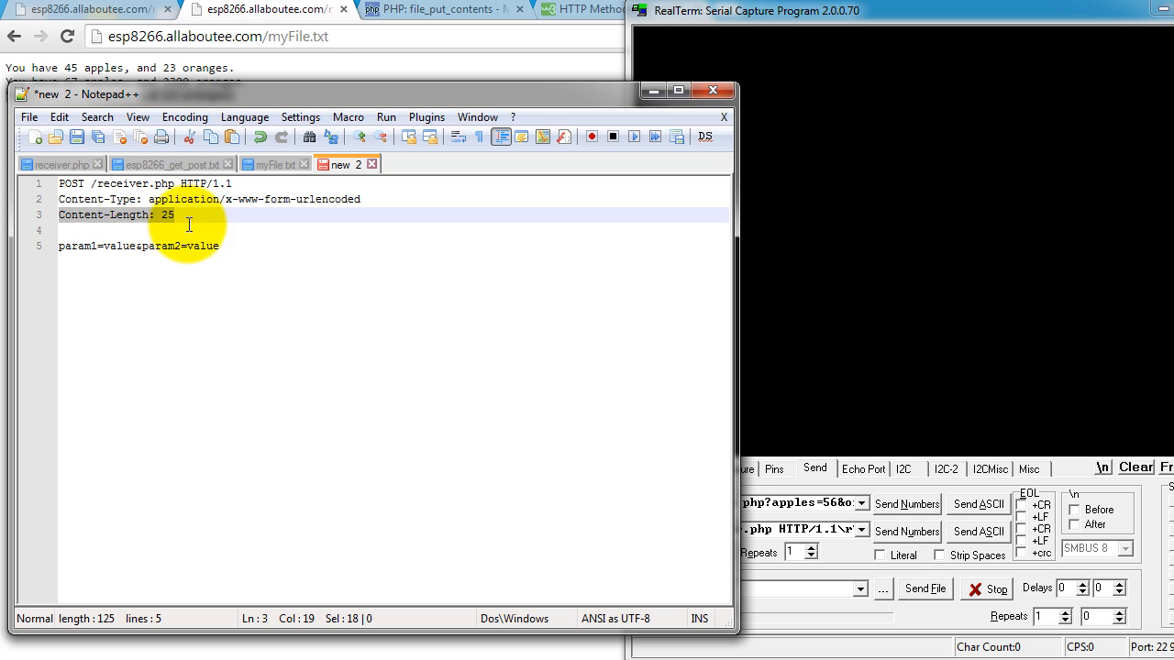
pyautogui.click(190, 230)
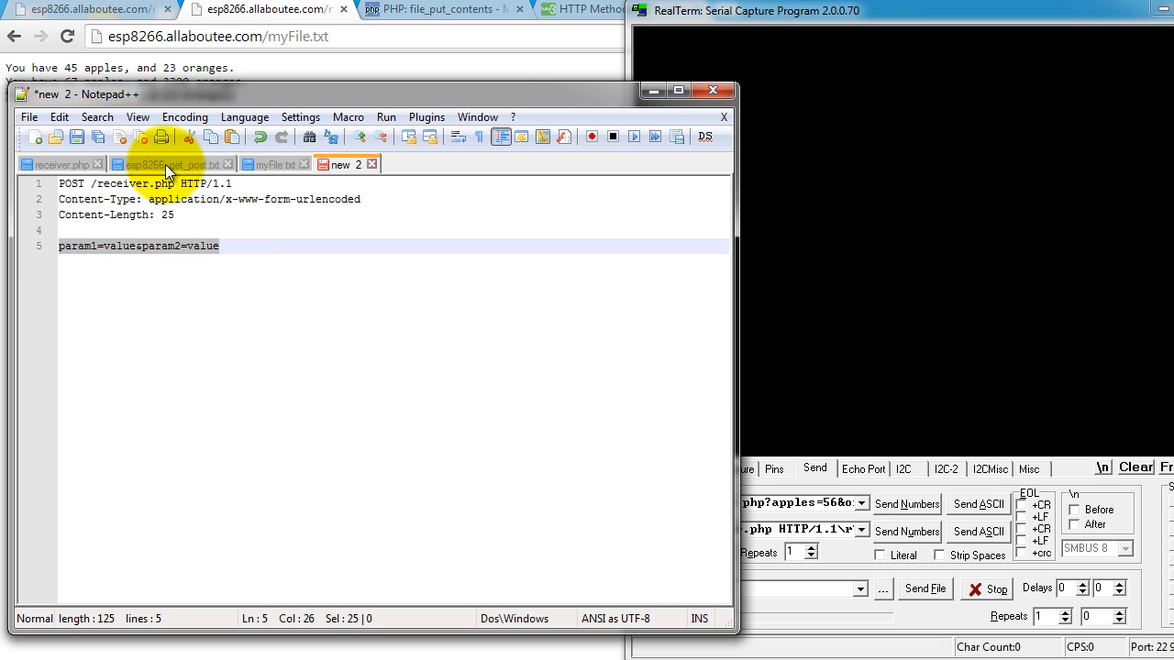
pyautogui.click(170, 164)
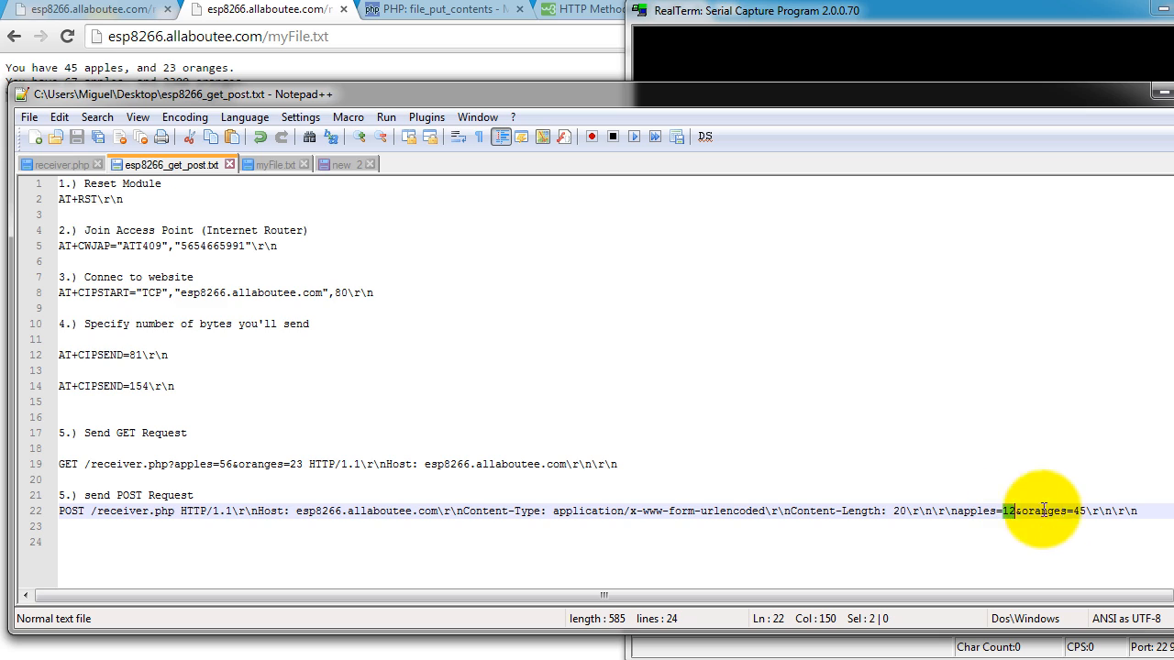
# Step: Copy the apples=12&oranges=45 POST request into RealTerm, send it, and get the SUCCESS reply
pyautogui.click(1079, 511)
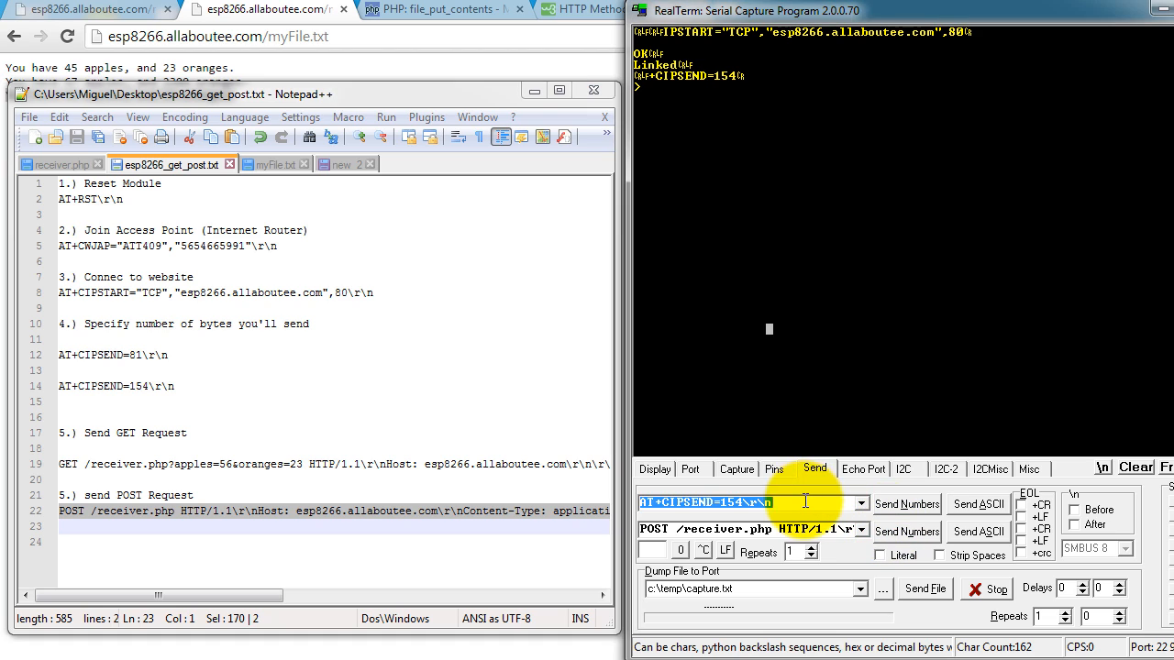
pyautogui.click(979, 504)
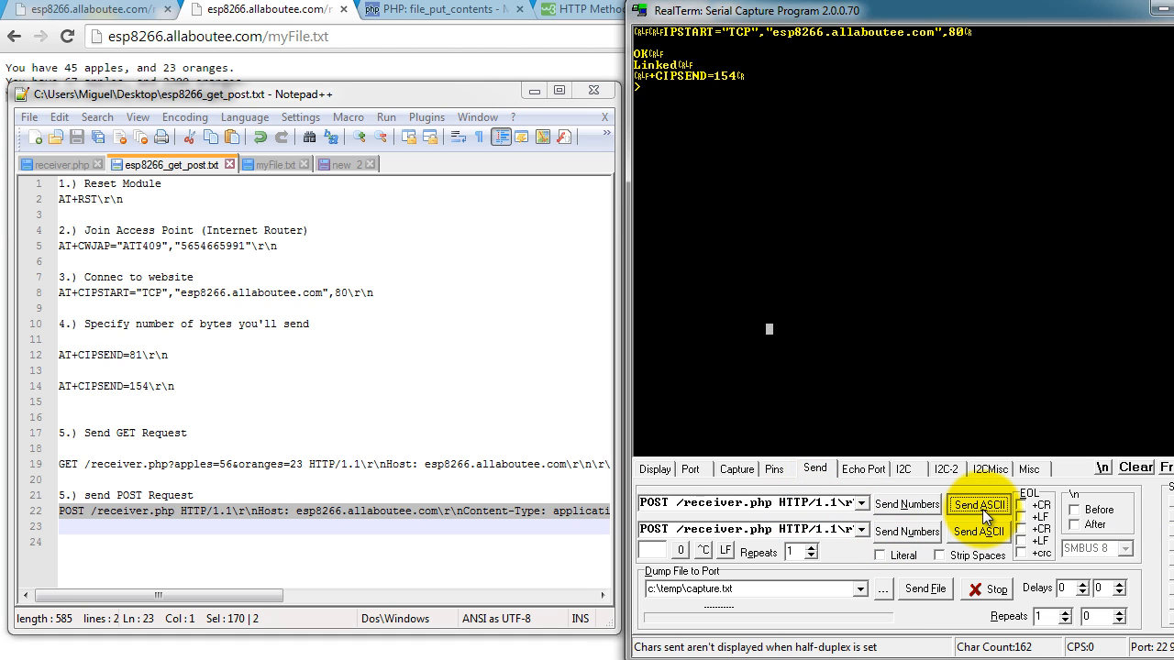
pyautogui.click(978, 505)
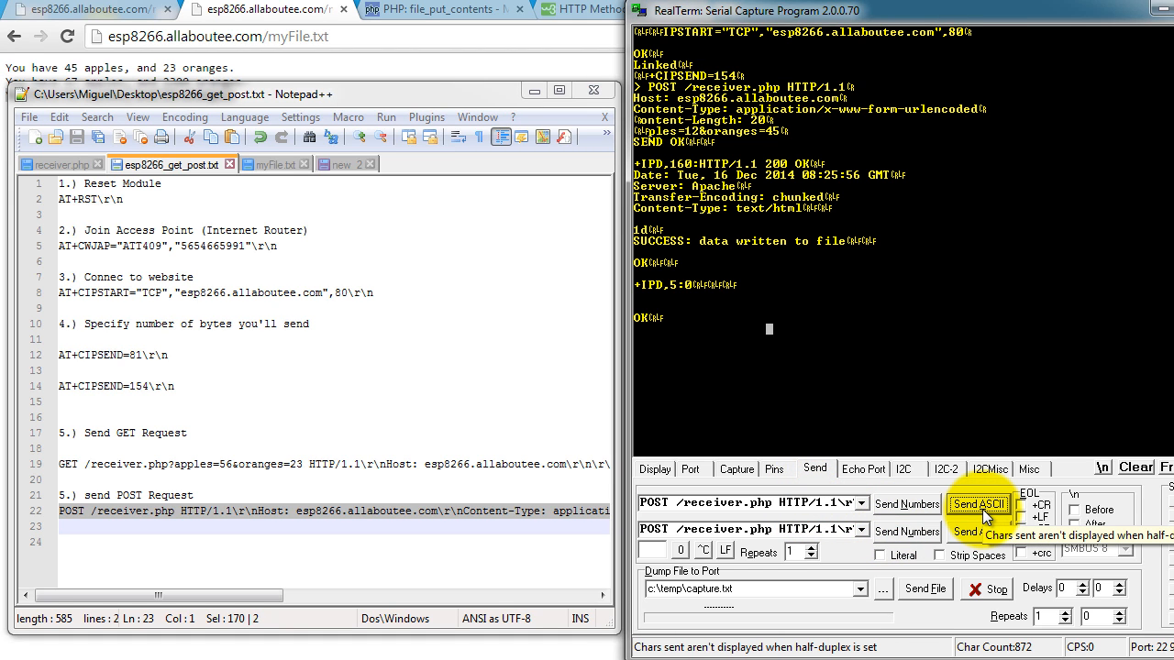
pyautogui.click(68, 36)
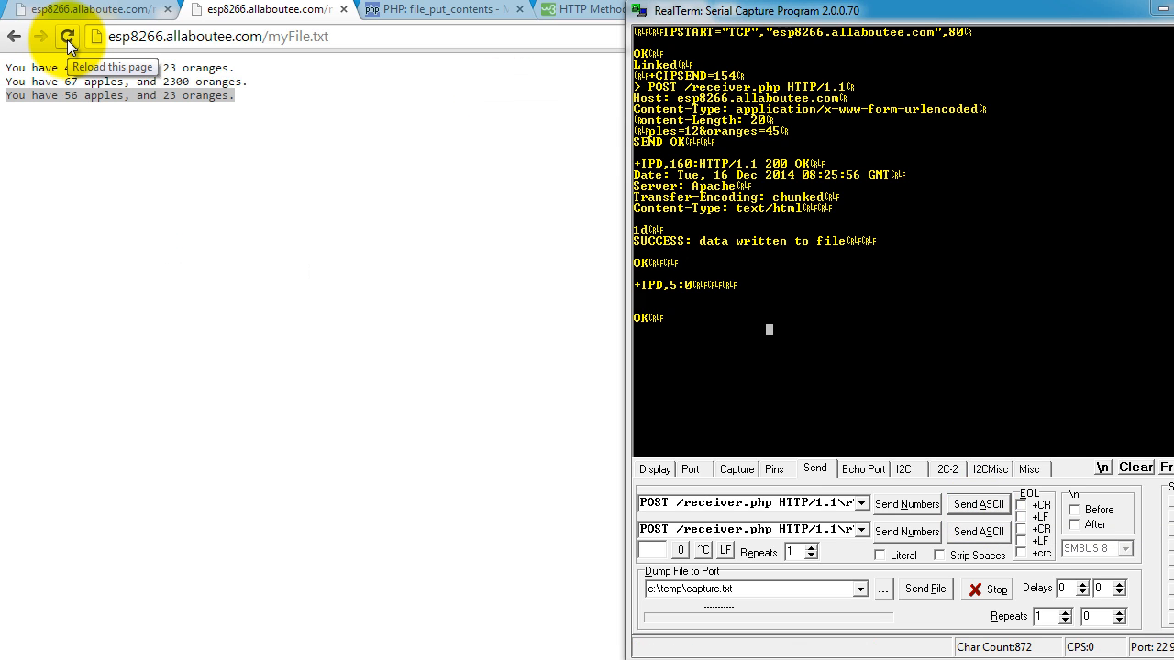
# Step: Reload myFile.txt to show 'You have 12 apples, and 45 oranges.' and open the GET vs POST page
pyautogui.click(68, 37)
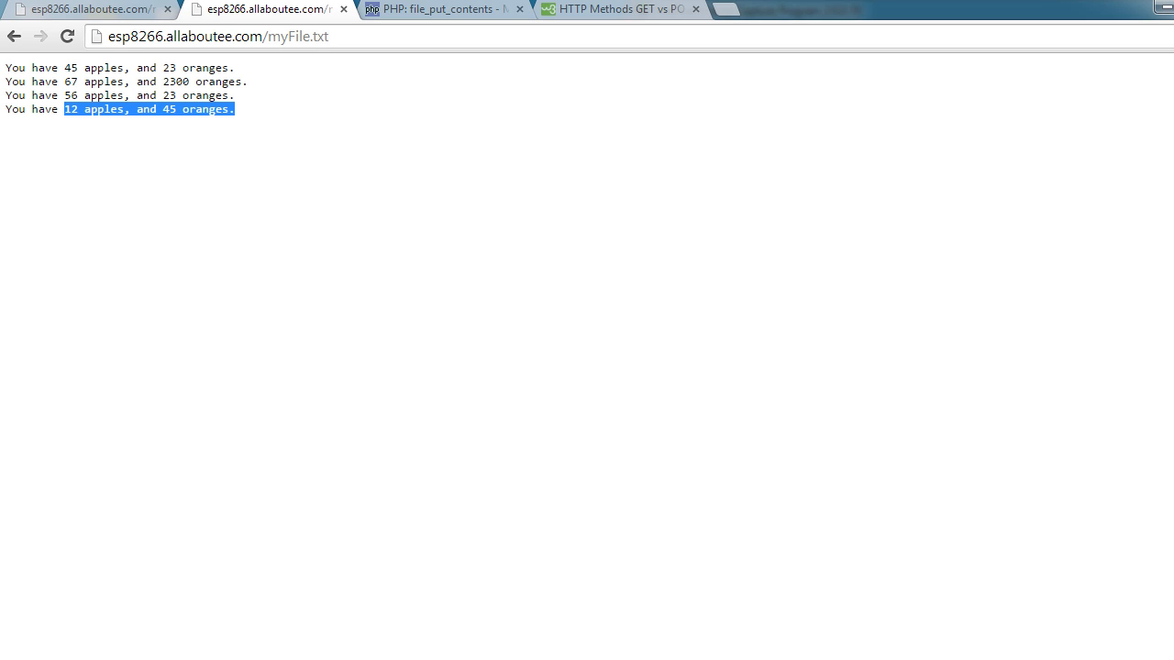
pyautogui.click(618, 8)
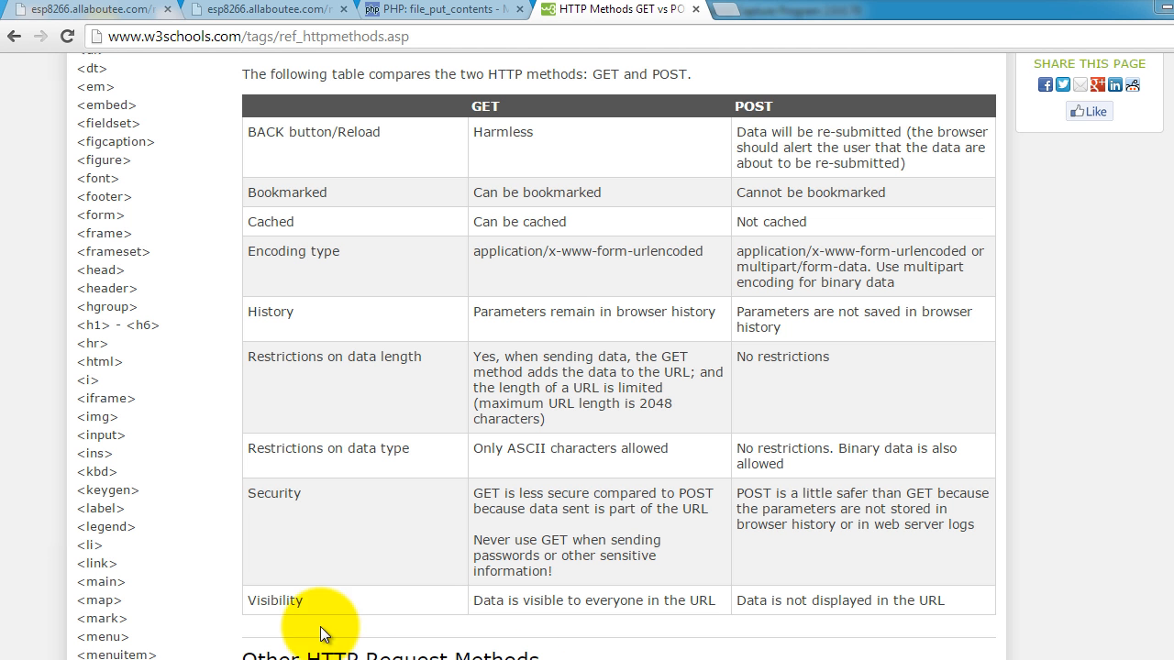
pyautogui.moveTo(594, 74)
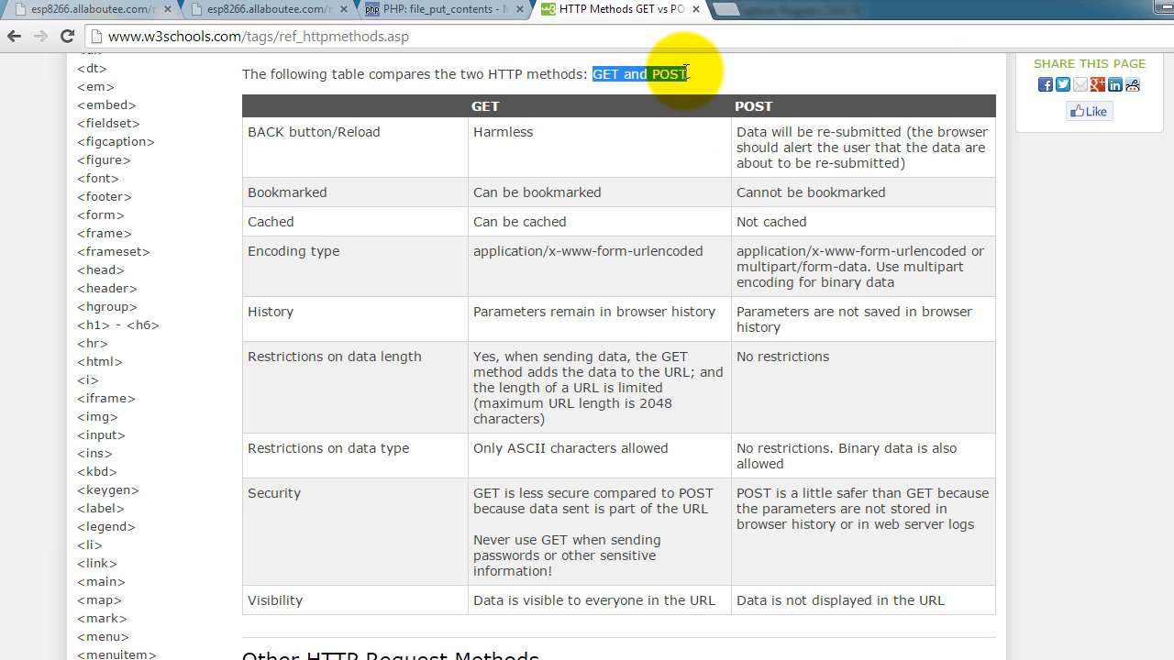
pyautogui.moveTo(449, 109)
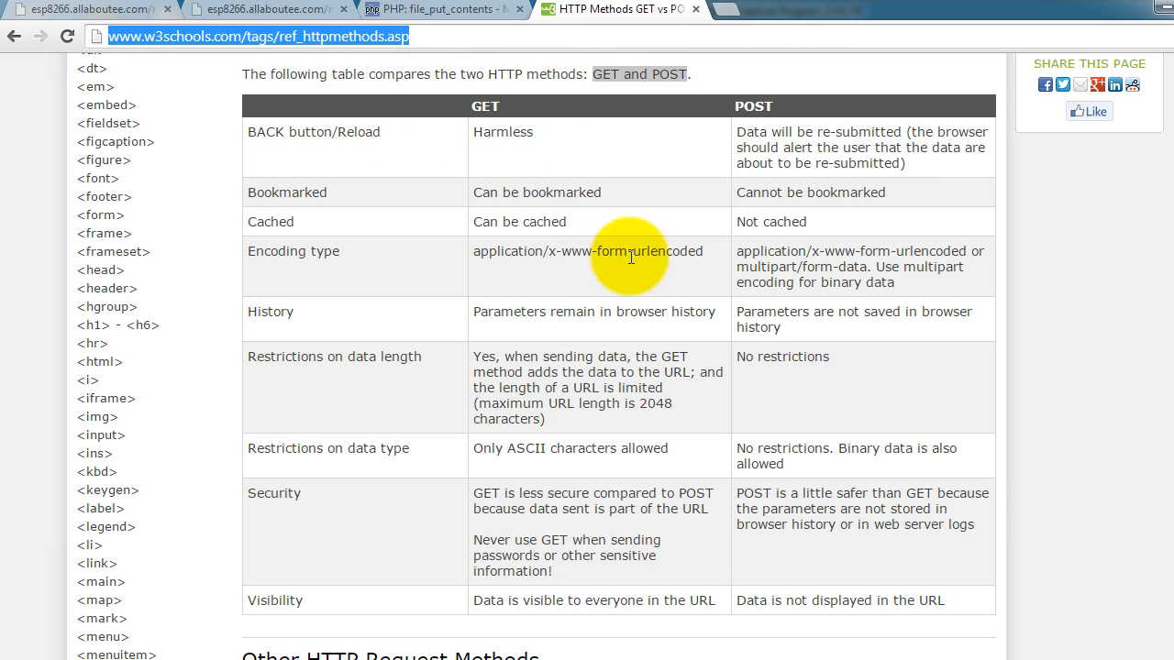
pyautogui.moveTo(288, 213)
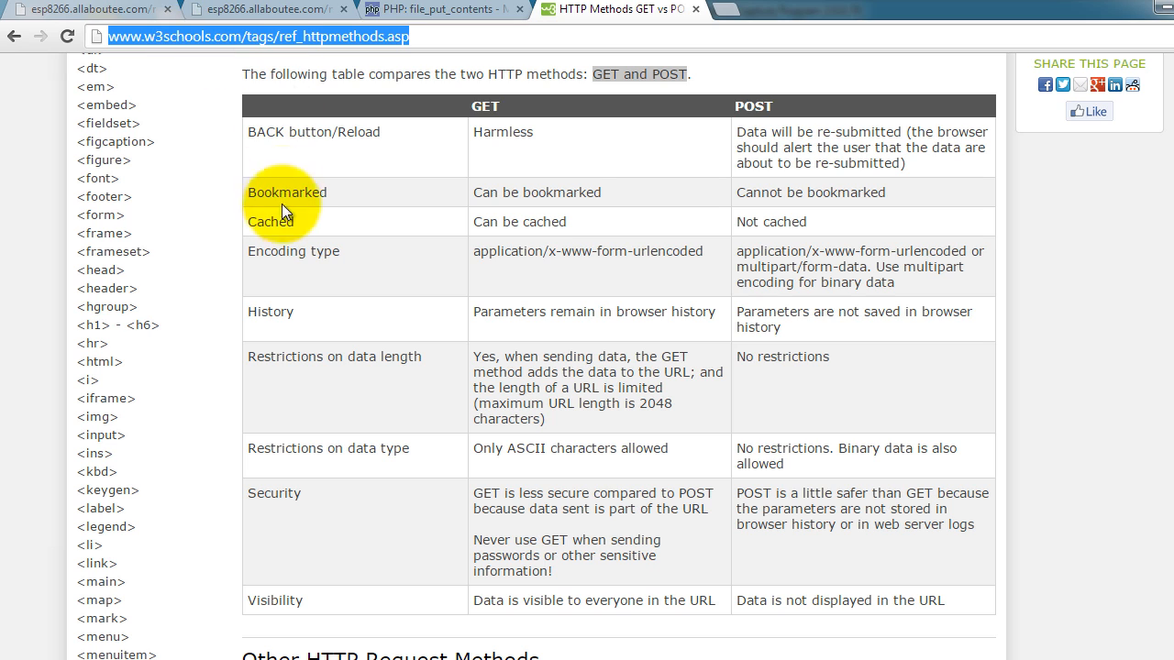
pyautogui.moveTo(427, 151)
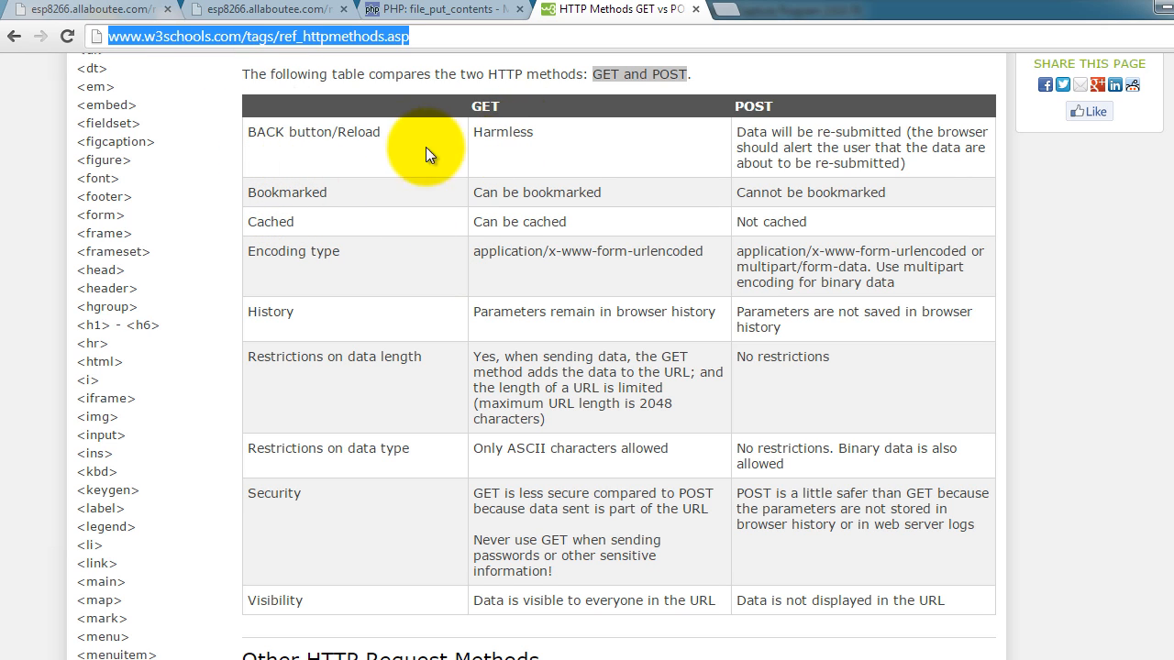
# Step: Scroll through the W3Schools GET vs POST comparison table to locate the binary data note
pyautogui.scroll(3)
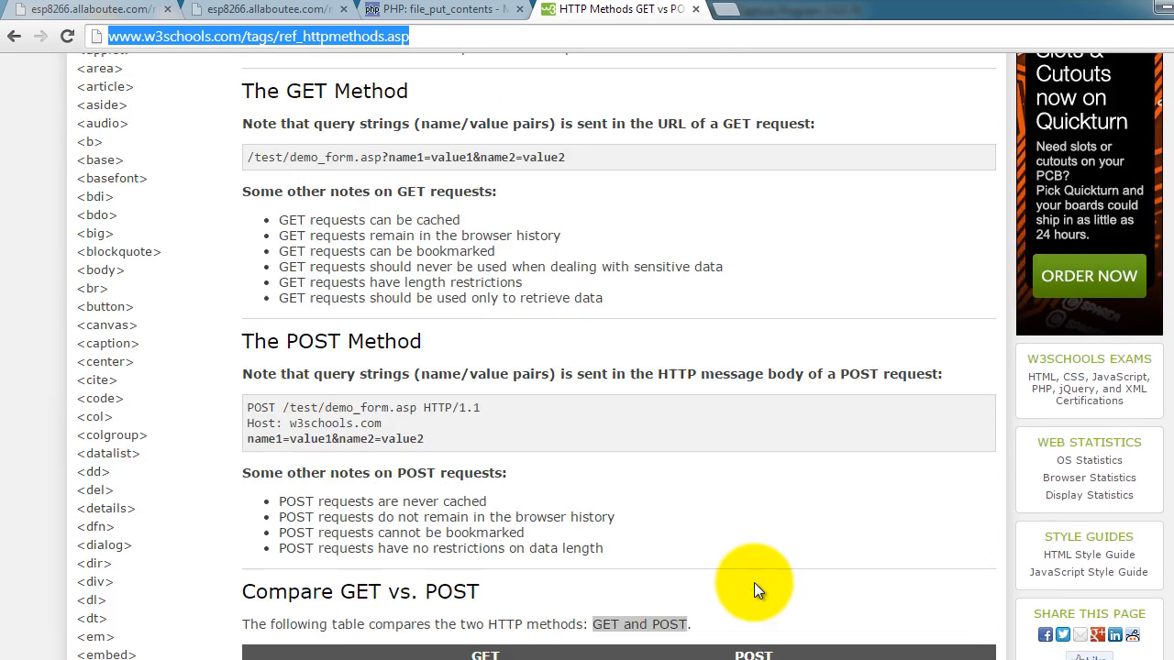
pyautogui.scroll(-3)
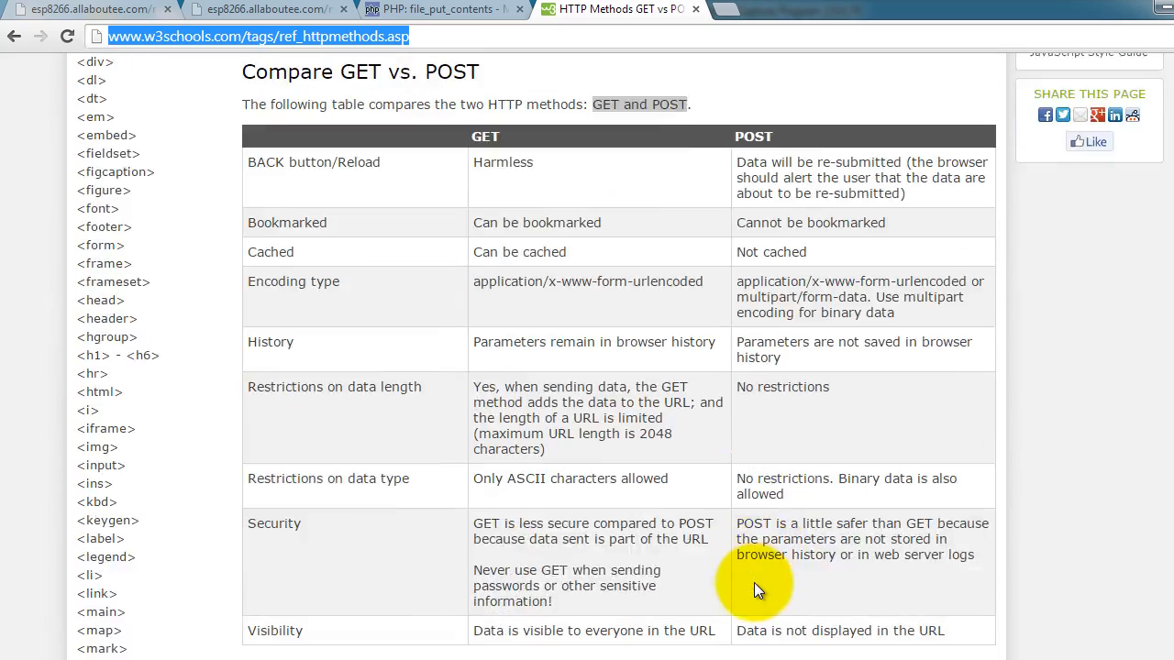
pyautogui.scroll(-3)
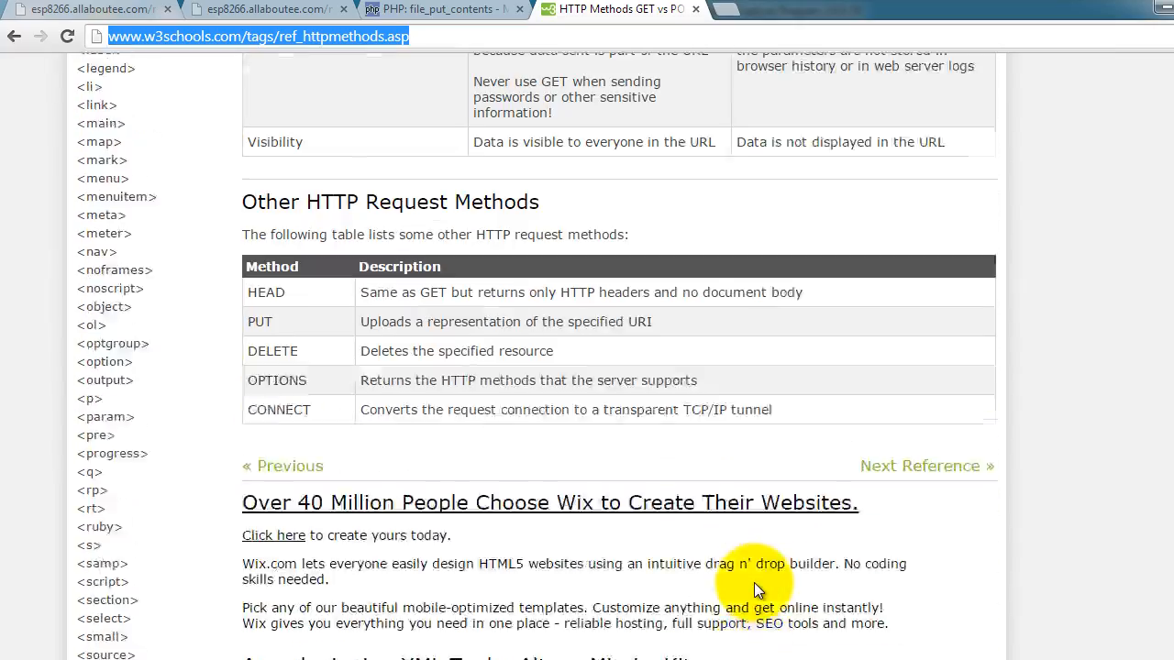
pyautogui.scroll(3)
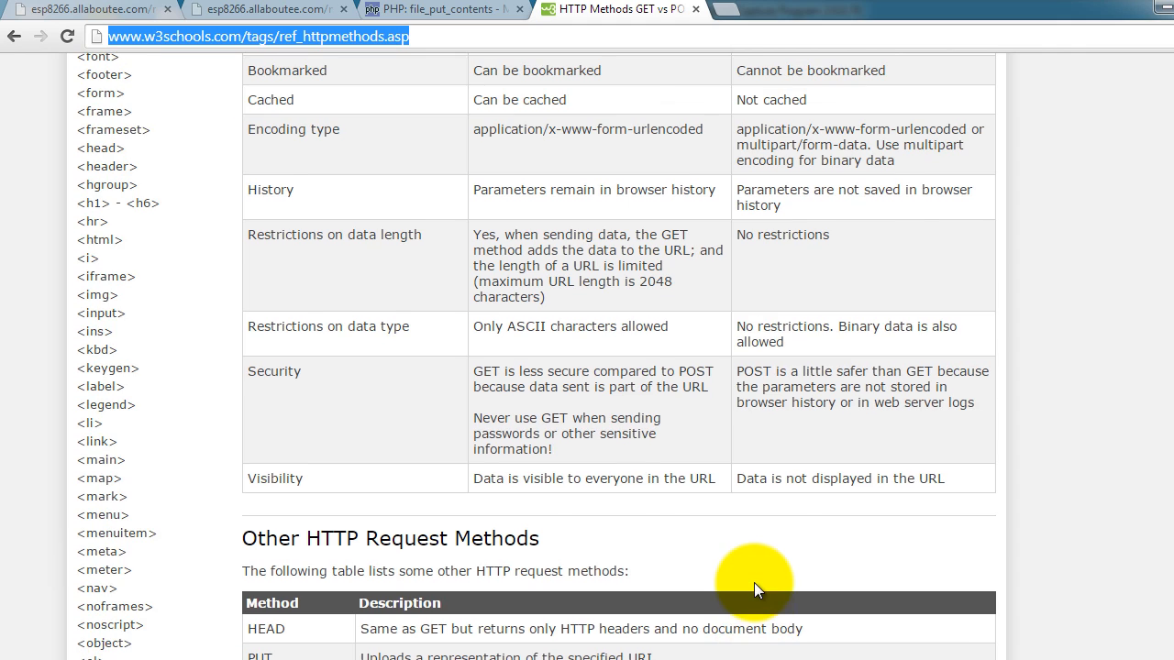
pyautogui.scroll(3)
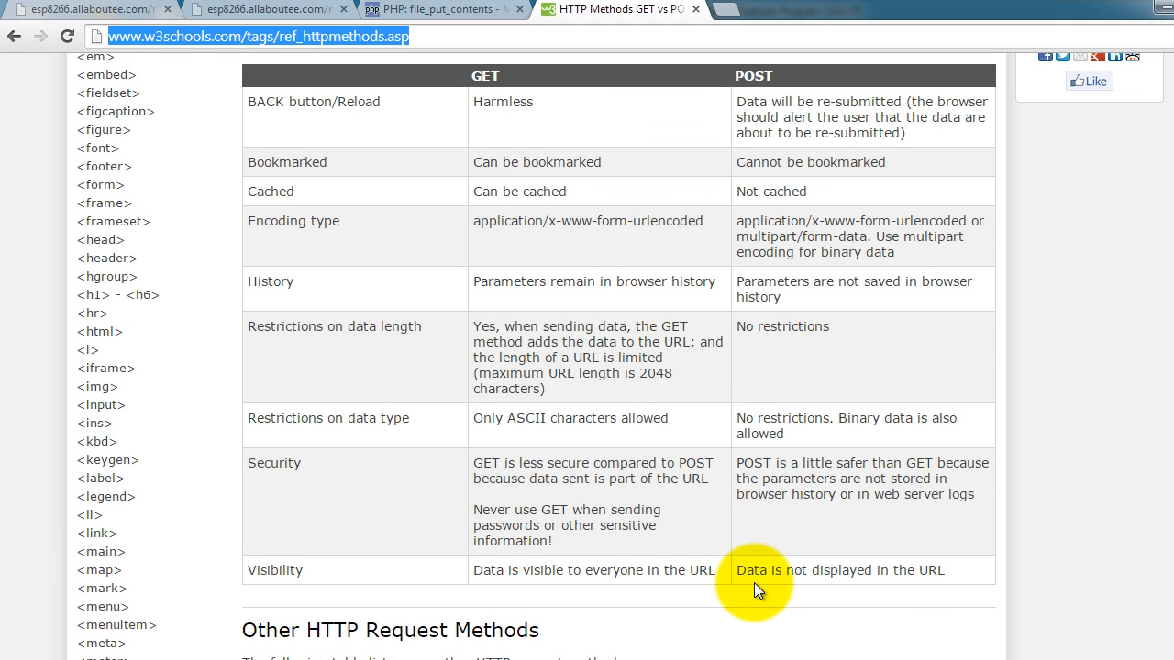
pyautogui.moveTo(690, 451)
pyautogui.write('binary')
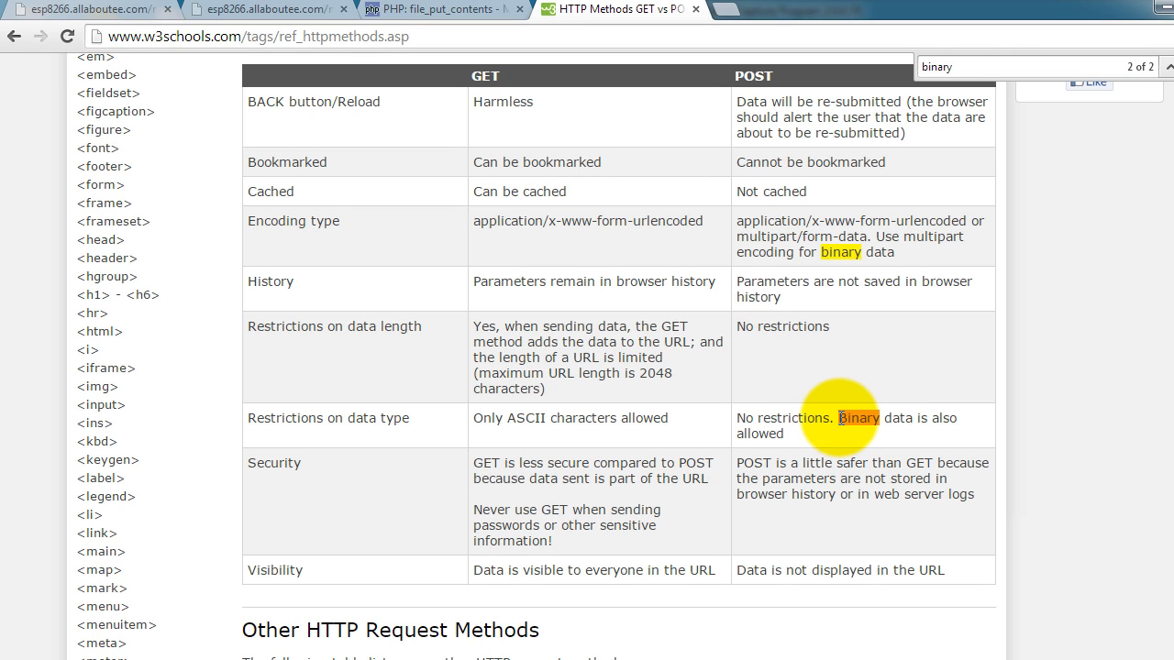
pyautogui.scroll(3)
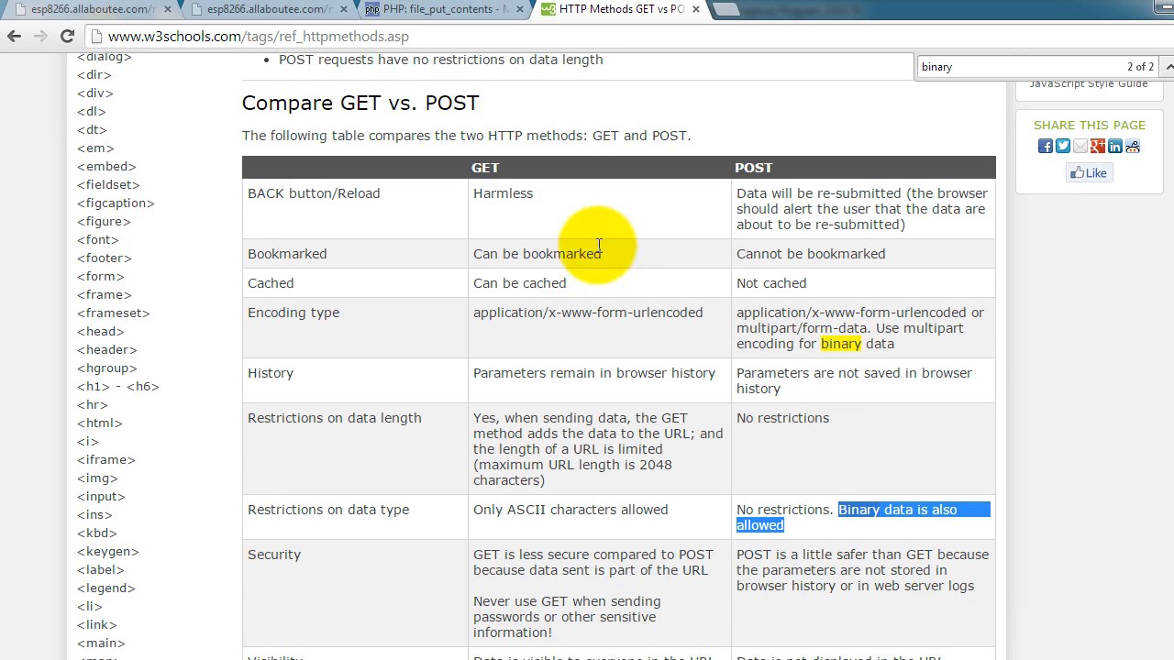
pyautogui.moveTo(507, 511)
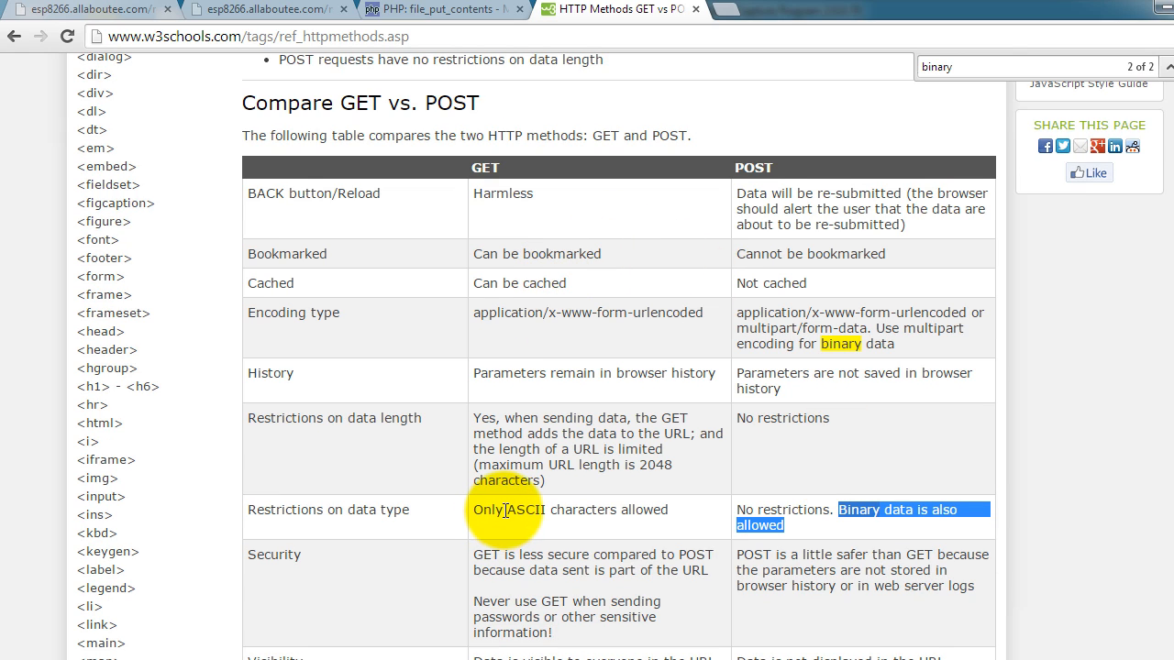